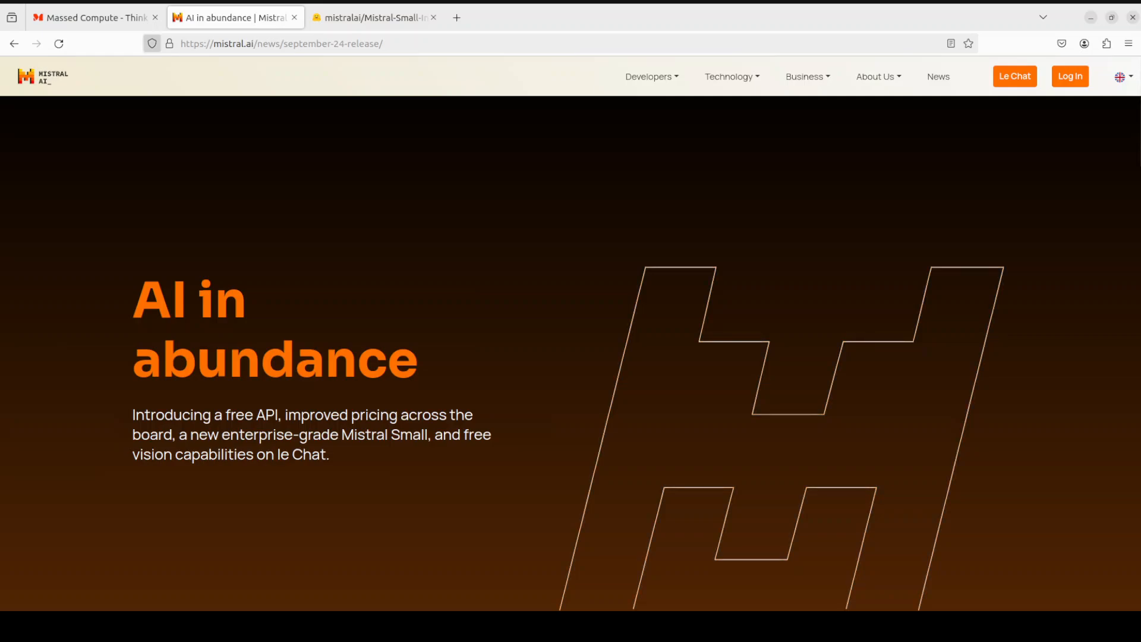
Return to the Massed Compute page from the Mistral announcement.
{"action": "left_click", "coordinate": [95, 17]}
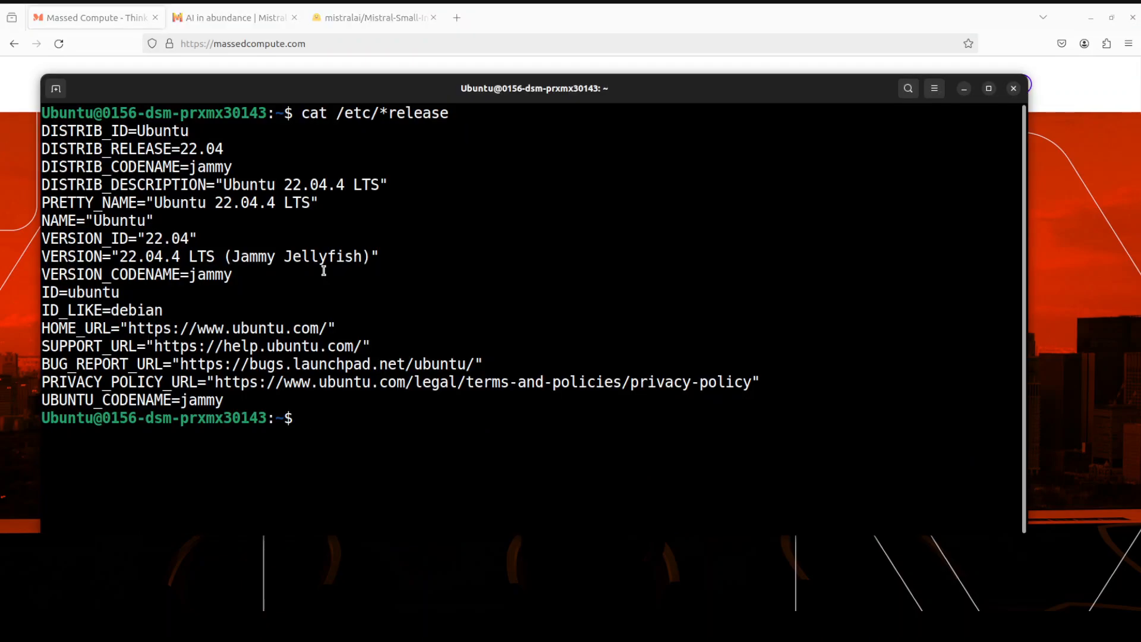
Clear the terminal after the nvidia-smi check showing the NVIDIA H100.
{"action": "type", "text": "clear"}
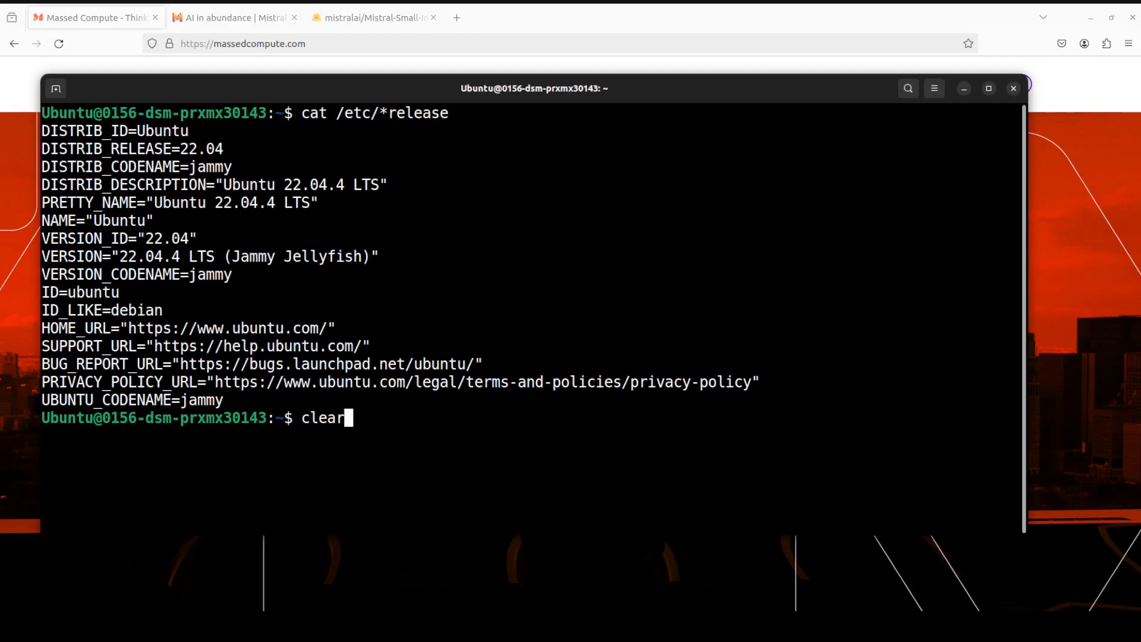
{"action": "type", "text": "nvidia-smi"}
{"action": "key", "text": "Return"}
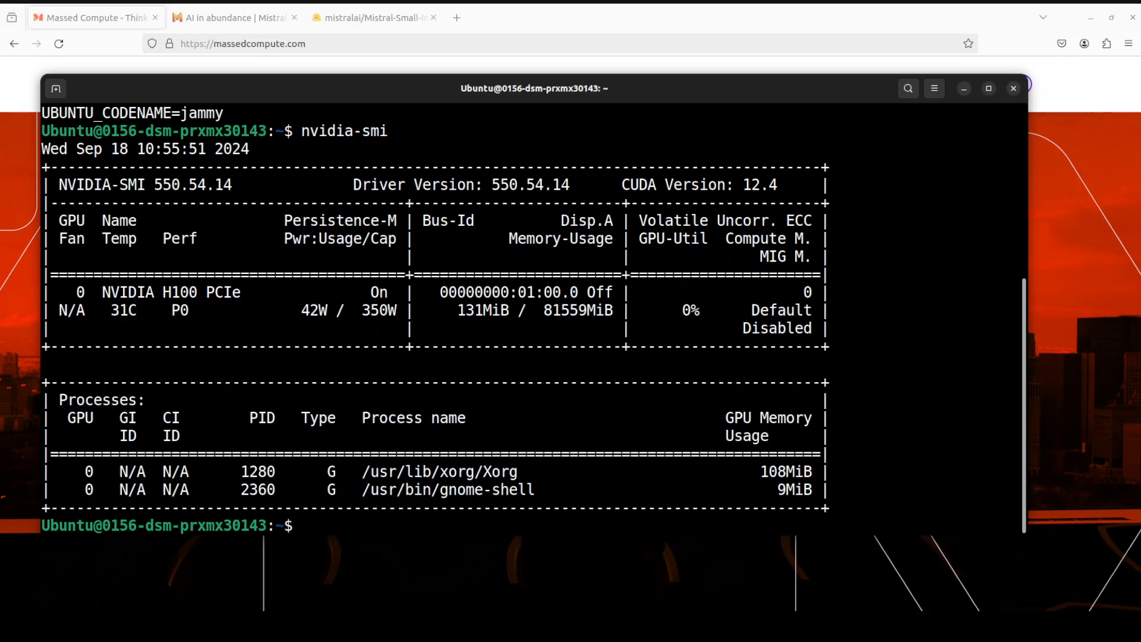
{"action": "right_click", "coordinate": [414, 171]}
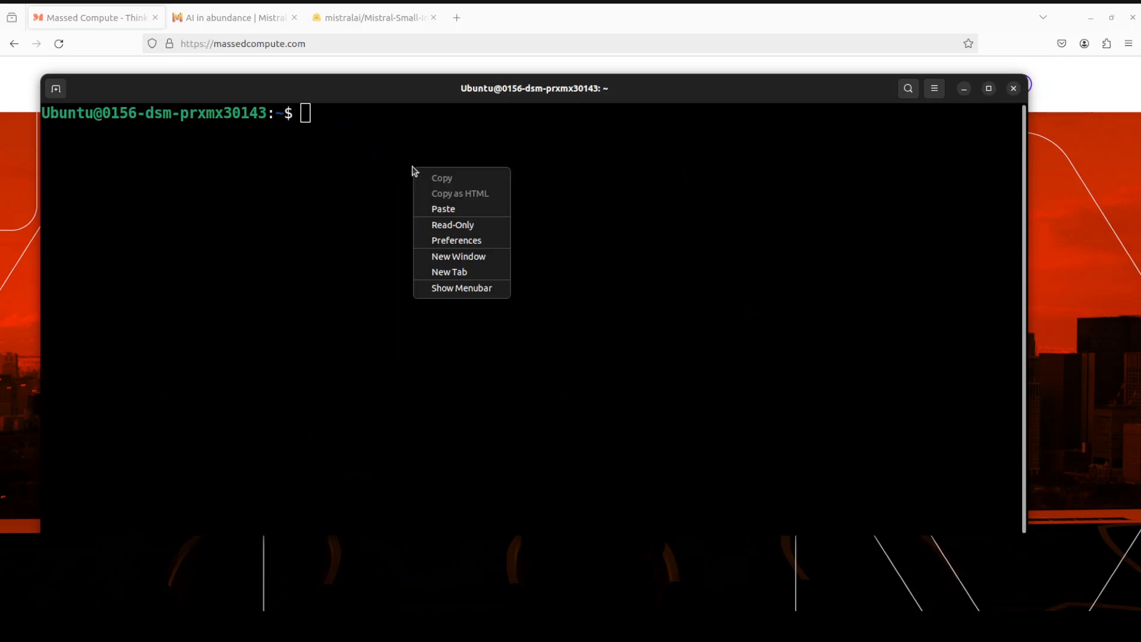
Create and activate the Python 3.11 conda environment named 'mis'.
{"action": "left_click", "coordinate": [442, 209]}
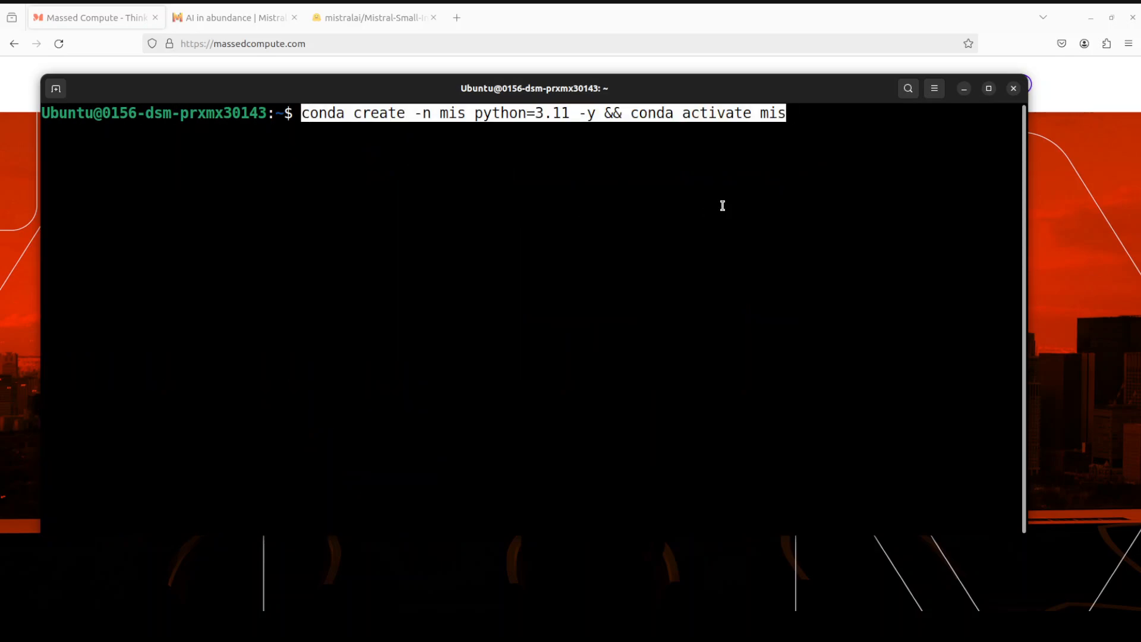
{"action": "key", "text": "Return"}
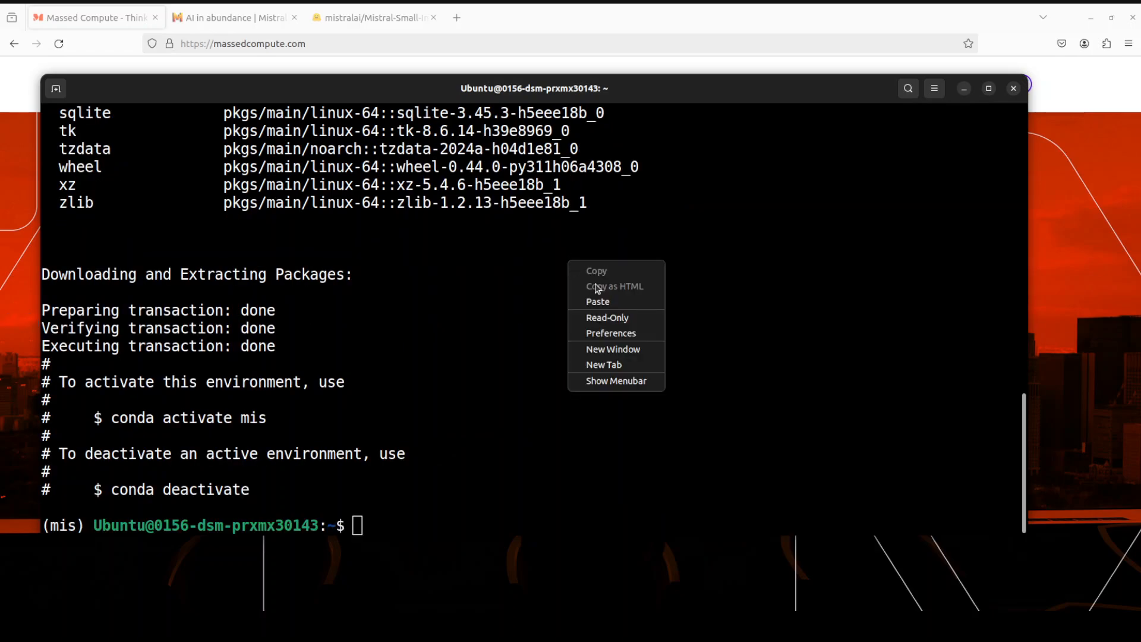
Install torch, transformers, accelerate, vllm and mistral_common, then paste the huggingface-cli login command.
{"action": "left_click", "coordinate": [597, 300]}
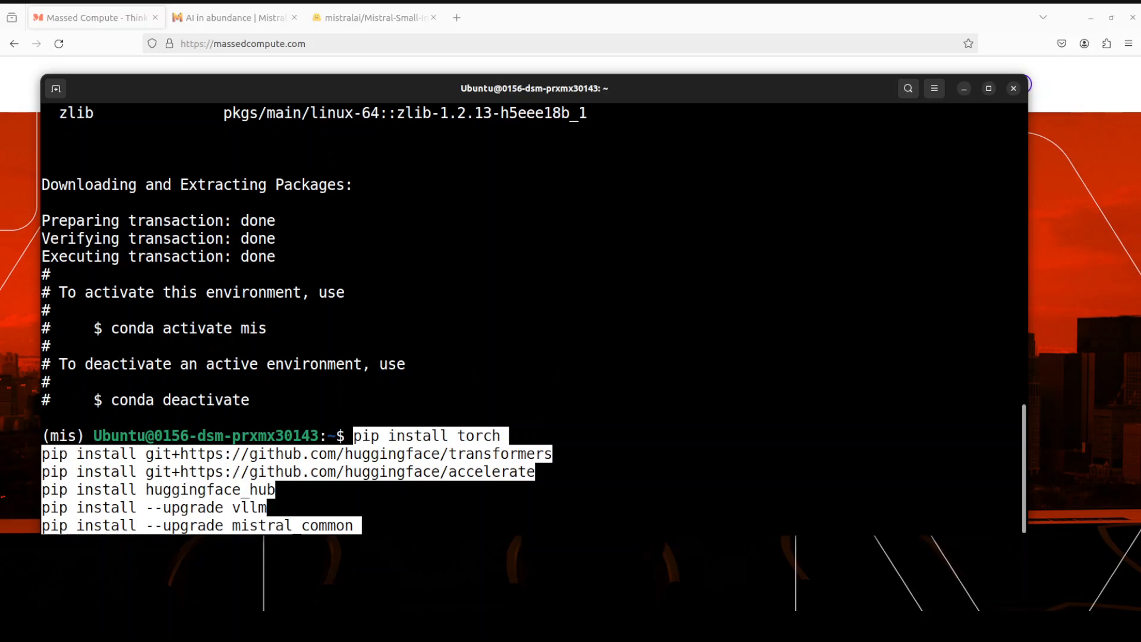
{"action": "key", "text": "Return"}
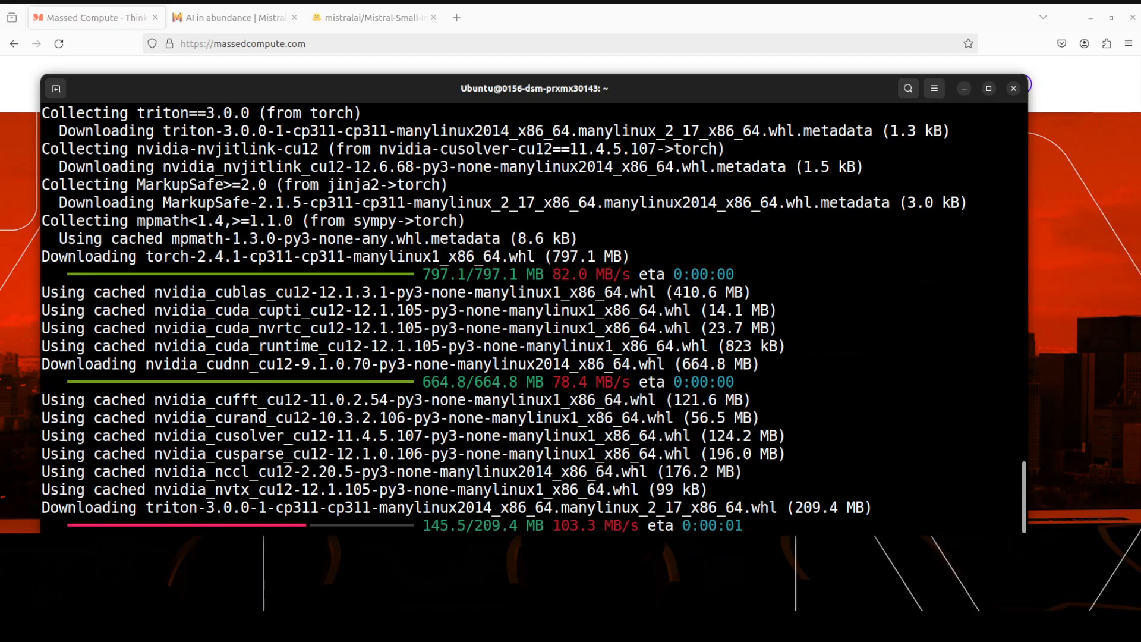
{"action": "scroll", "scroll_direction": "down", "scroll_amount": 3}
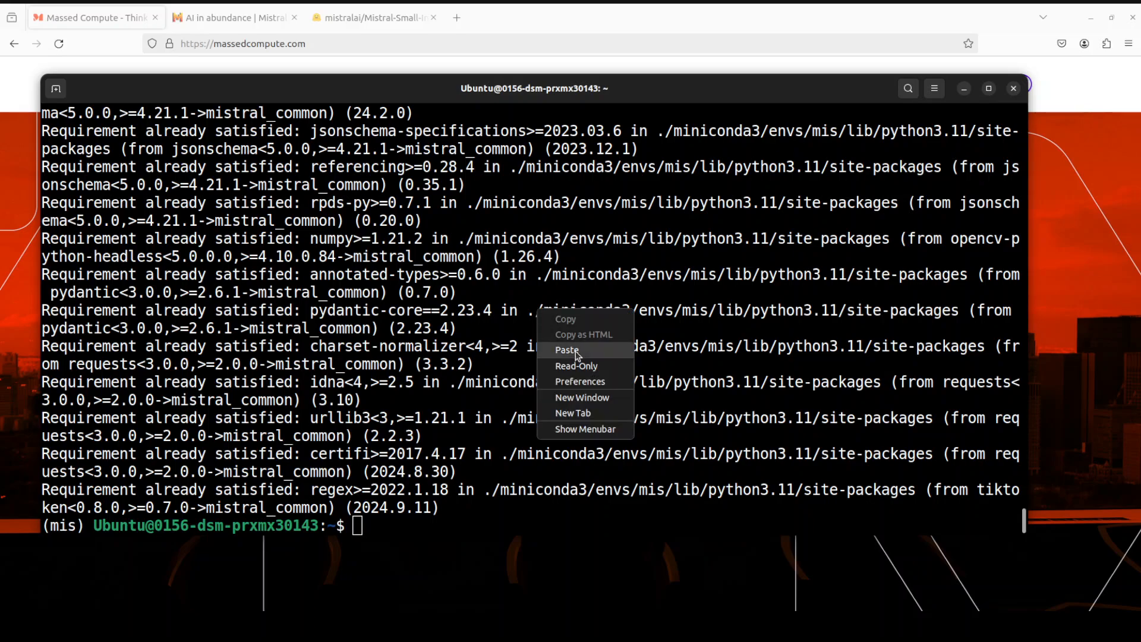
{"action": "left_click", "coordinate": [567, 349]}
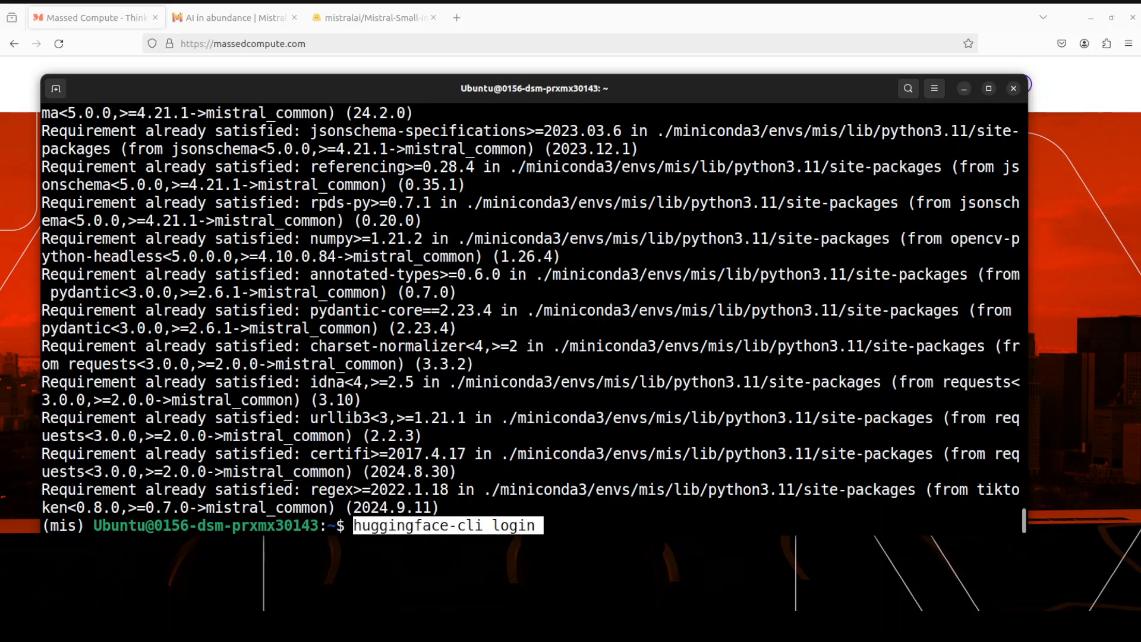
Log in to the Hugging Face Hub with a pasted access token and paste the next setup command.
{"action": "key", "text": "Return"}
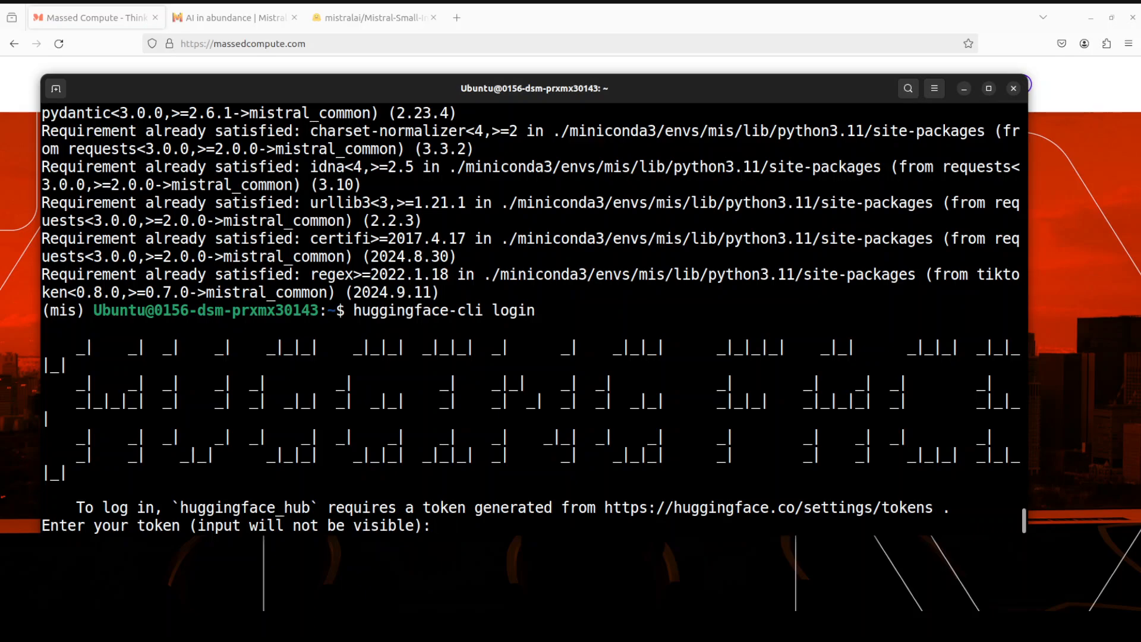
{"action": "right_click", "coordinate": [401, 283]}
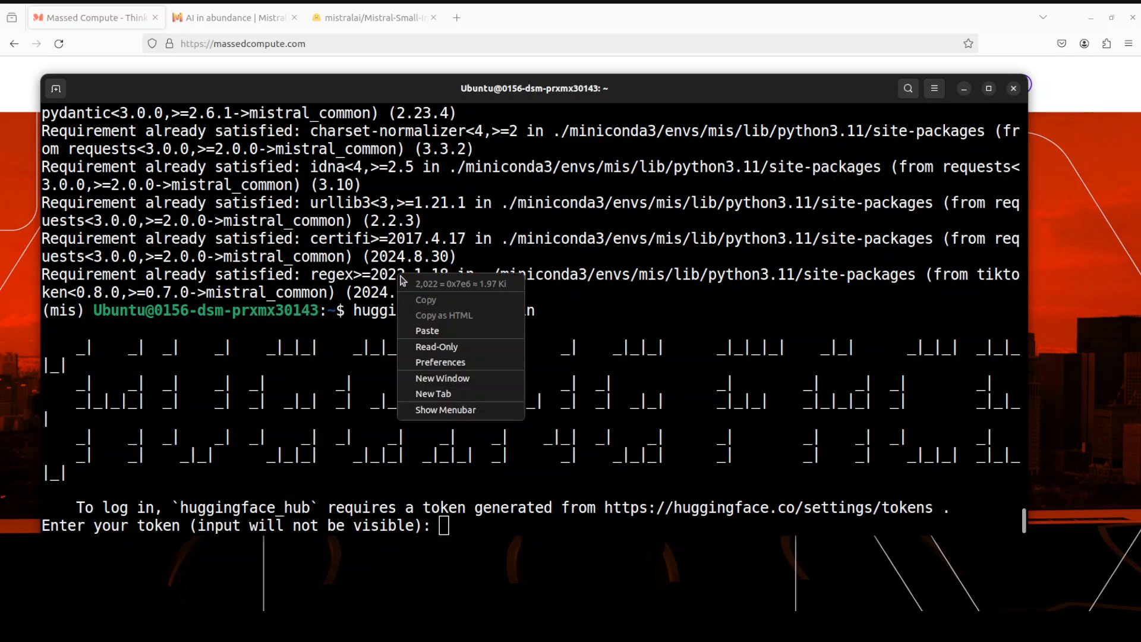
{"action": "left_click", "coordinate": [634, 324]}
{"action": "type", "text": "Y"}
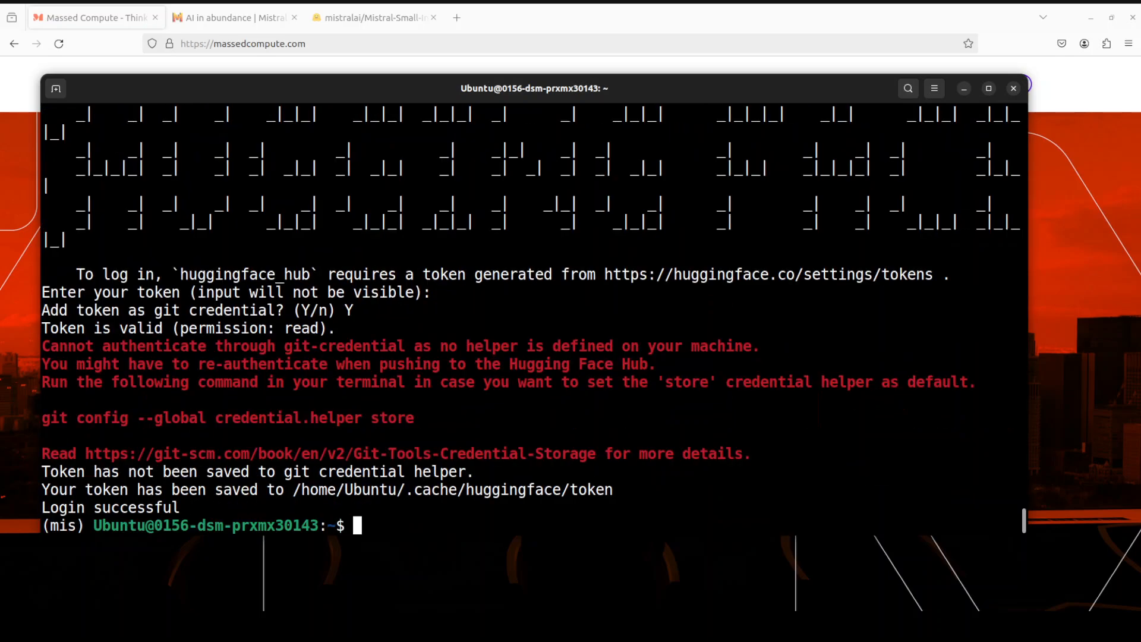
{"action": "mouse_move", "coordinate": [128, 537]}
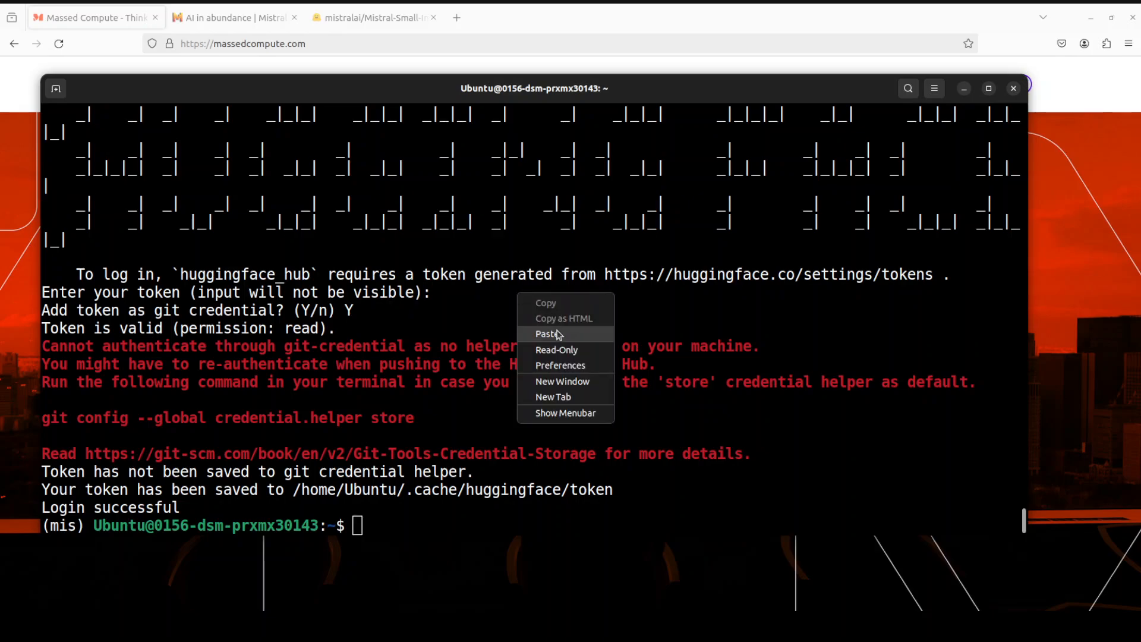
{"action": "left_click", "coordinate": [545, 332]}
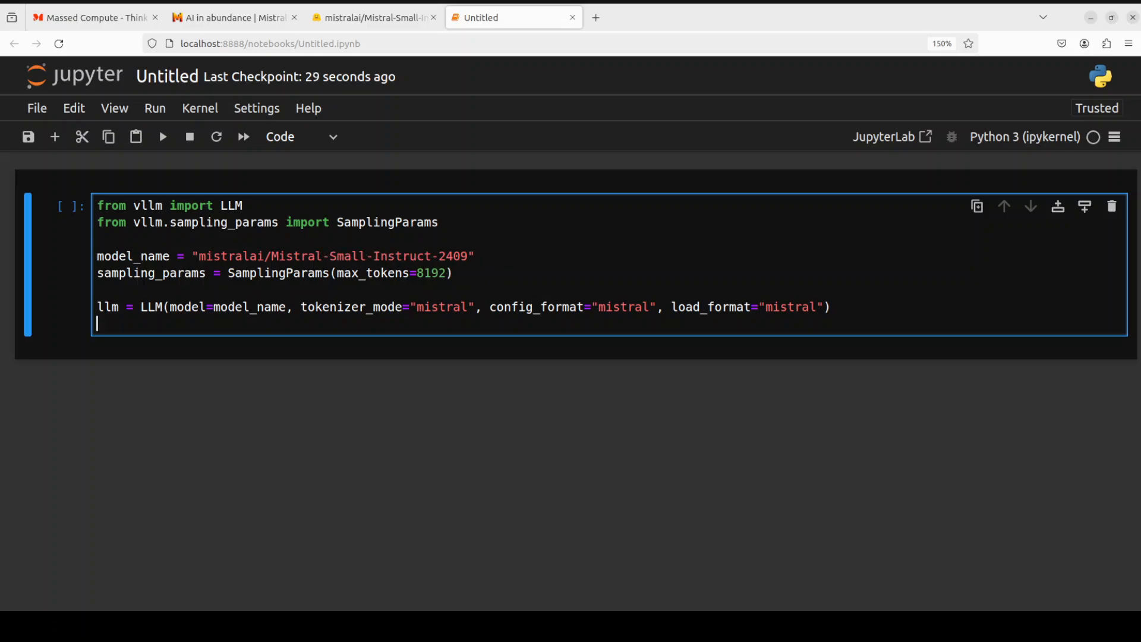
Load Mistral-Small-Instruct-2409 with vLLM in the notebook.
{"action": "left_click", "coordinate": [163, 136]}
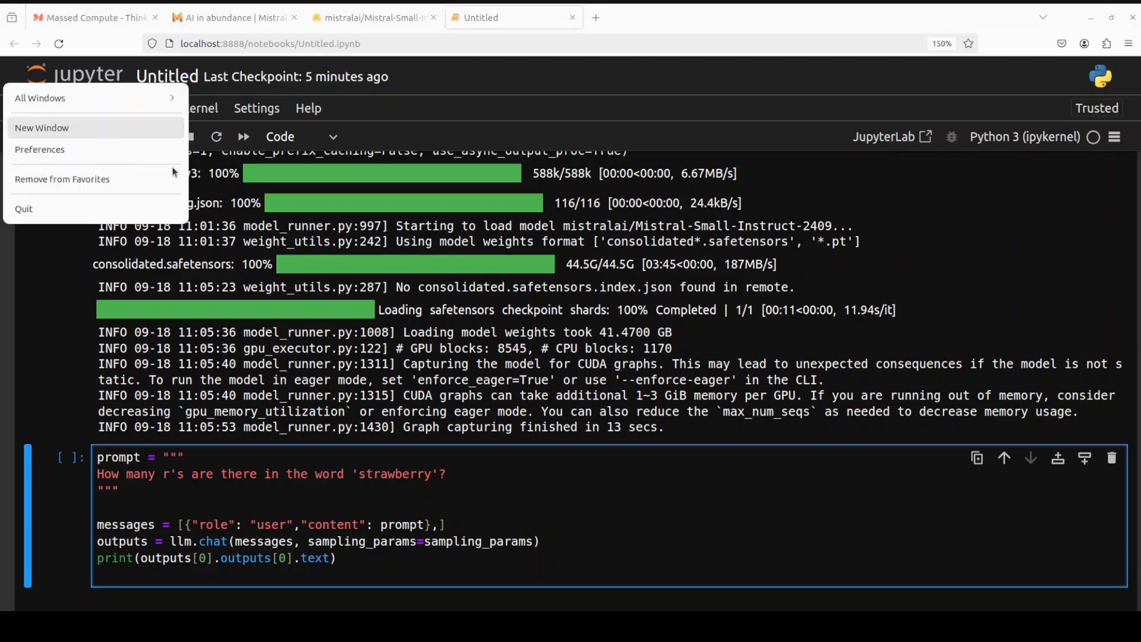
Run nvidia-smi in a new terminal and highlight the 73704MiB used by the model's Python process.
{"action": "left_click", "coordinate": [41, 127]}
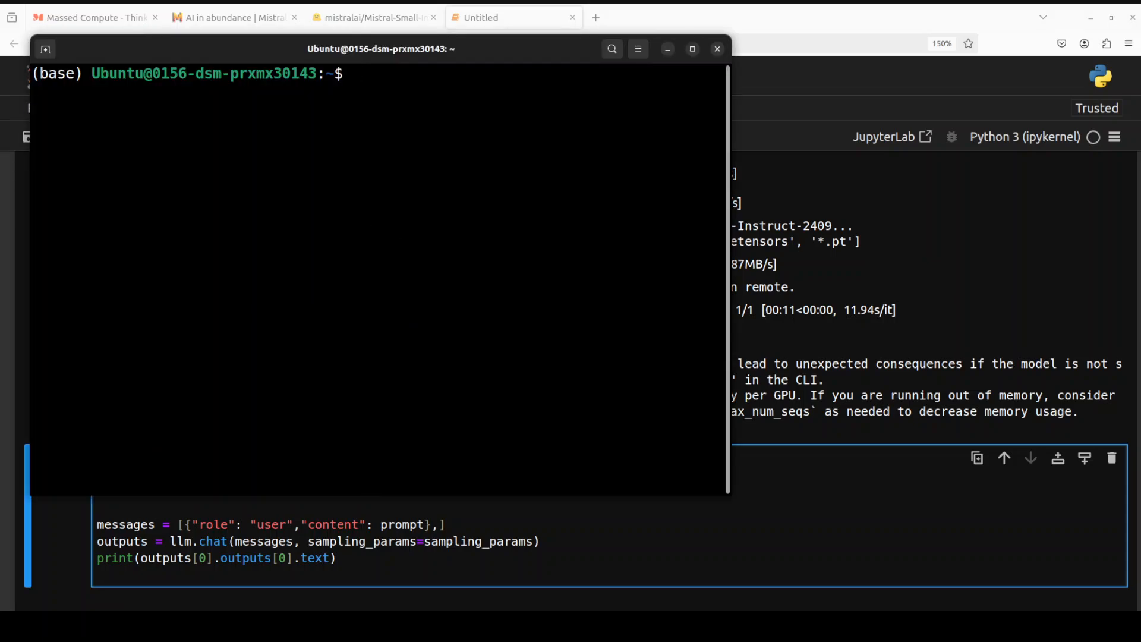
{"action": "type", "text": "nvidia-smi"}
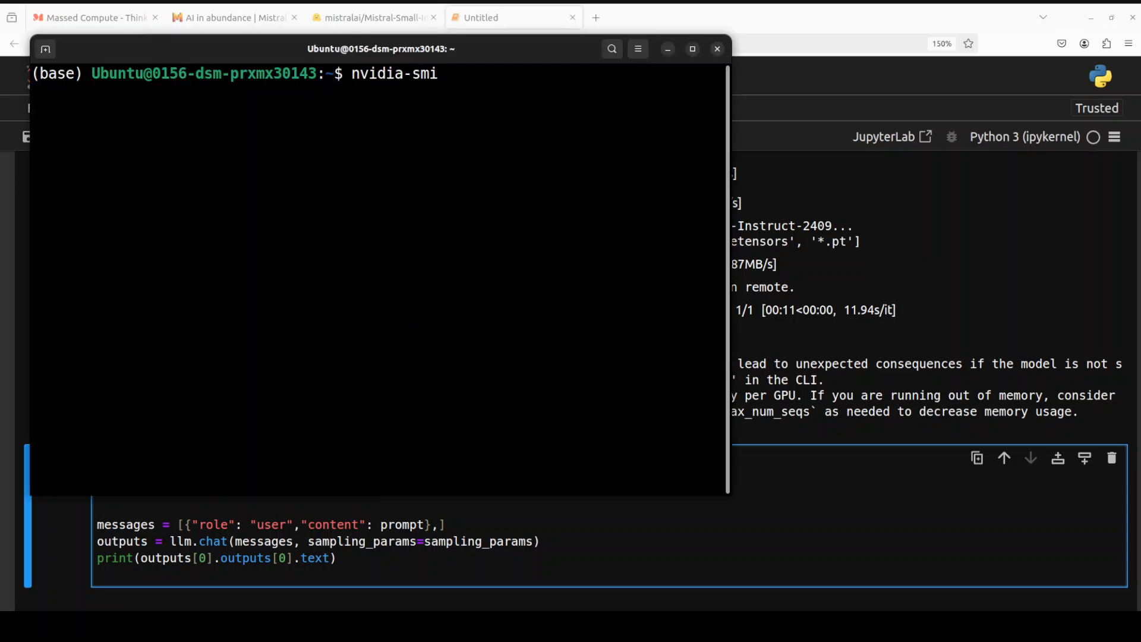
{"action": "key", "text": "Return"}
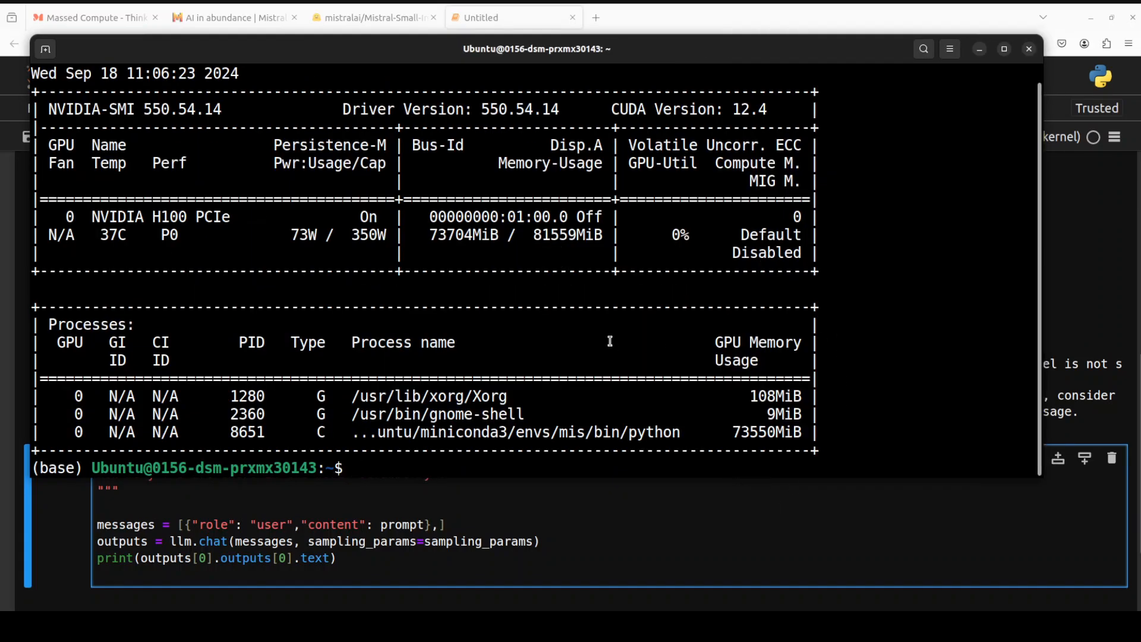
{"action": "double_click", "coordinate": [464, 234]}
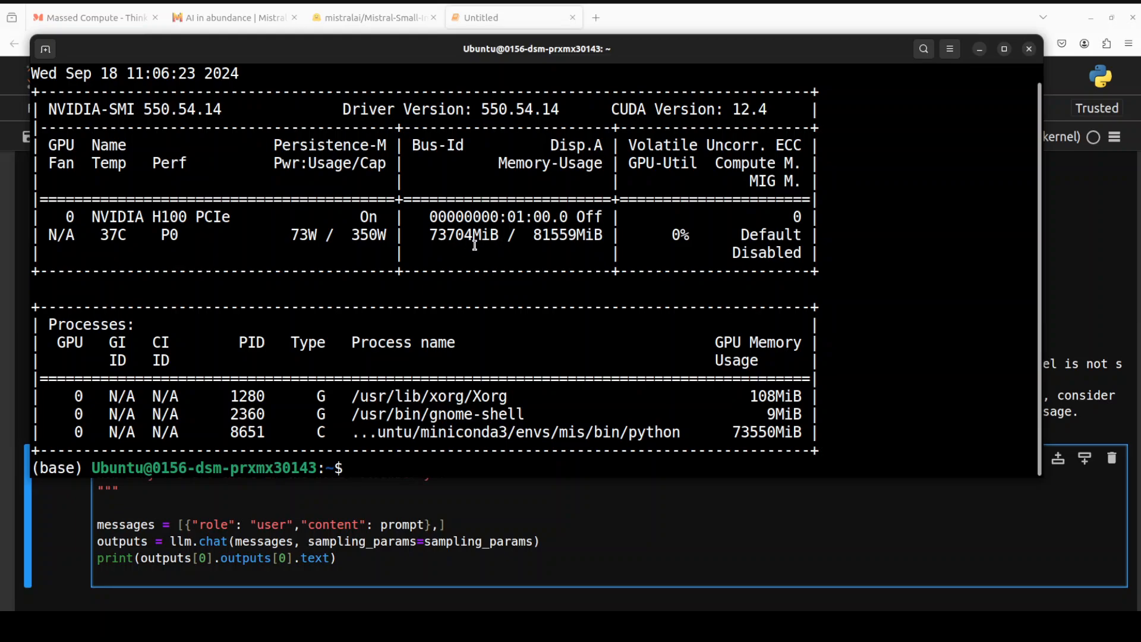
{"action": "mouse_move", "coordinate": [568, 258]}
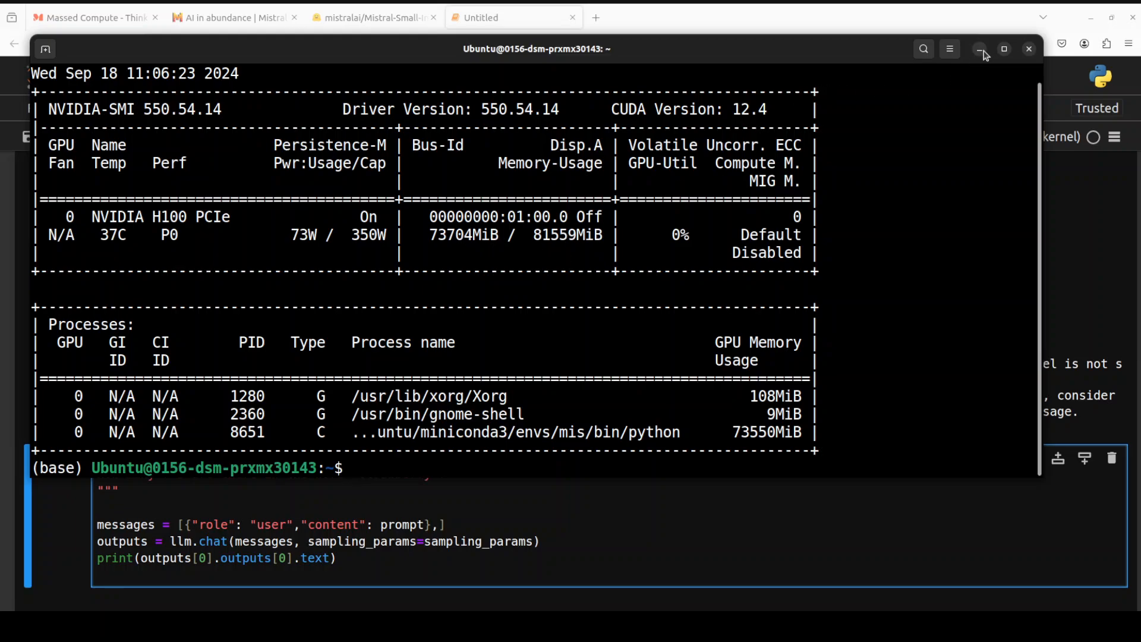
{"action": "mouse_move", "coordinate": [433, 183]}
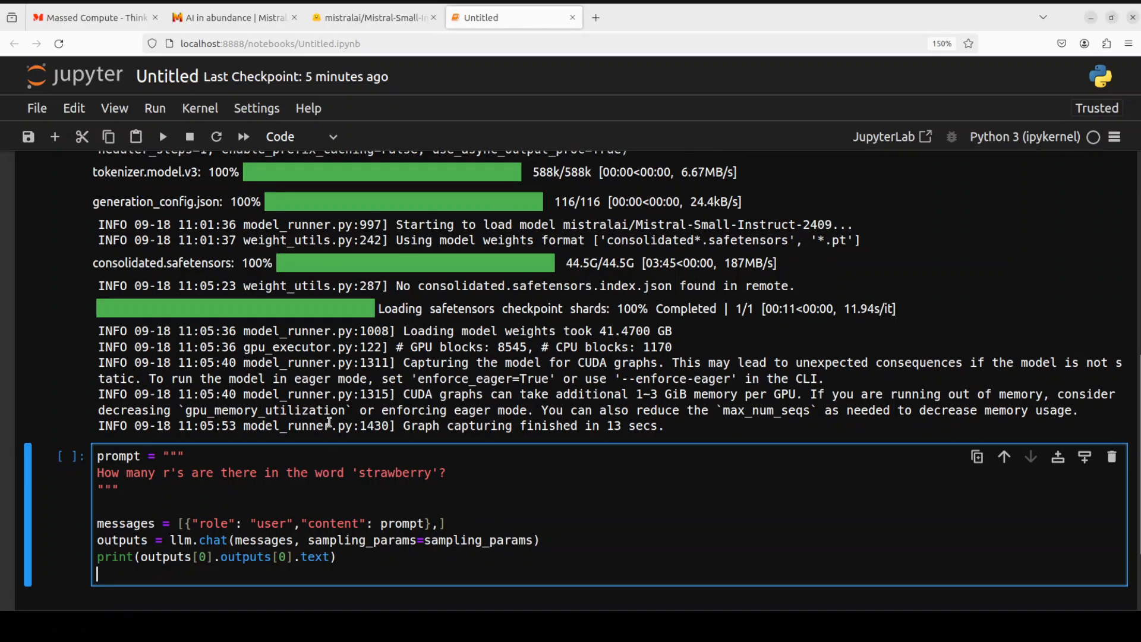
Run the 'strawberry' letter-count cell and read the model's answer of 2 r's.
{"action": "scroll", "scroll_direction": "down", "scroll_amount": 3}
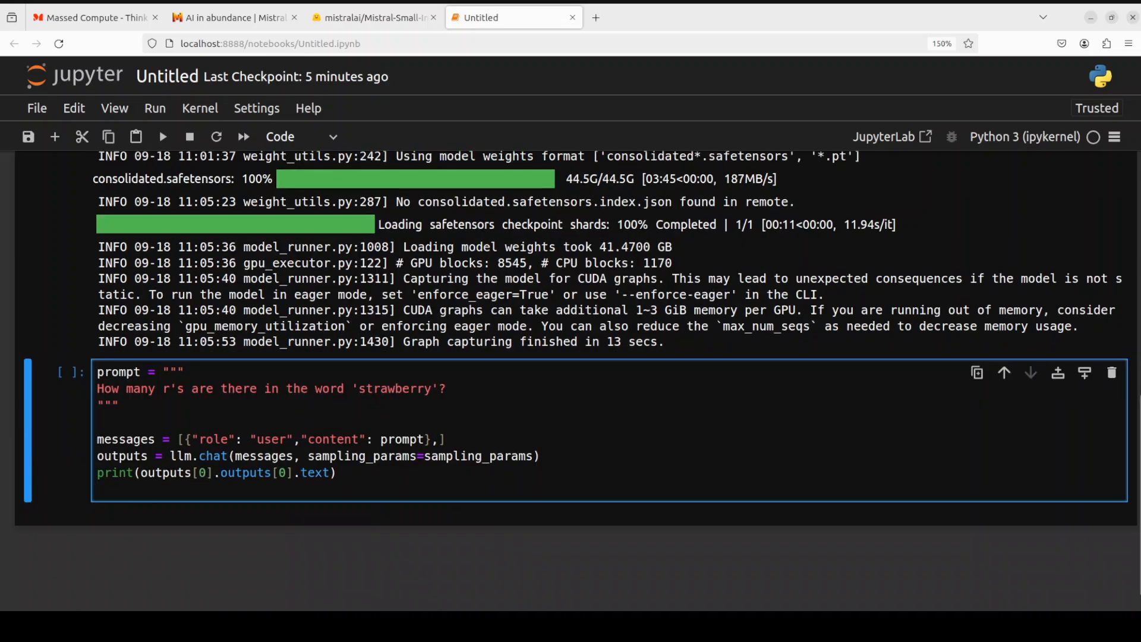
{"action": "left_click", "coordinate": [163, 135]}
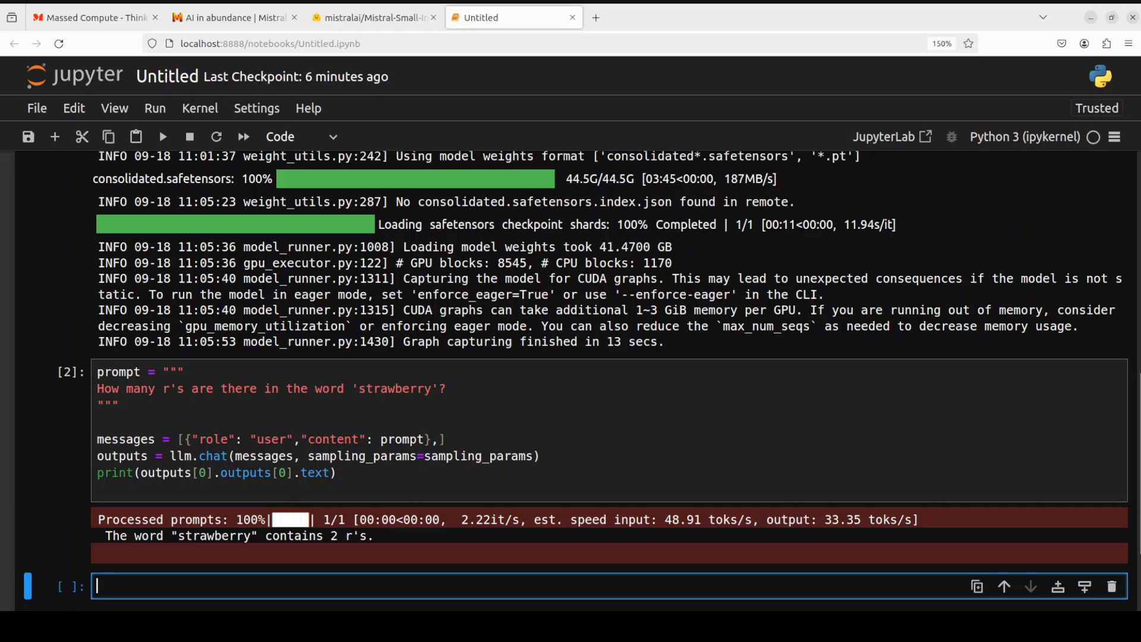
{"action": "scroll", "scroll_direction": "up", "scroll_amount": 3}
{"action": "type", "text": "Write 10 sentences ending with the word beauty."}
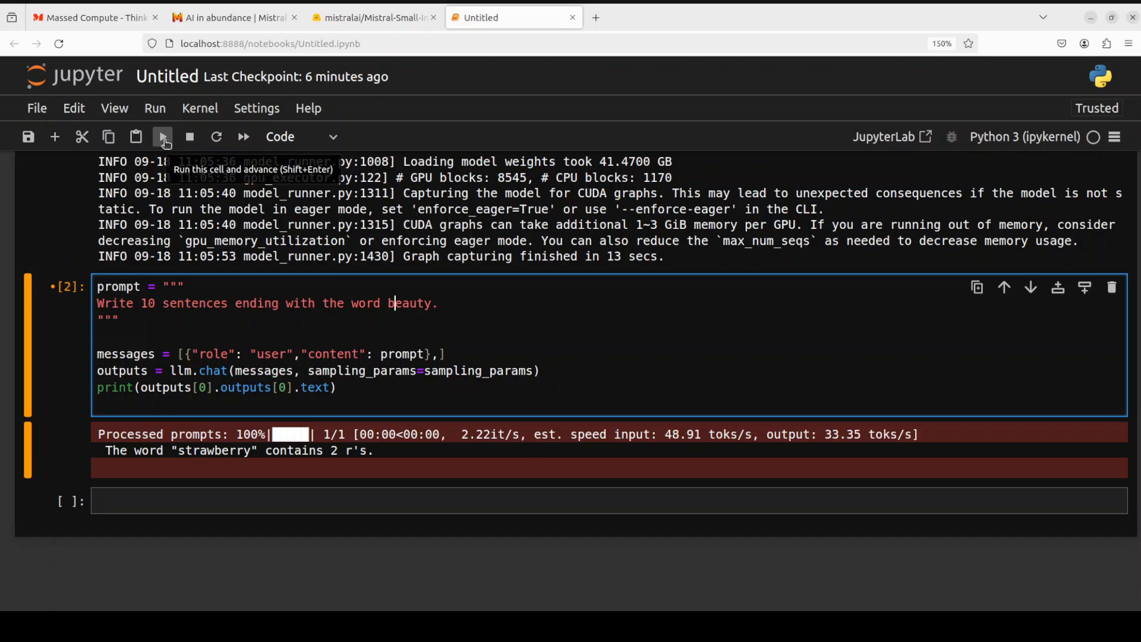
{"action": "left_click", "coordinate": [163, 136]}
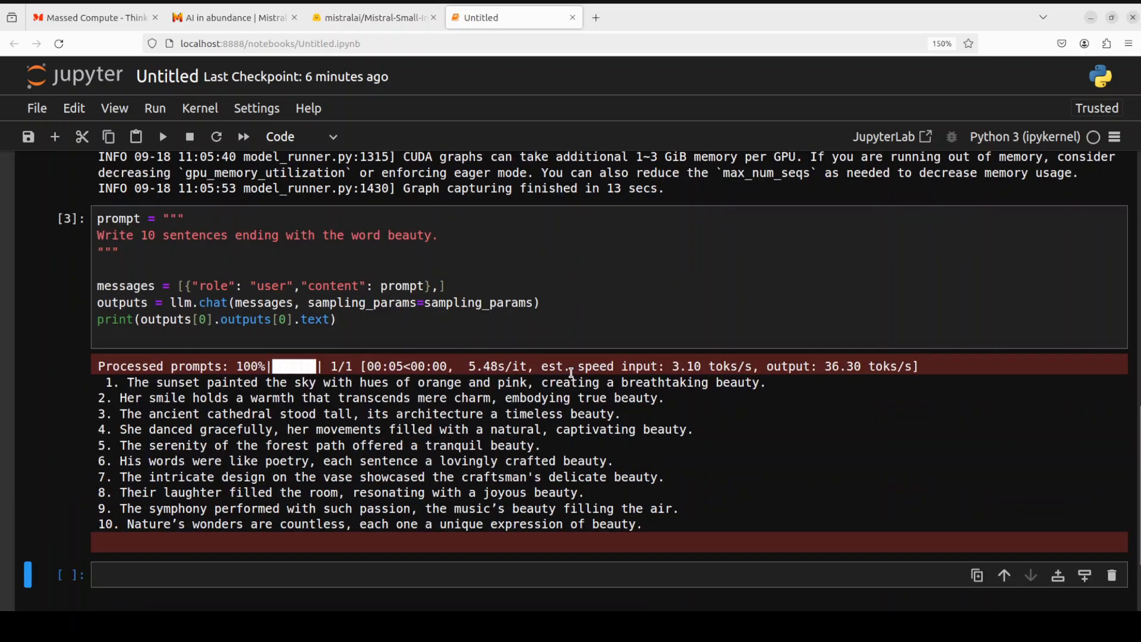
{"action": "mouse_move", "coordinate": [685, 375]}
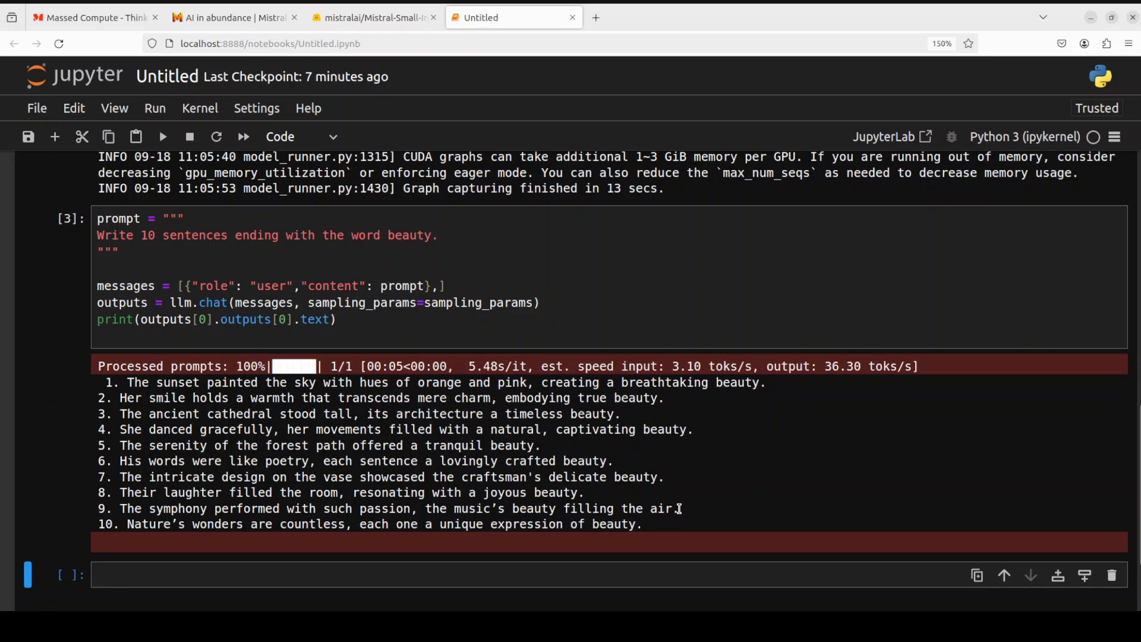
{"action": "mouse_move", "coordinate": [702, 391]}
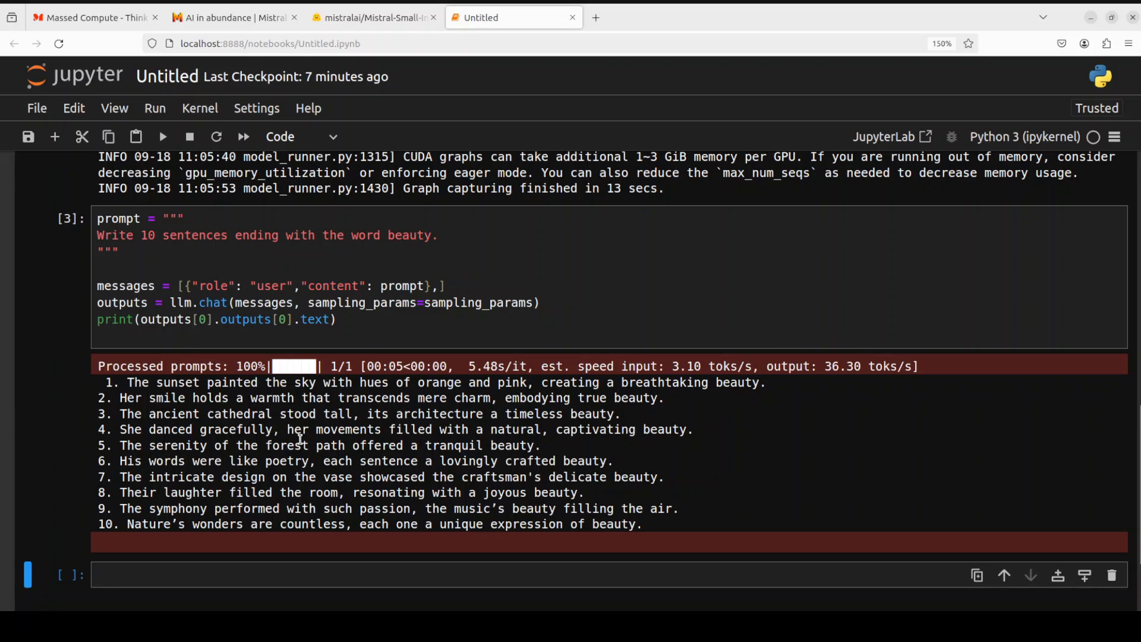
{"action": "mouse_move", "coordinate": [173, 422]}
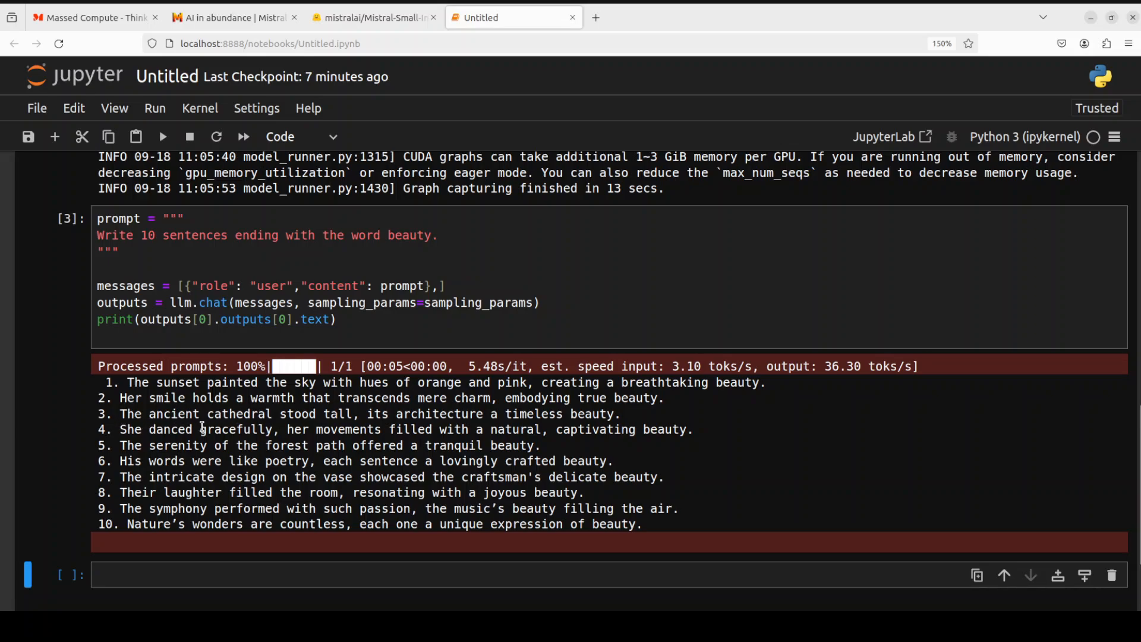
{"action": "mouse_move", "coordinate": [371, 436]}
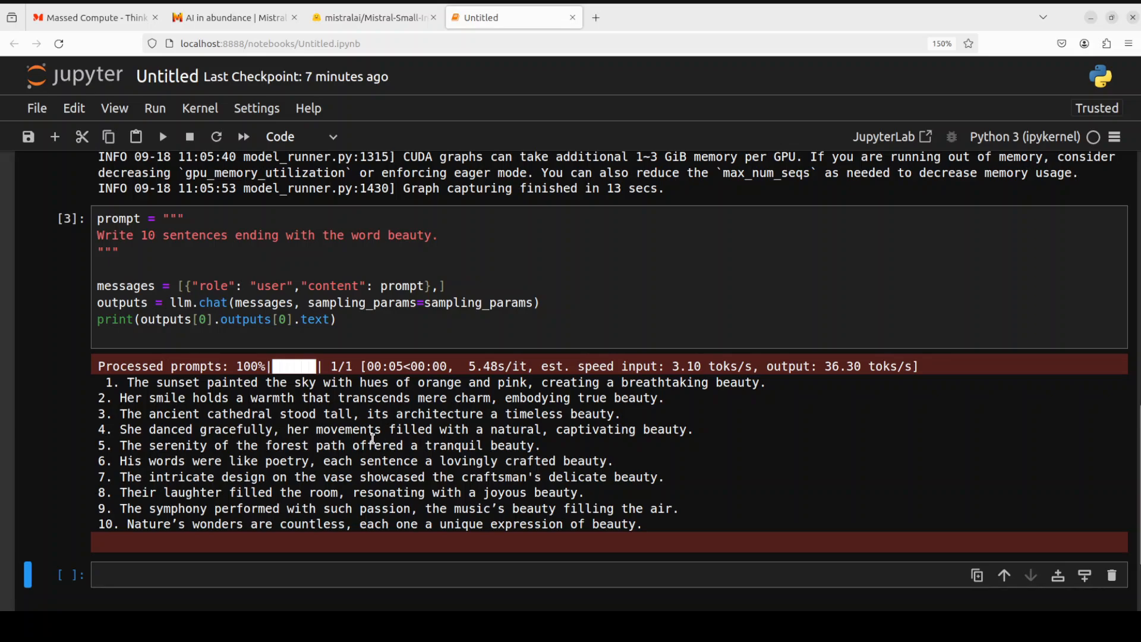
{"action": "mouse_move", "coordinate": [580, 427]}
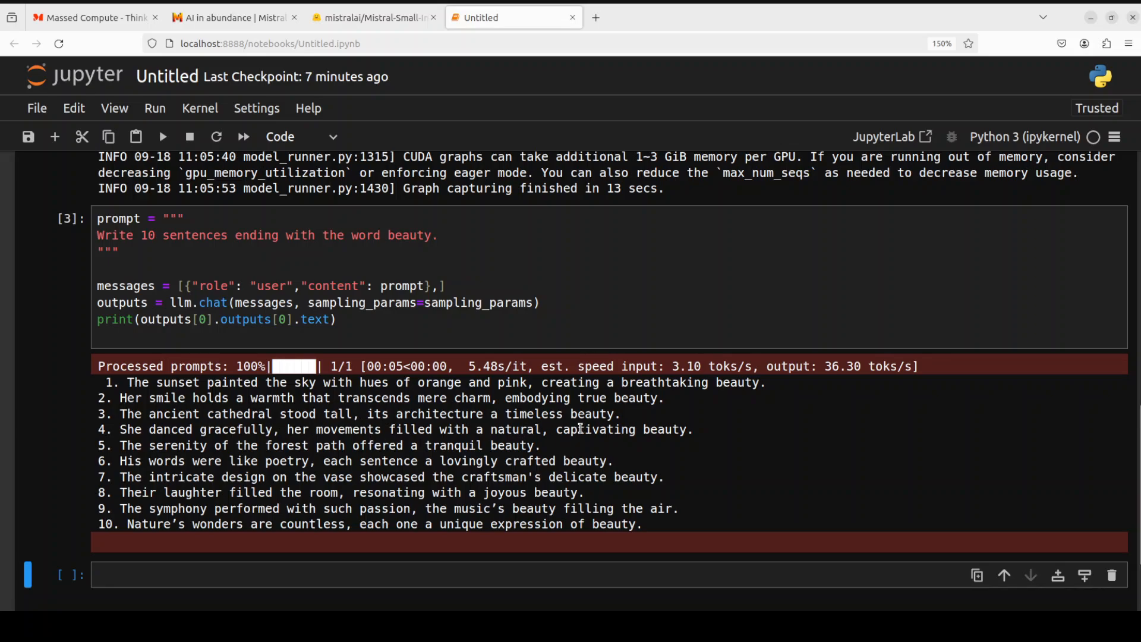
{"action": "mouse_move", "coordinate": [618, 423]}
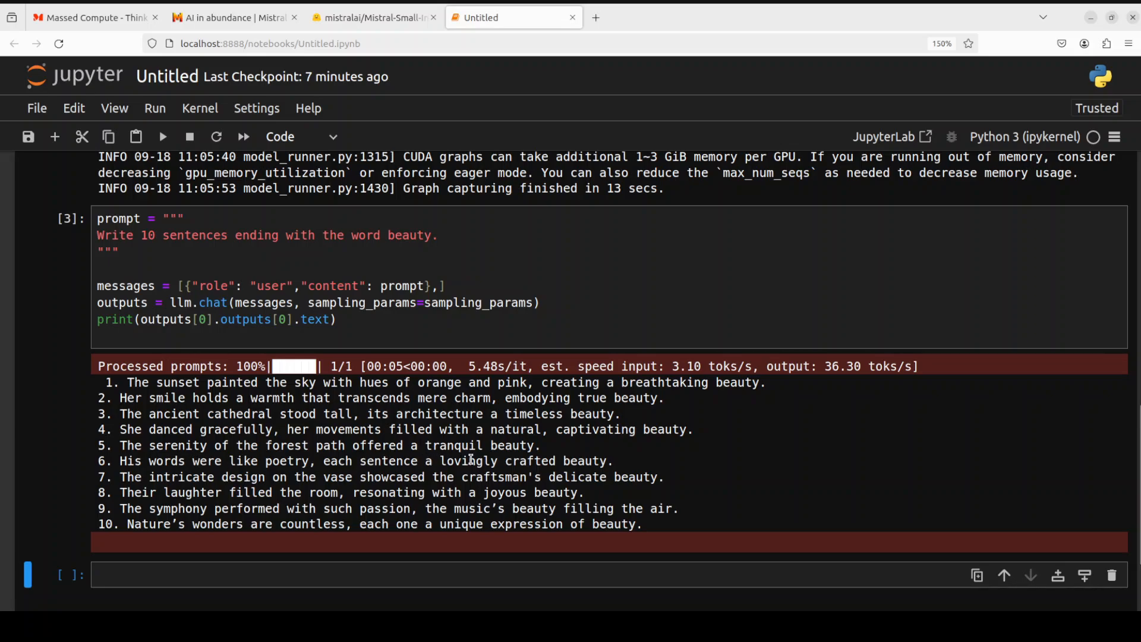
{"action": "mouse_move", "coordinate": [193, 491]}
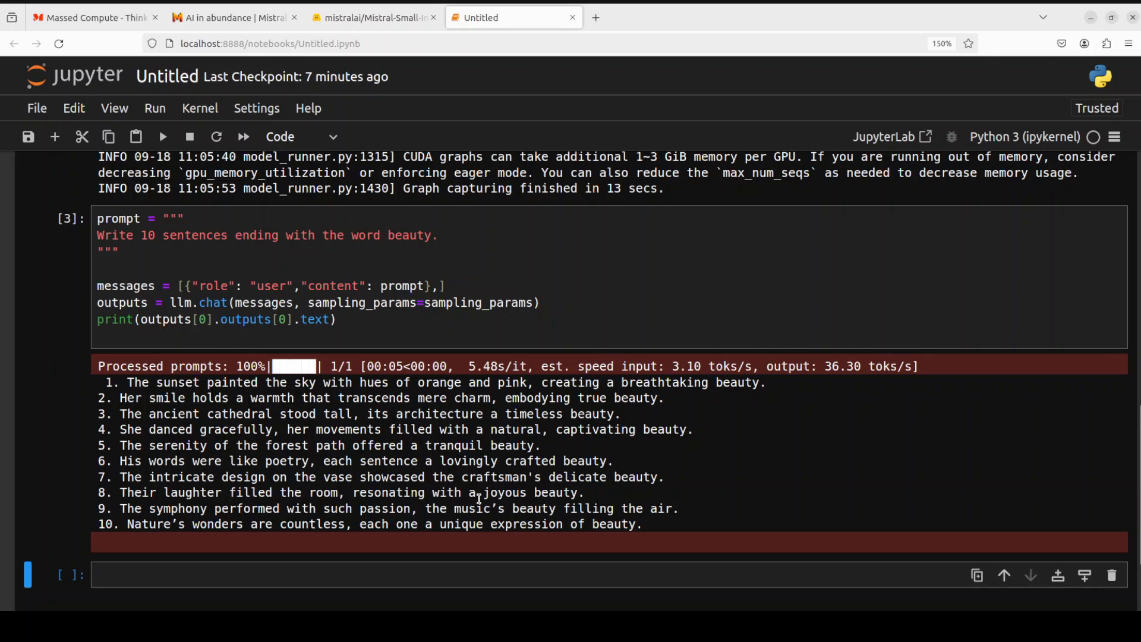
{"action": "mouse_move", "coordinate": [681, 488]}
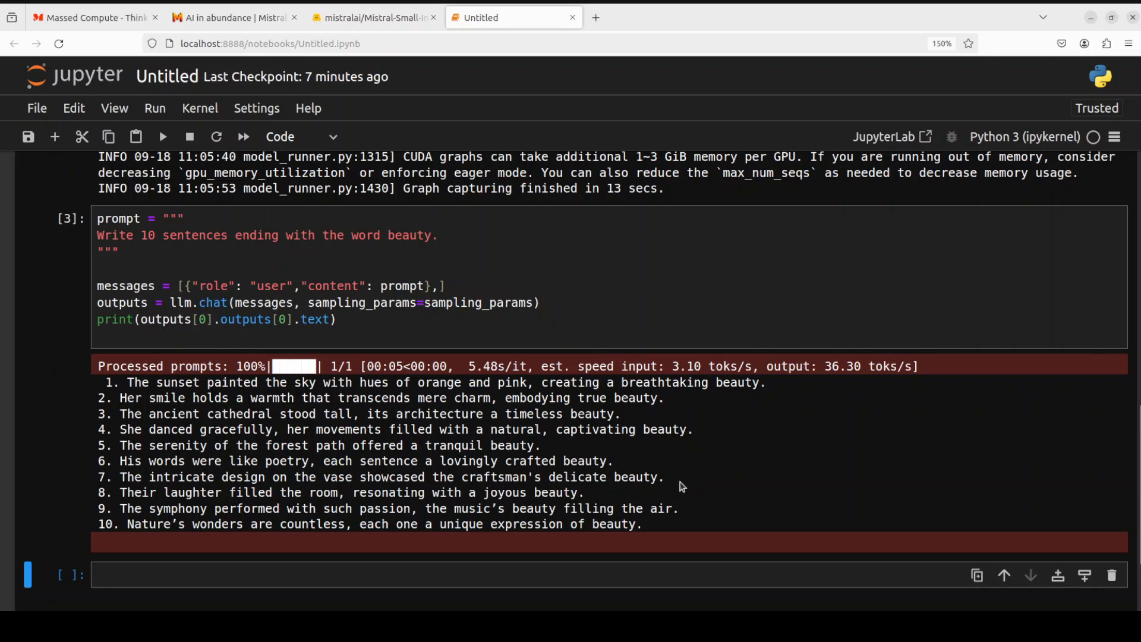
{"action": "mouse_move", "coordinate": [523, 530]}
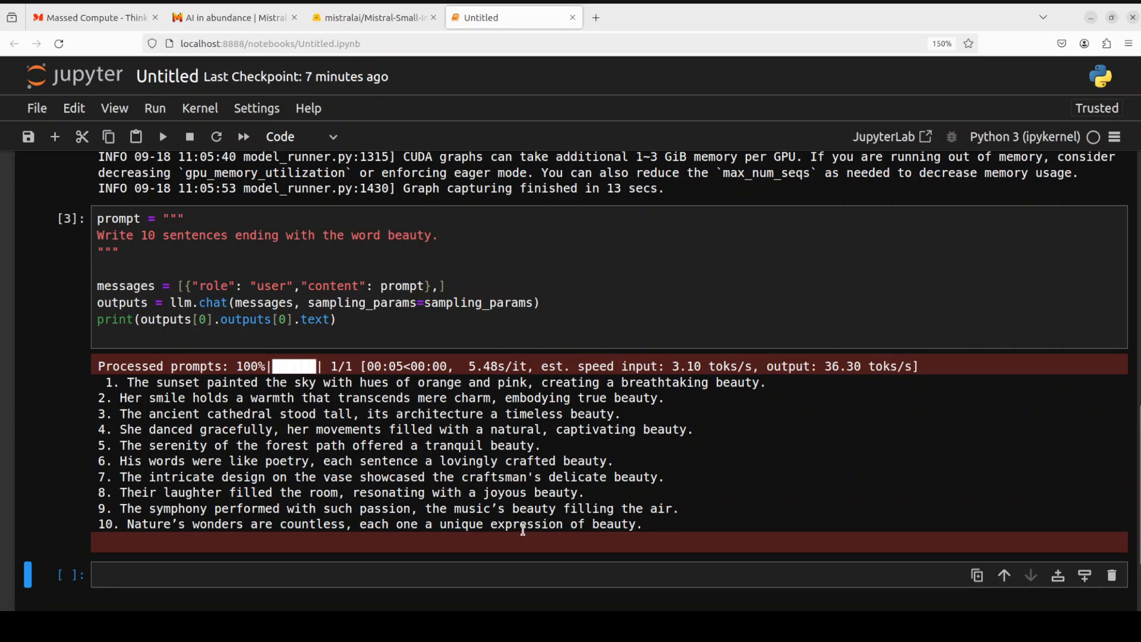
{"action": "mouse_move", "coordinate": [592, 465]}
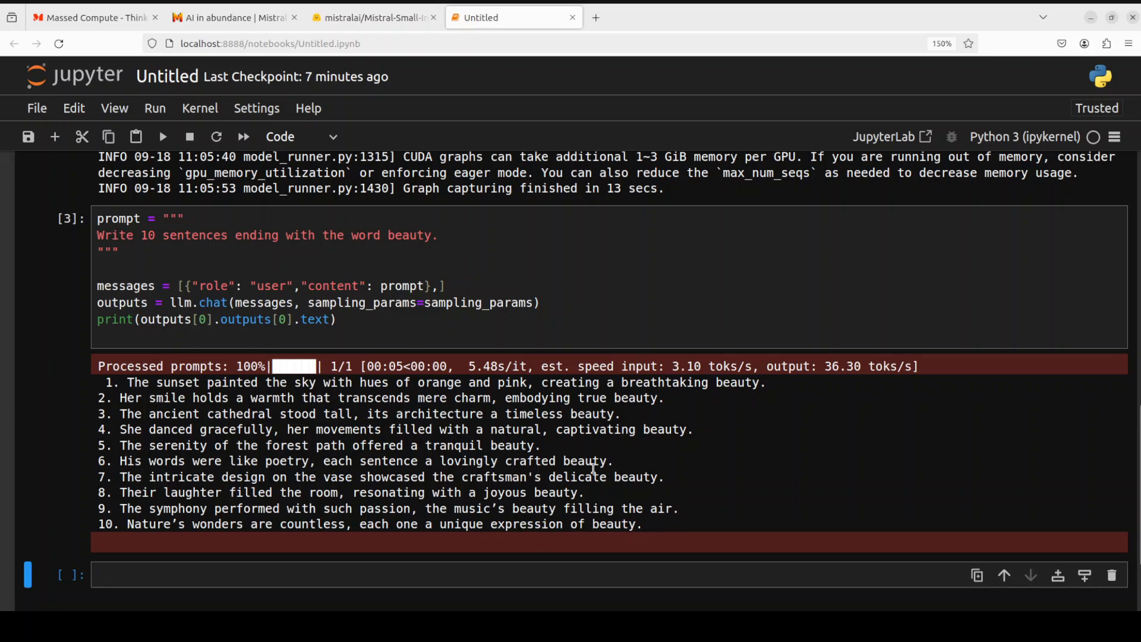
{"action": "mouse_move", "coordinate": [180, 236]}
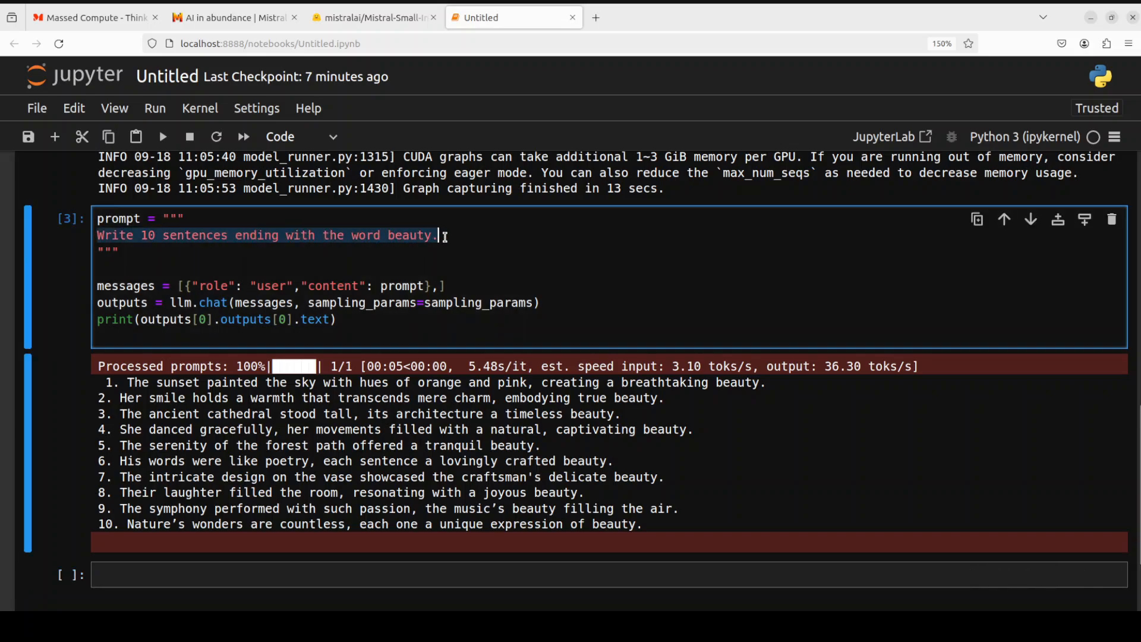
Ask the bat-and-ball $1.10 puzzle and read the model's answer that the ball costs $0.05.
{"action": "type", "text": "A bat and a ball together cost $1.10. The bat costs $1.00 more than the ball. How much does the ball cost?"}
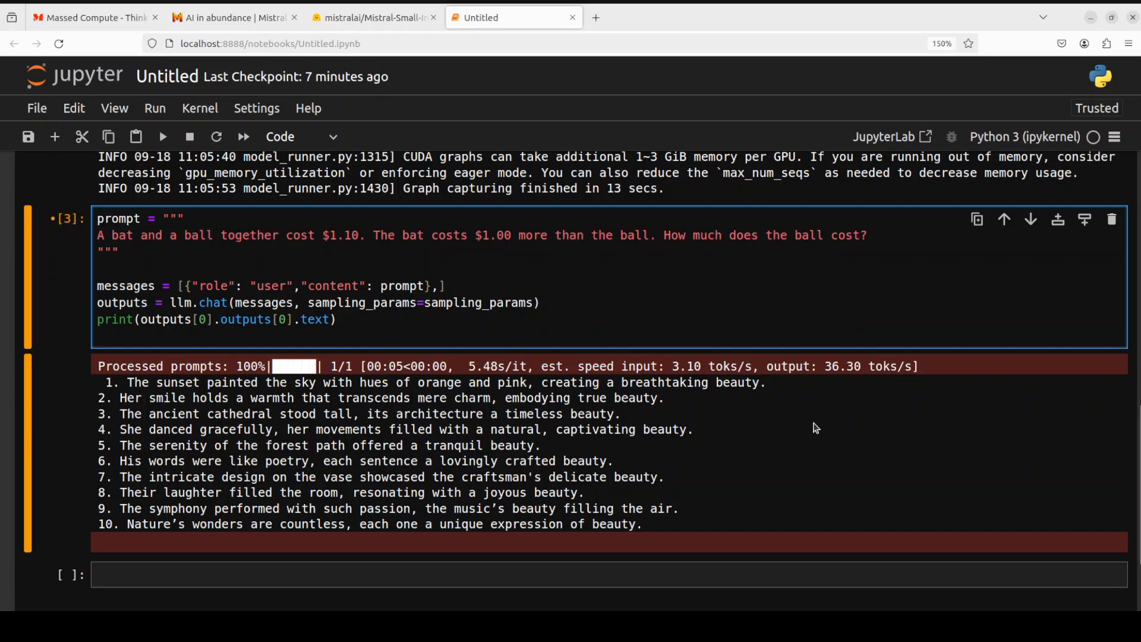
{"action": "left_click", "coordinate": [163, 136]}
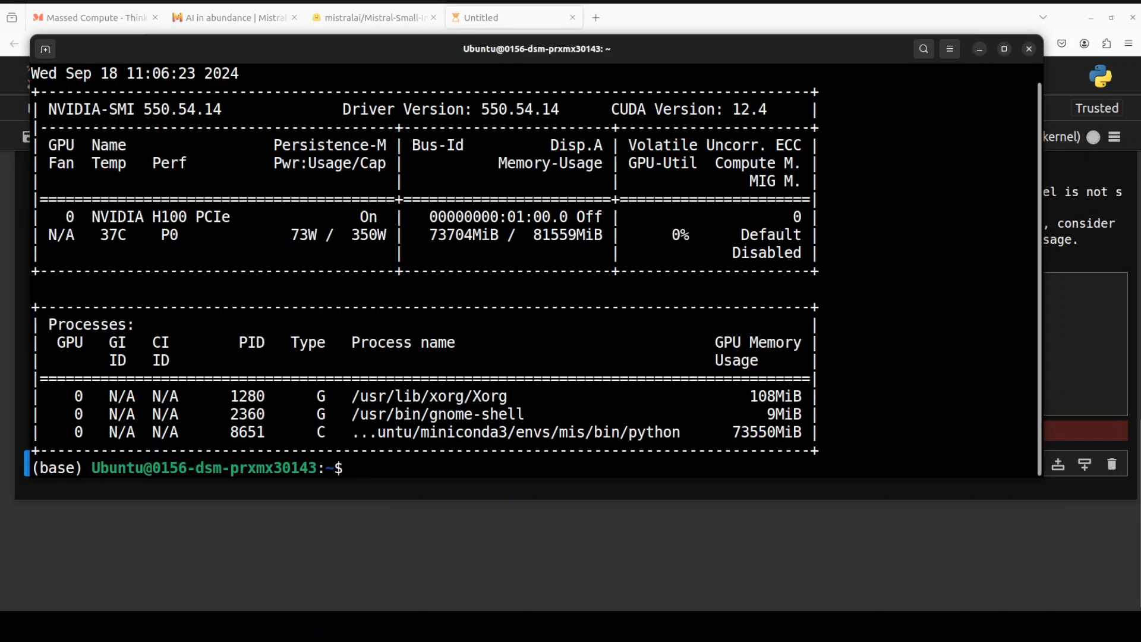
{"action": "type", "text": "nvidia-smi"}
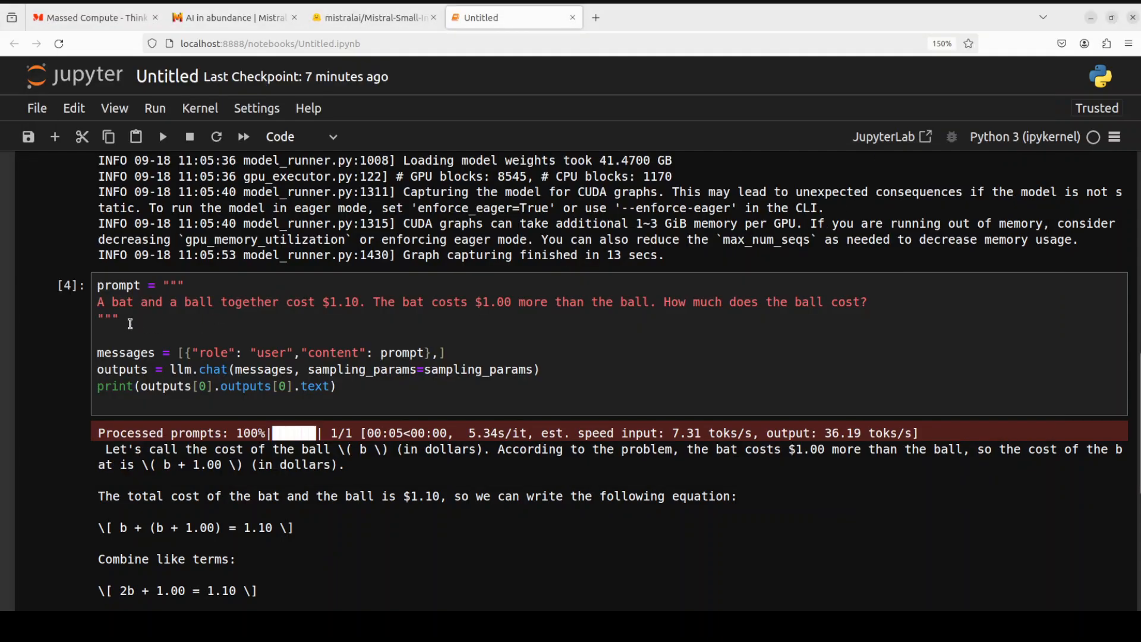
{"action": "mouse_move", "coordinate": [405, 316]}
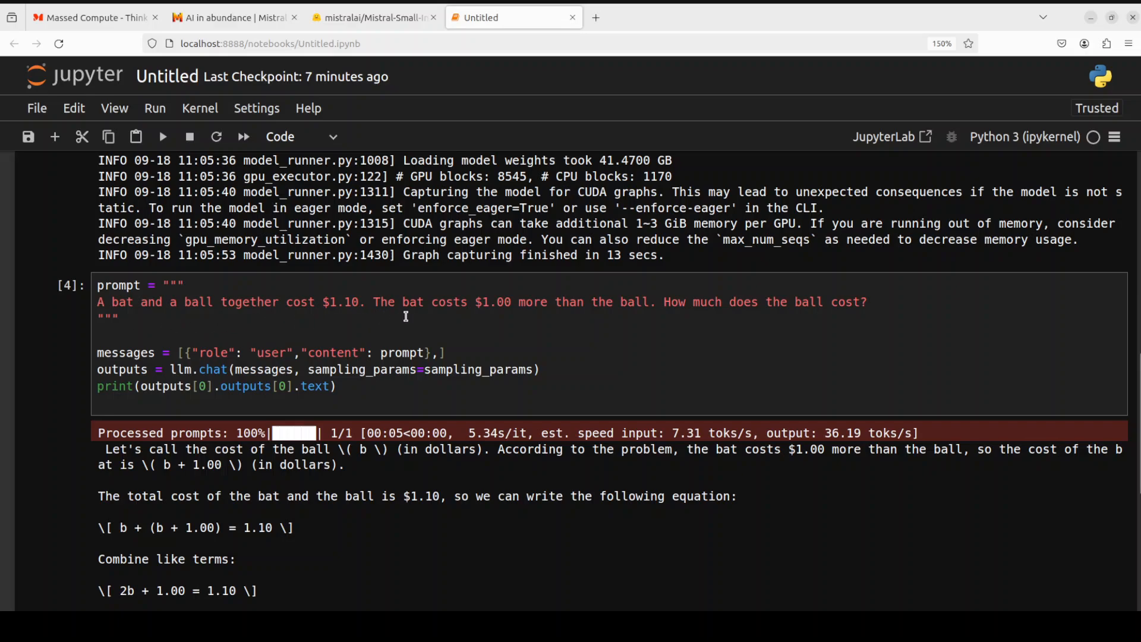
{"action": "mouse_move", "coordinate": [536, 318]}
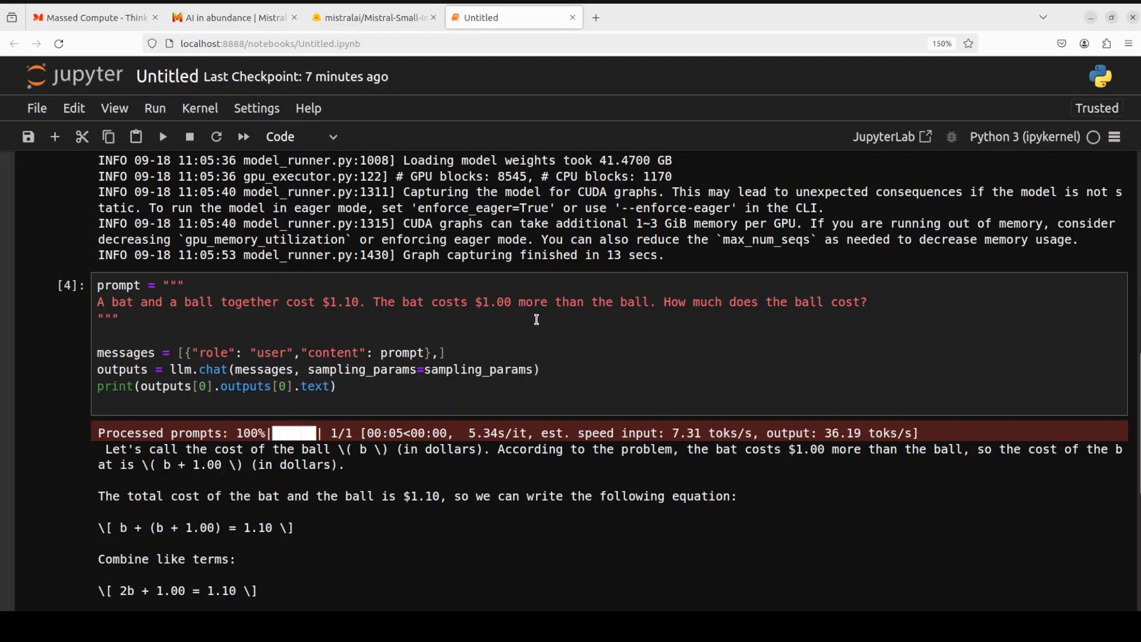
{"action": "mouse_move", "coordinate": [732, 359]}
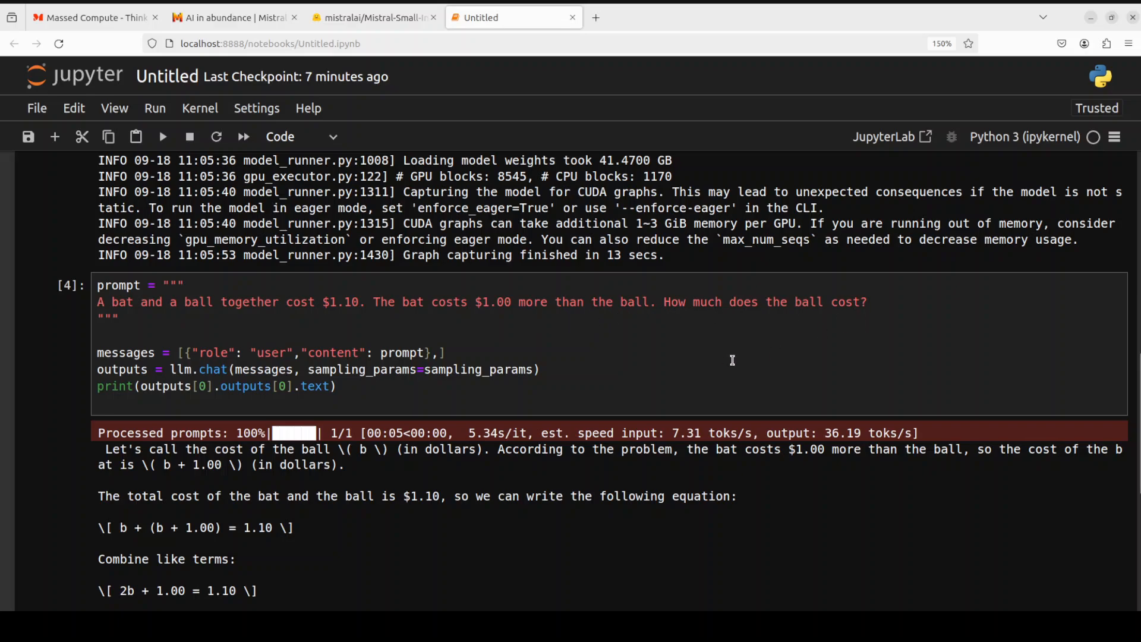
{"action": "mouse_move", "coordinate": [323, 439]}
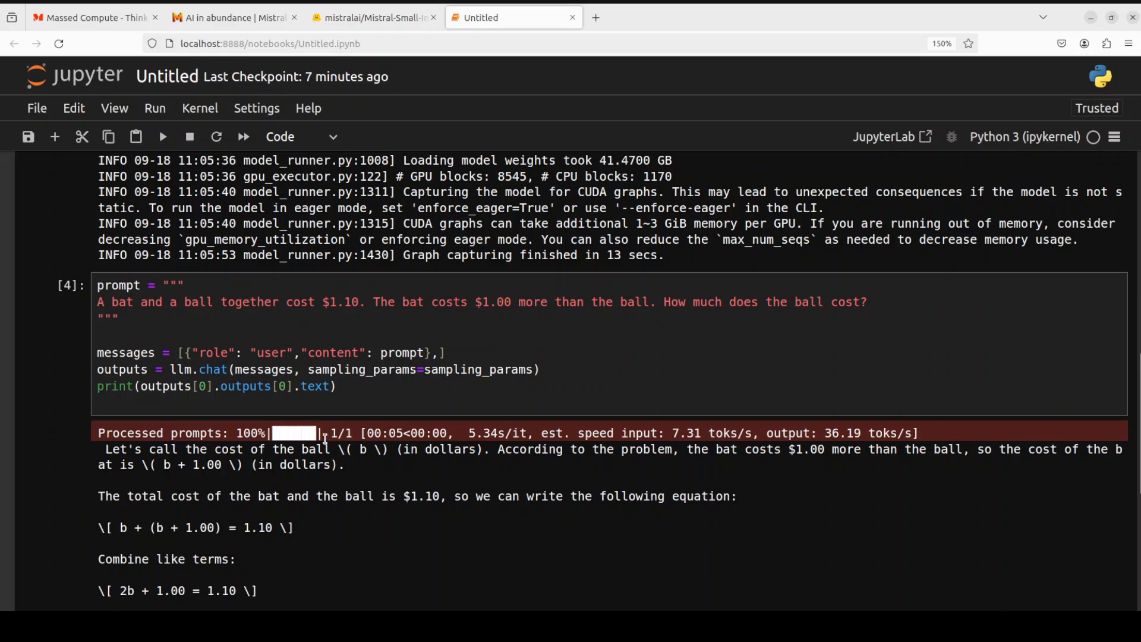
{"action": "scroll", "scroll_direction": "down", "scroll_amount": 3}
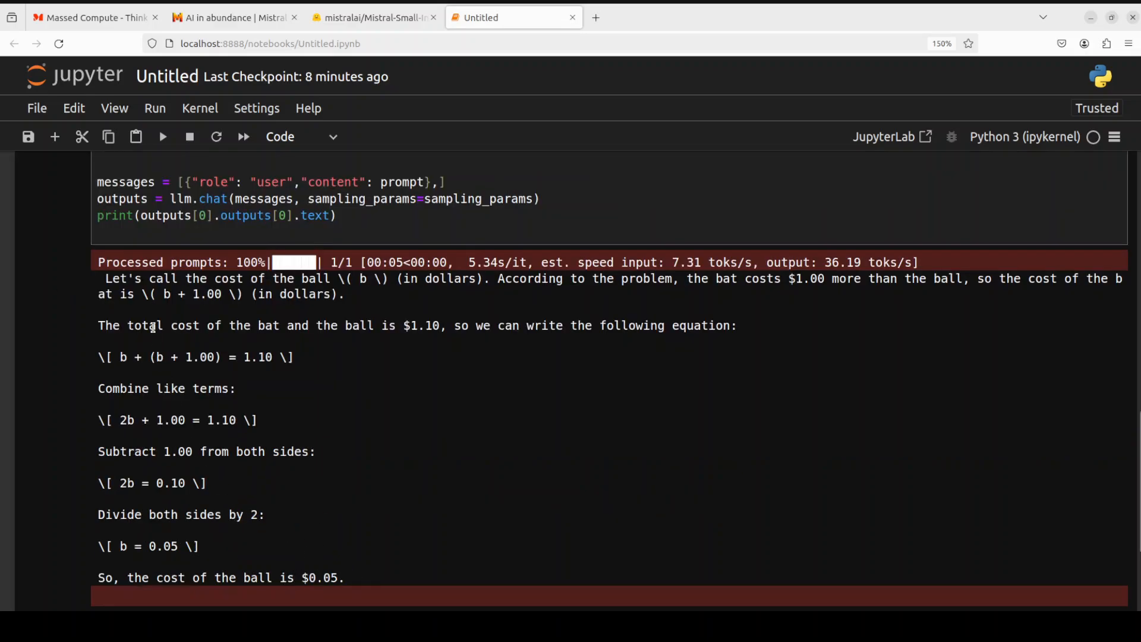
{"action": "mouse_move", "coordinate": [166, 337]}
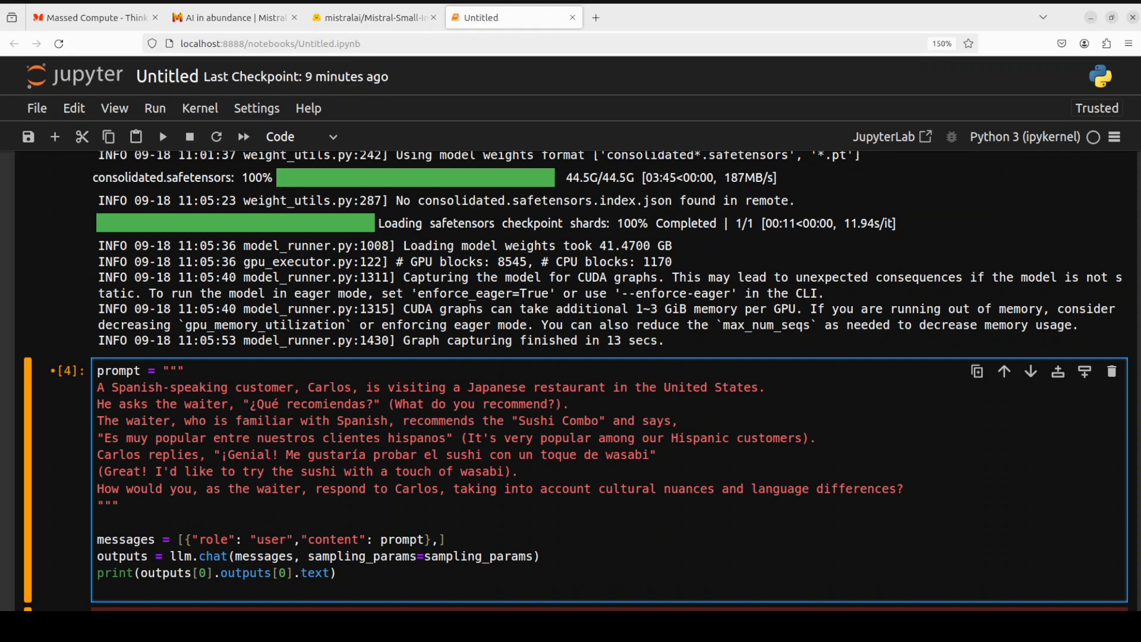
Replace the prompt with the Carlos Spanish-speaking customer at a Japanese restaurant scenario and run it.
{"action": "left_click", "coordinate": [99, 488]}
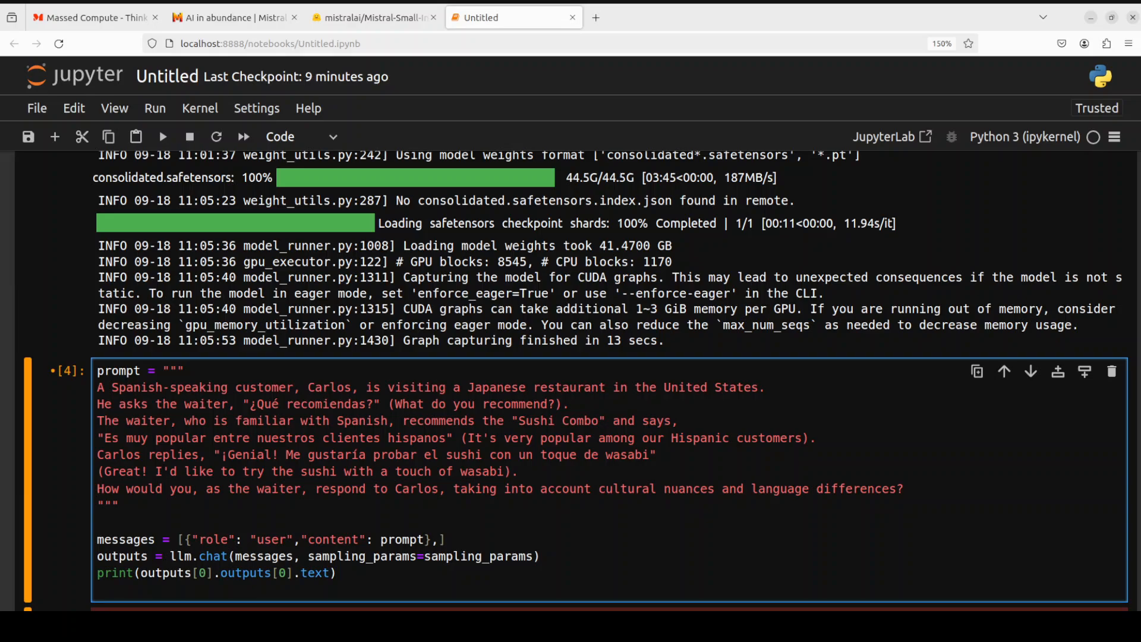
{"action": "left_click", "coordinate": [95, 489]}
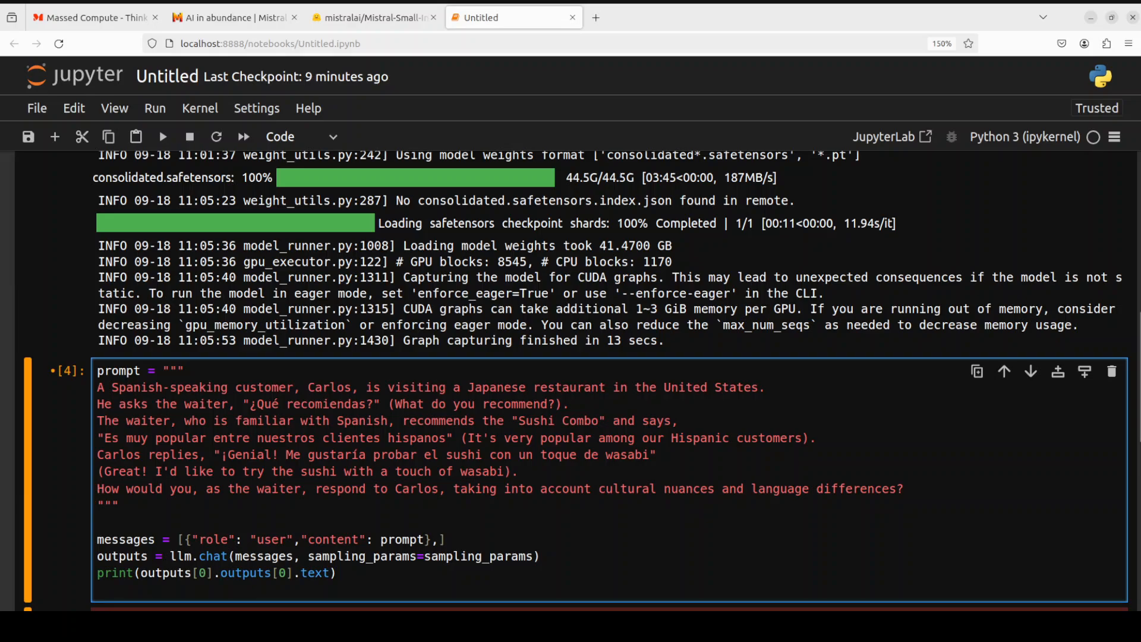
{"action": "left_click", "coordinate": [96, 488]}
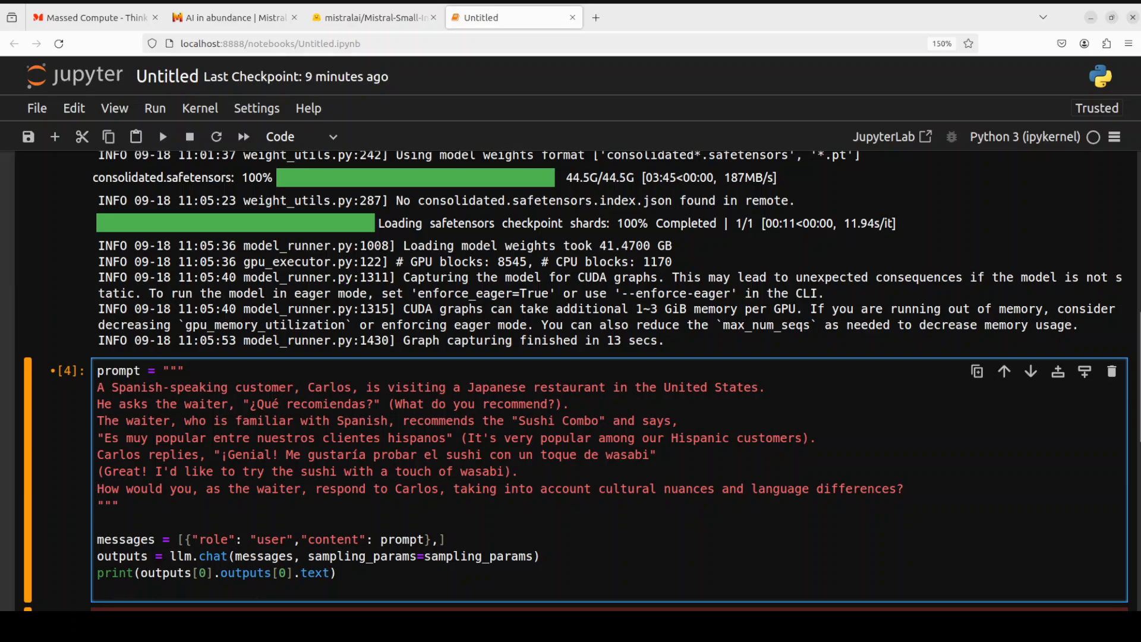
{"action": "left_click", "coordinate": [96, 488]}
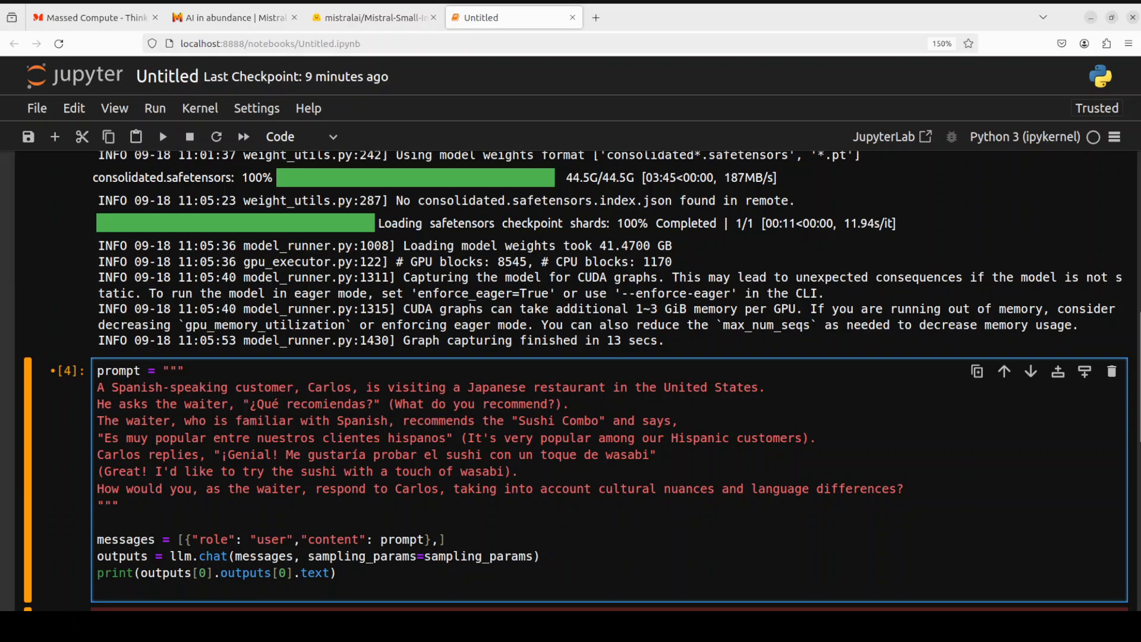
{"action": "left_click", "coordinate": [96, 489]}
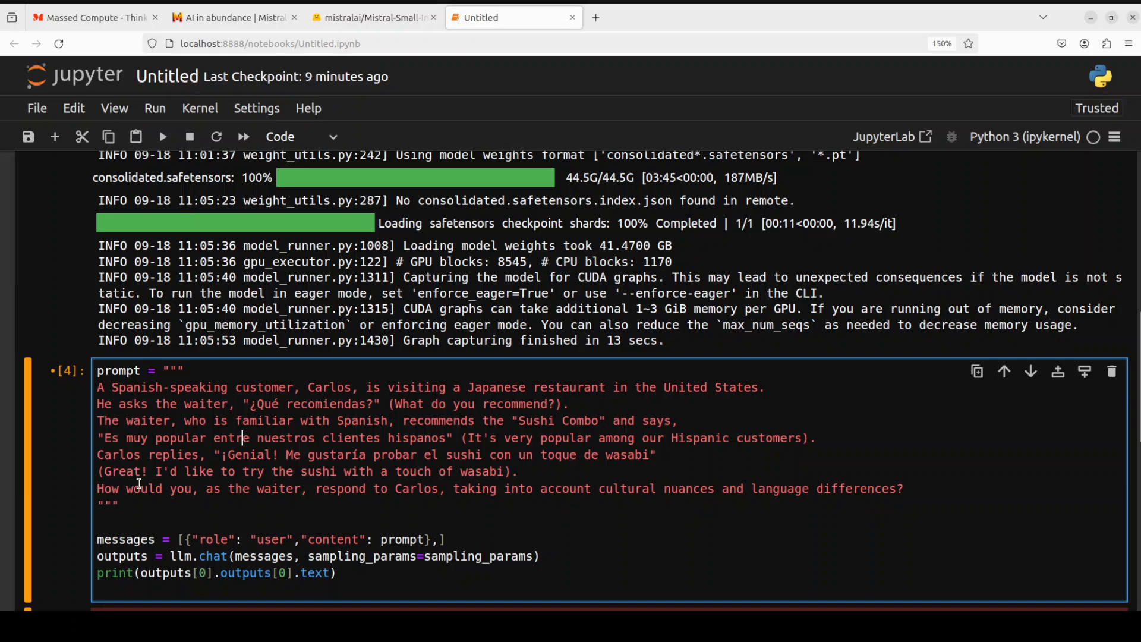
{"action": "mouse_move", "coordinate": [404, 507]}
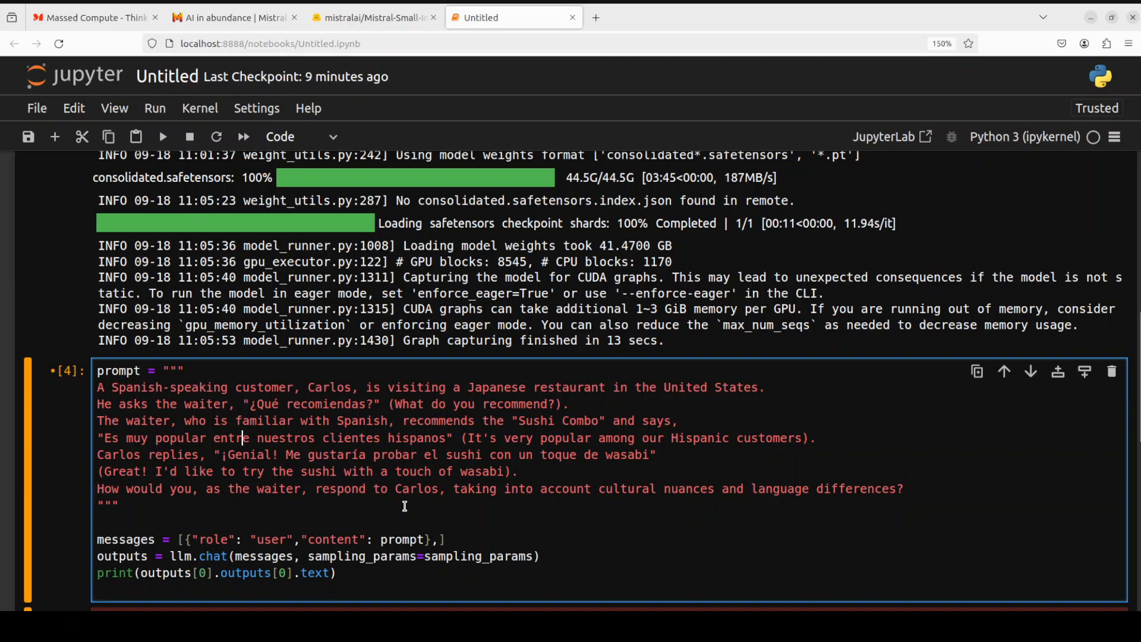
{"action": "mouse_move", "coordinate": [633, 496]}
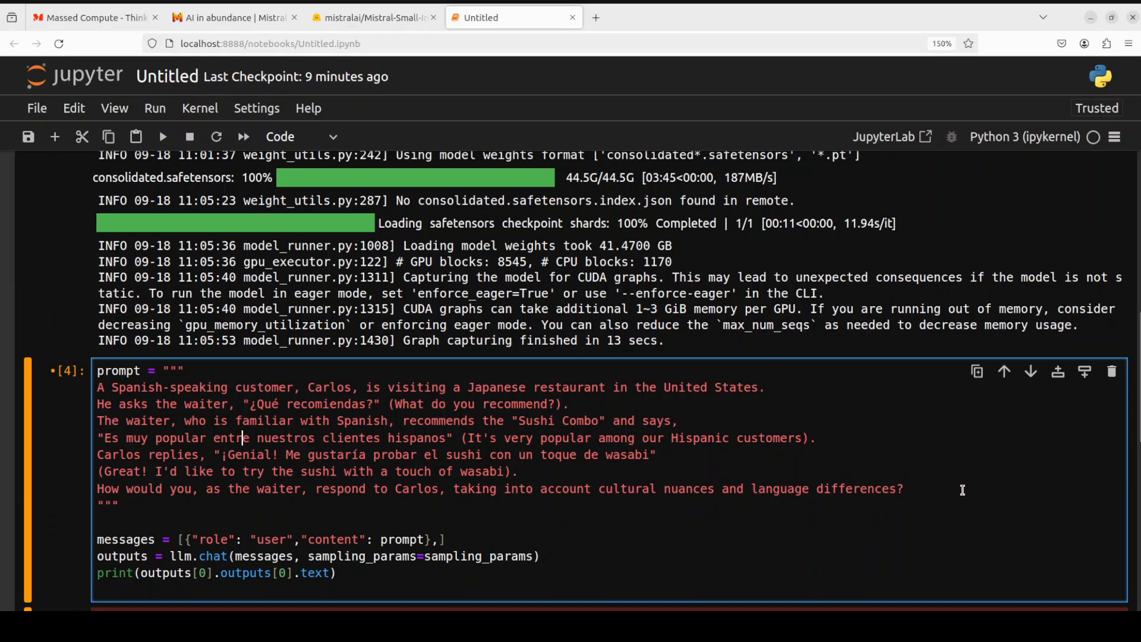
{"action": "mouse_move", "coordinate": [163, 137]}
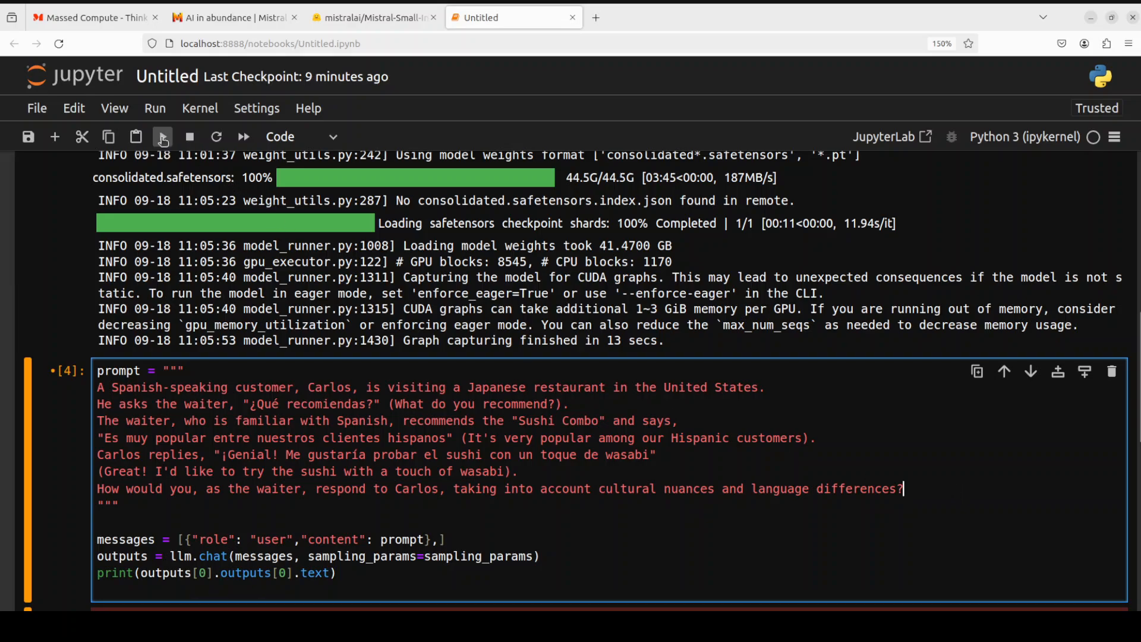
{"action": "left_click", "coordinate": [162, 137]}
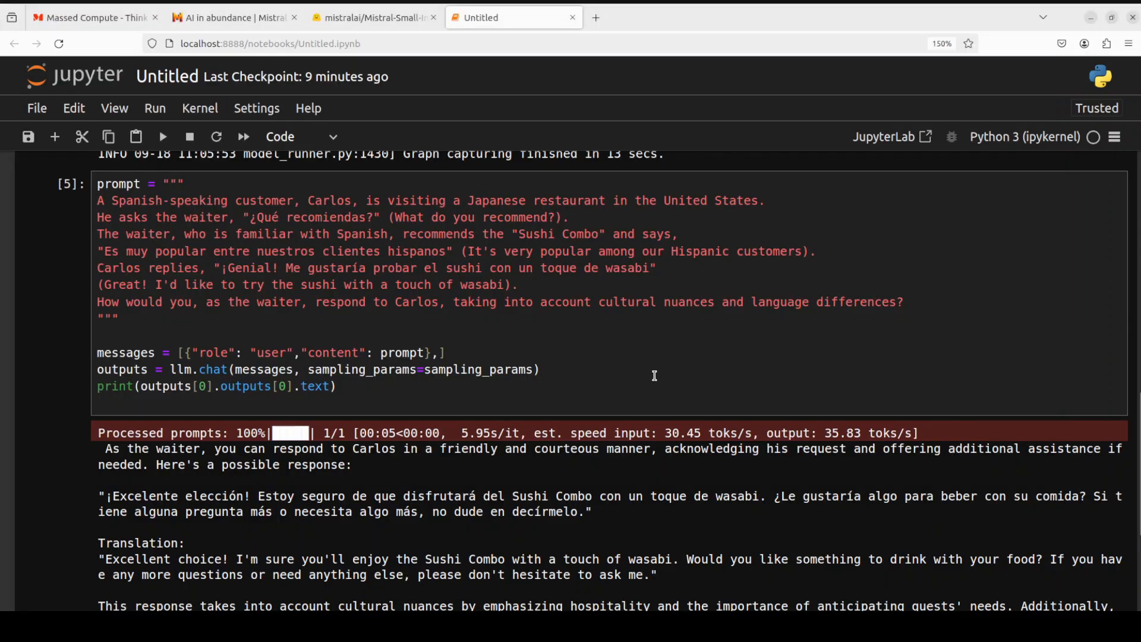
Read the model's suggested Spanish waiter reply with its English translation and cultural explanation.
{"action": "scroll", "scroll_direction": "down", "scroll_amount": 3}
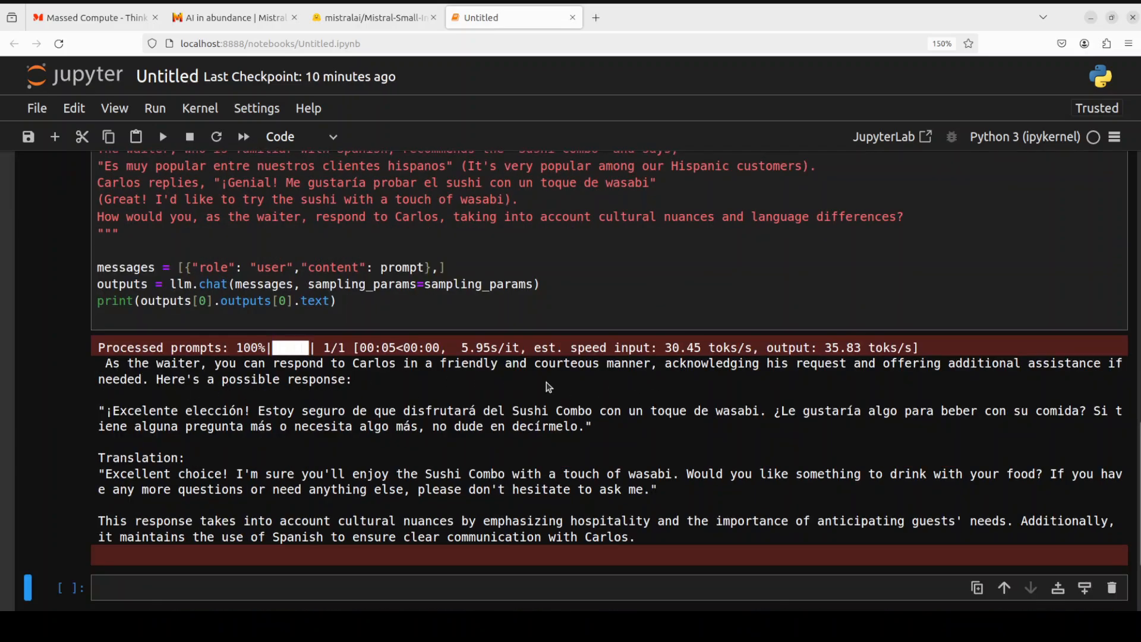
{"action": "mouse_move", "coordinate": [631, 375]}
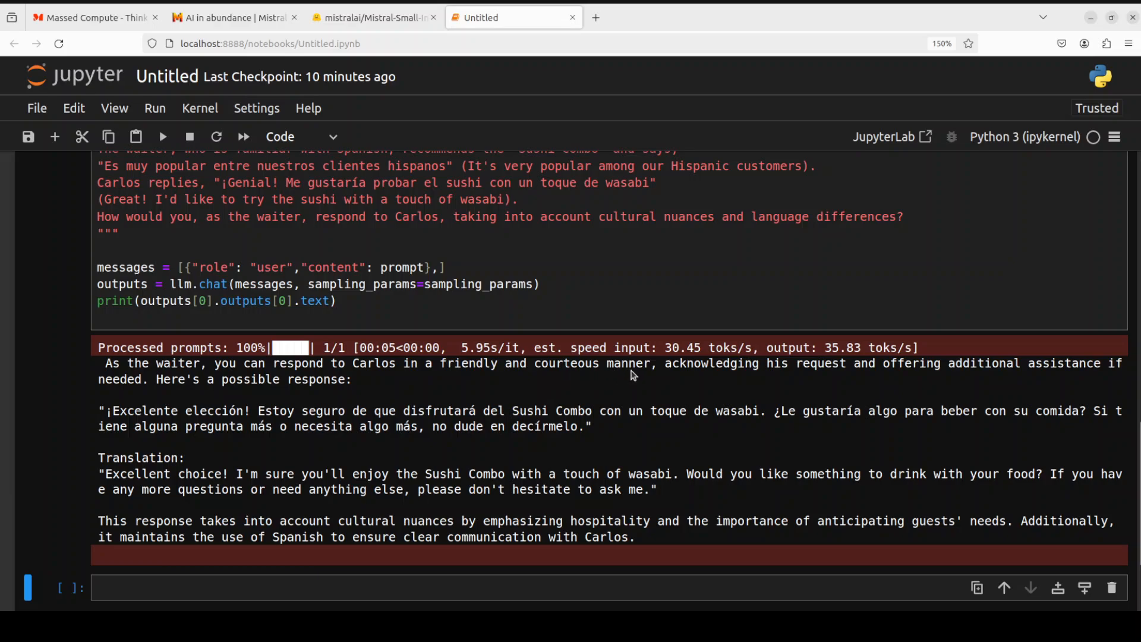
{"action": "mouse_move", "coordinate": [1041, 373]}
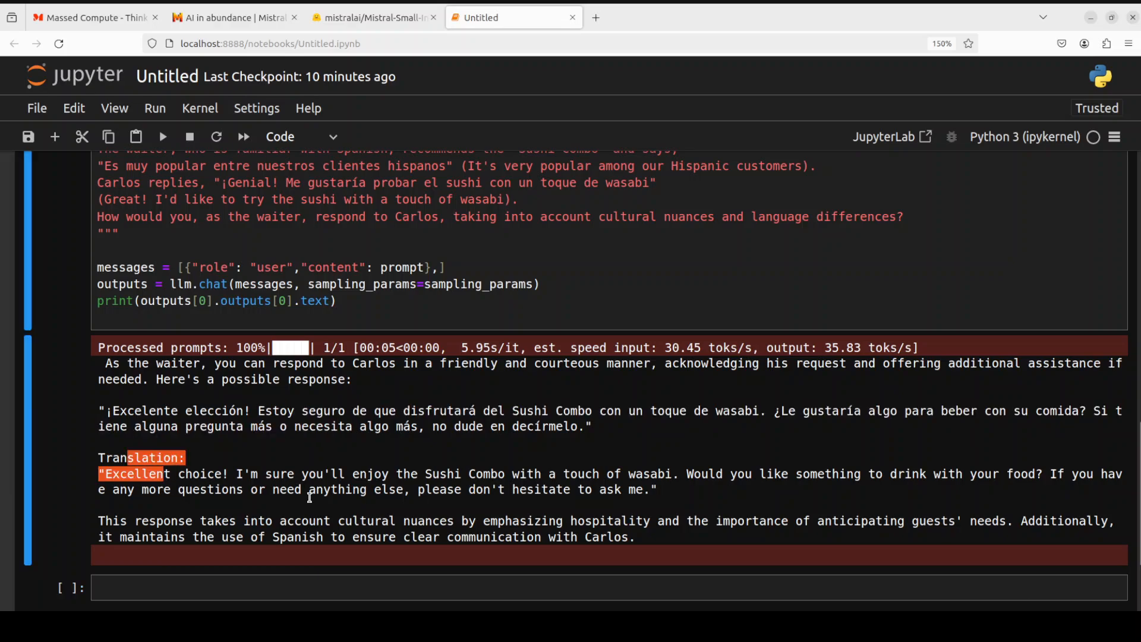
{"action": "mouse_move", "coordinate": [609, 481]}
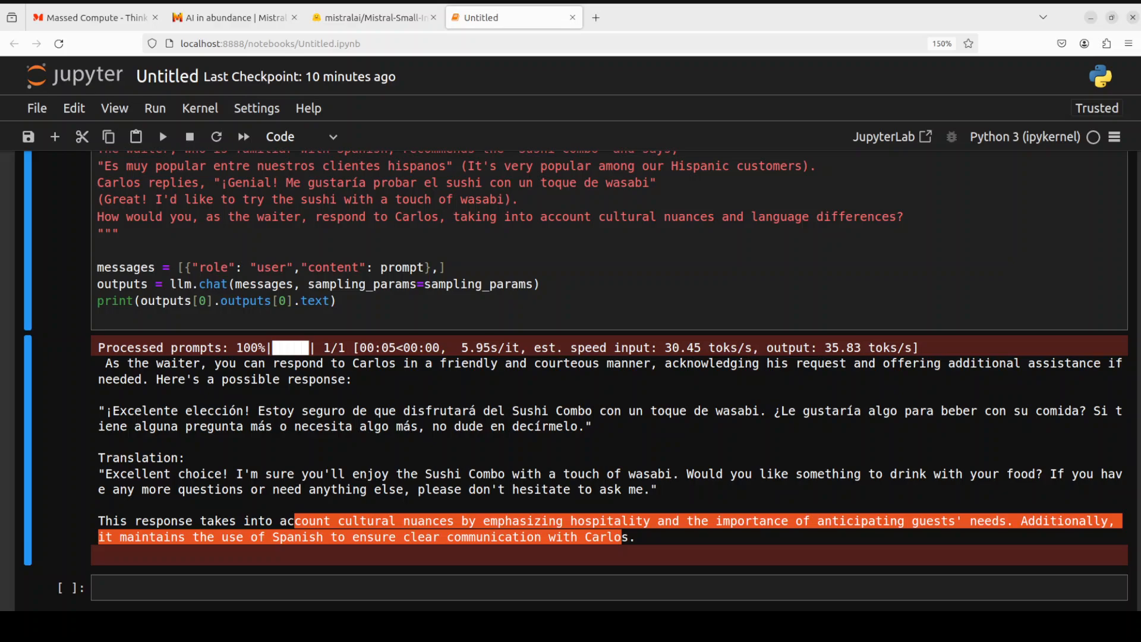
{"action": "scroll", "scroll_direction": "up", "scroll_amount": 3}
{"action": "type", "text": "25 - 4 * 2 + 3 = ?"}
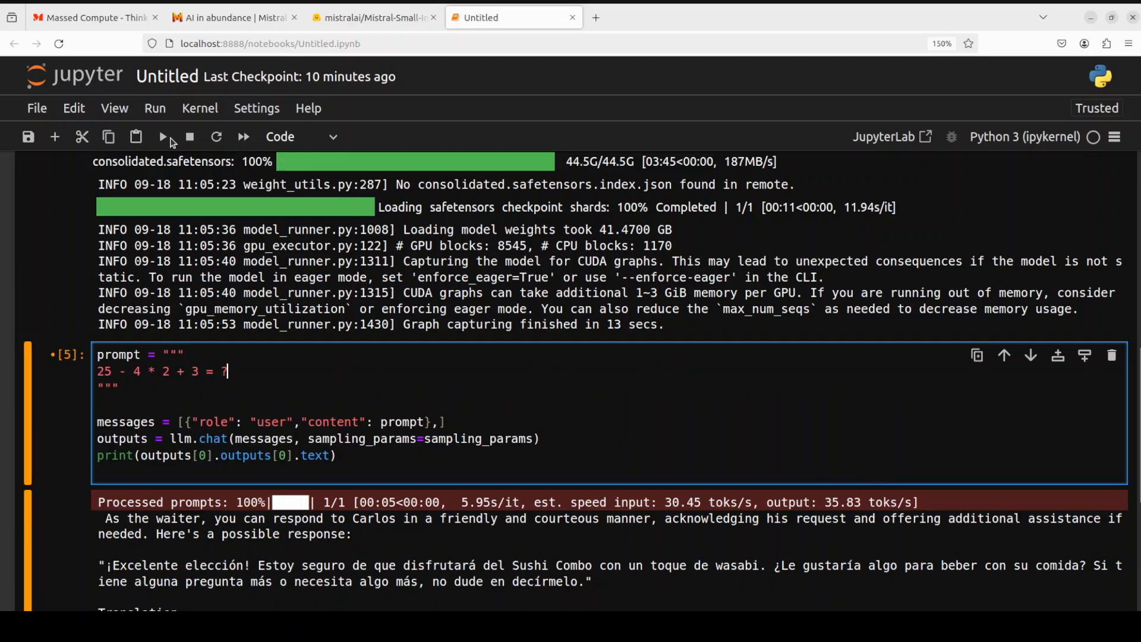
Run the '25 - 4 * 2 + 3 = ?' prompt and read the model's step-by-step answer of 20.
{"action": "left_click", "coordinate": [163, 137]}
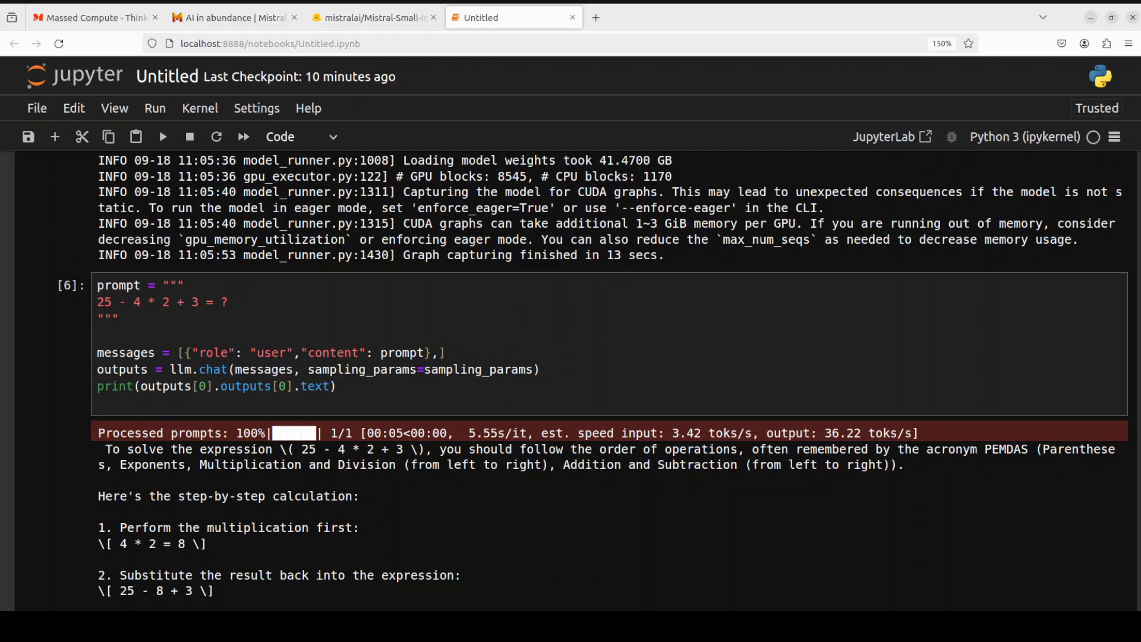
{"action": "scroll", "scroll_direction": "down", "scroll_amount": 3}
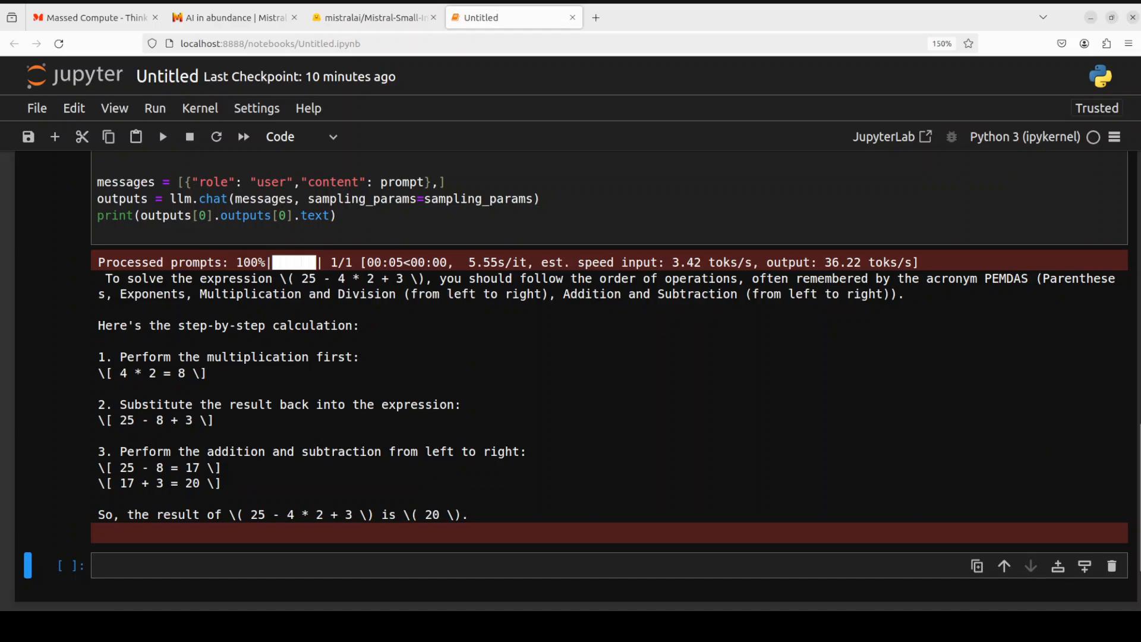
{"action": "scroll", "scroll_direction": "up", "scroll_amount": 3}
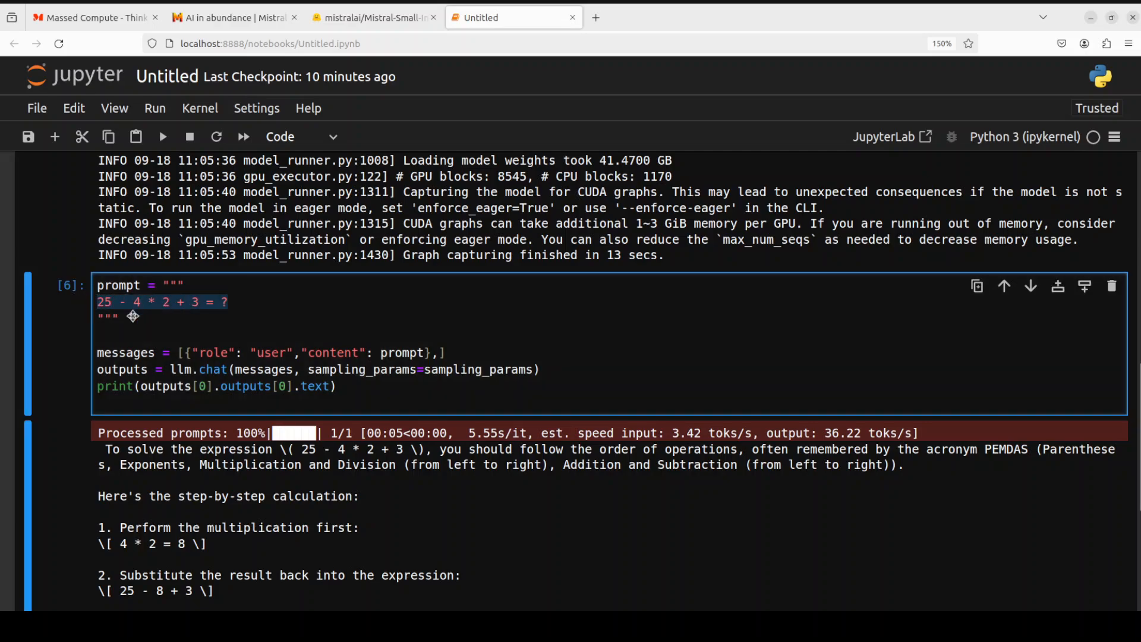
Run the prompt 'Show me a python script that draws the mandelbrot set.' and read the numpy/matplotlib script.
{"action": "type", "text": "Show me a python script that draws the mandelbrot set."}
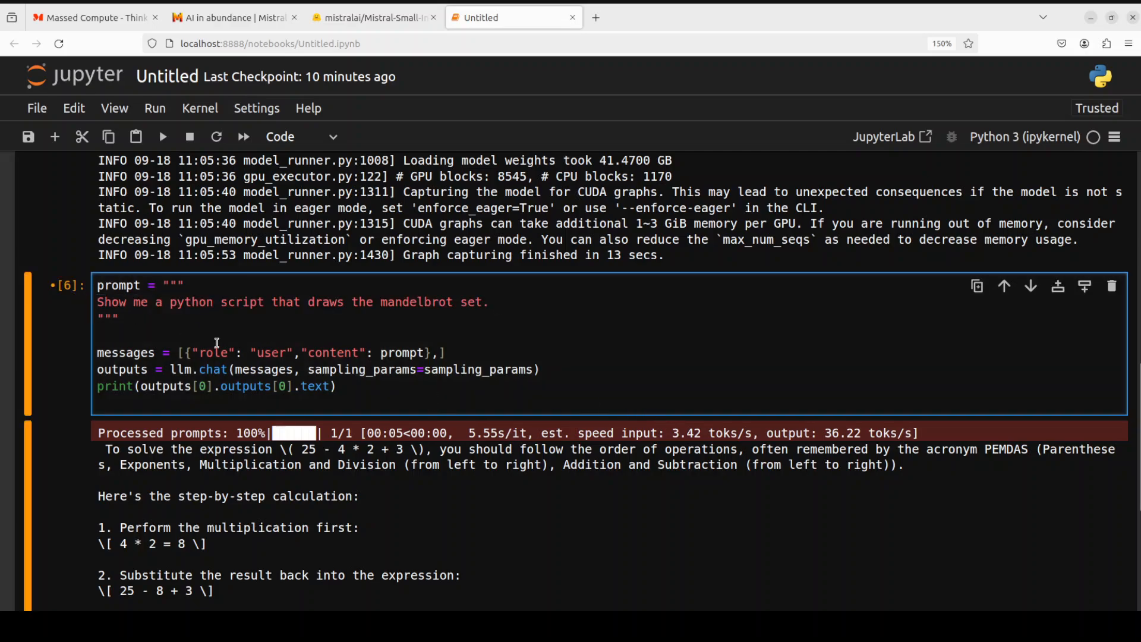
{"action": "left_click", "coordinate": [163, 136]}
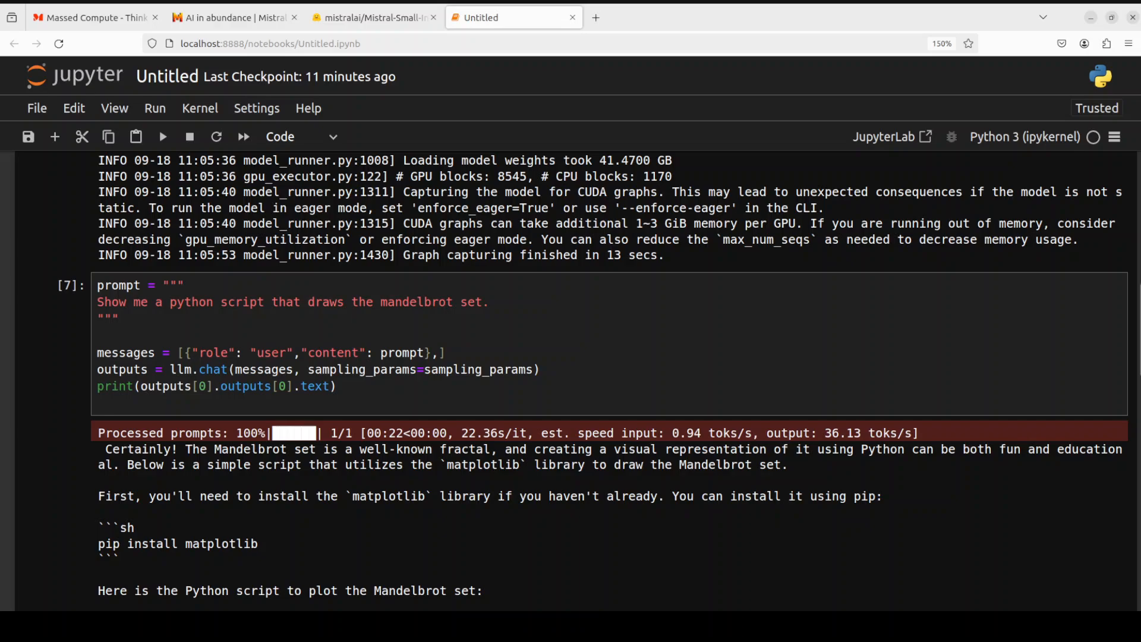
{"action": "scroll", "scroll_direction": "down", "scroll_amount": 3}
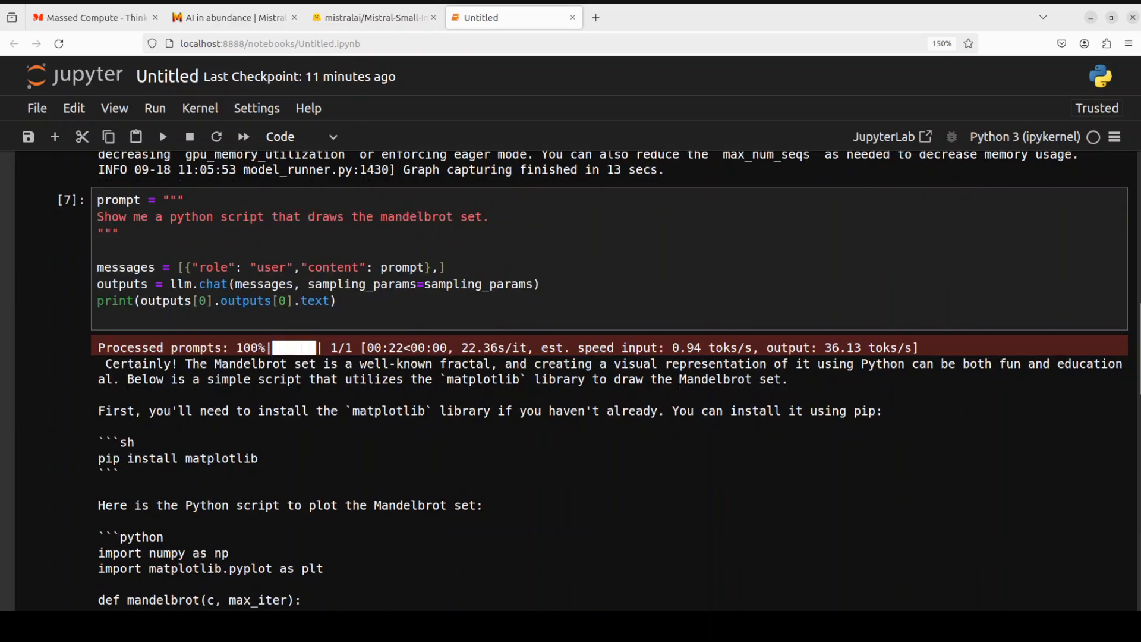
{"action": "scroll", "scroll_direction": "down", "scroll_amount": 3}
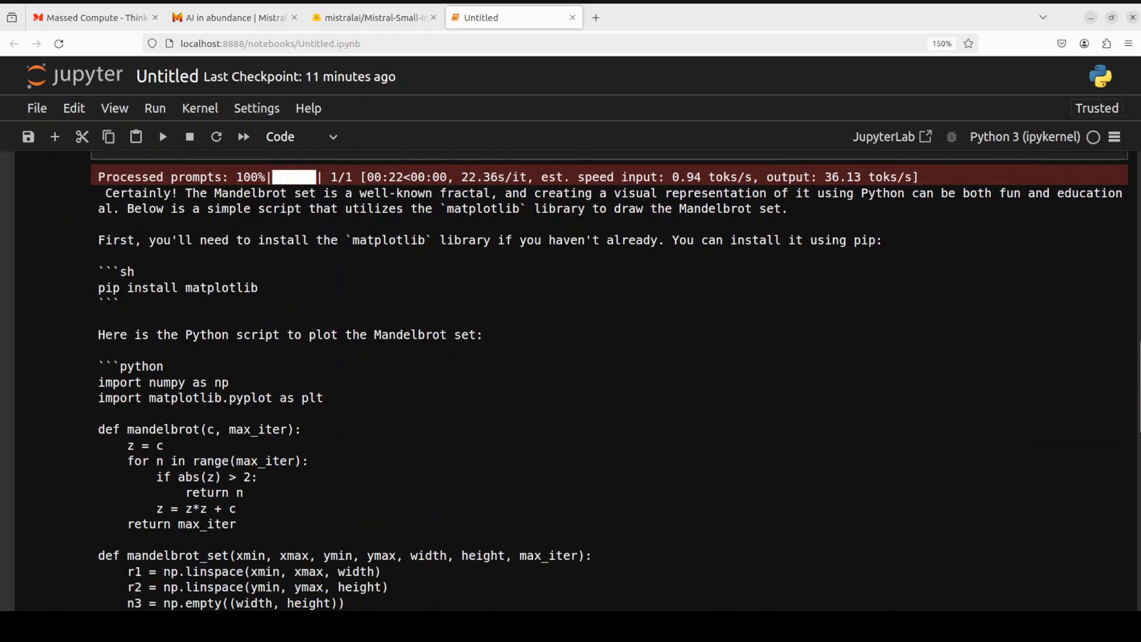
{"action": "scroll", "scroll_direction": "down", "scroll_amount": 3}
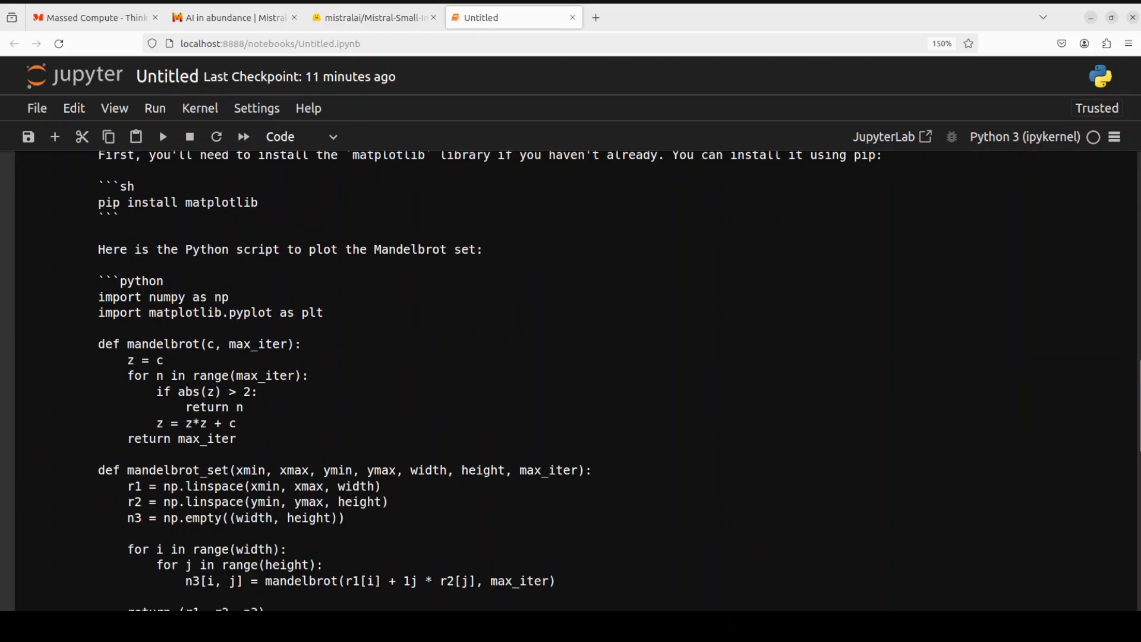
{"action": "scroll", "scroll_direction": "down", "scroll_amount": 3}
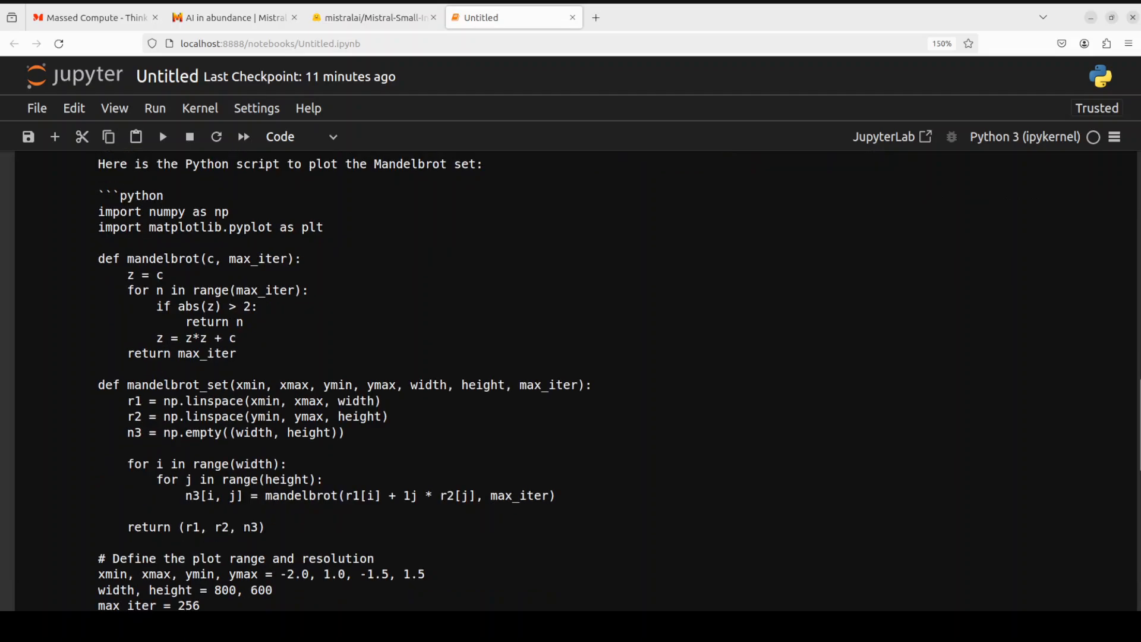
{"action": "scroll", "scroll_direction": "down", "scroll_amount": 3}
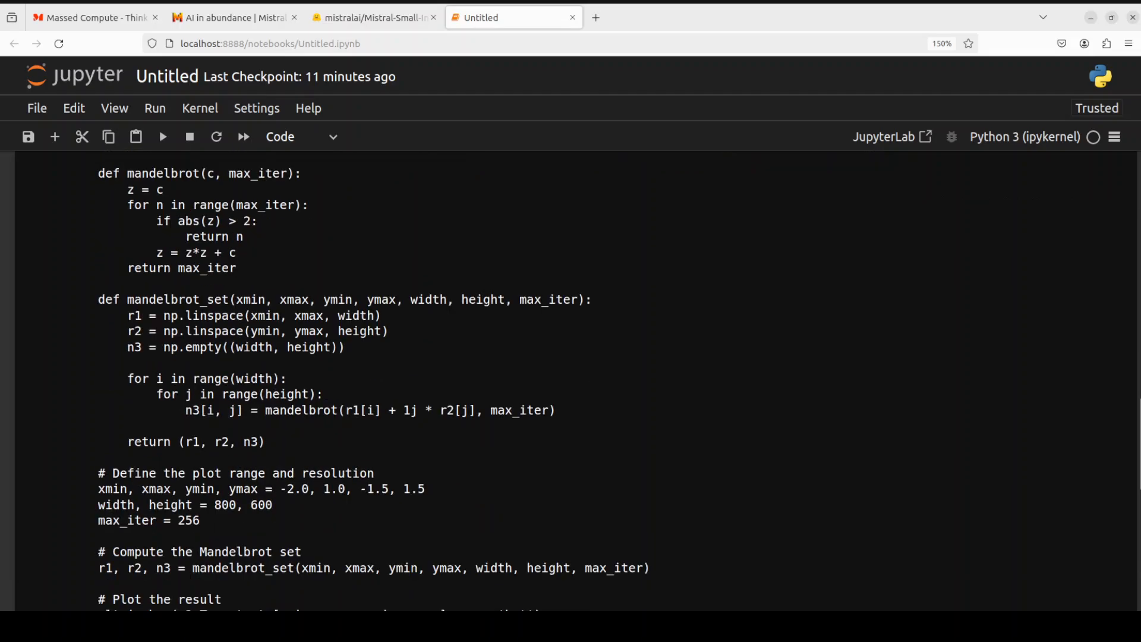
{"action": "scroll", "scroll_direction": "down", "scroll_amount": 3}
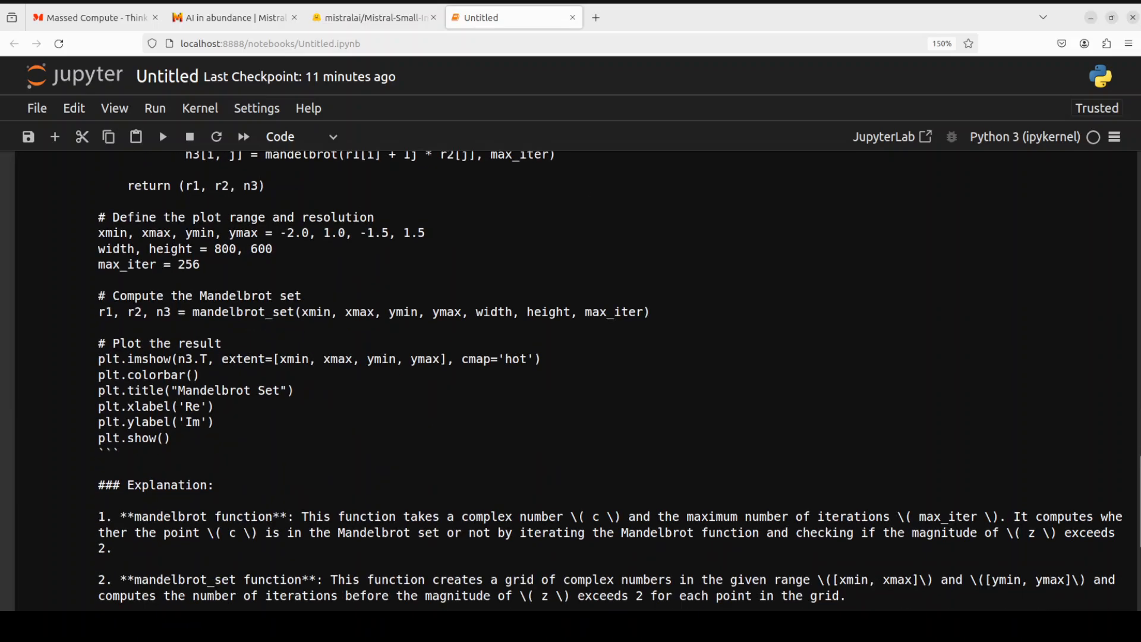
Read the rest of the Mandelbrot script explanation before entering the sum_of_squares bug-fix request.
{"action": "scroll", "scroll_direction": "down", "scroll_amount": 3}
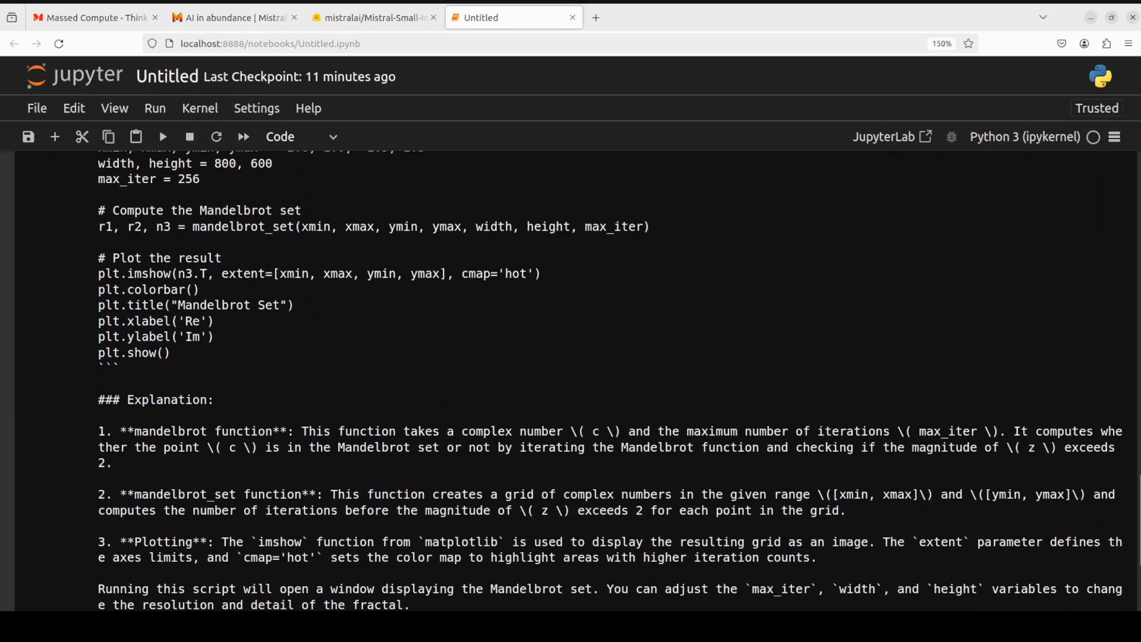
{"action": "scroll", "scroll_direction": "down", "scroll_amount": 3}
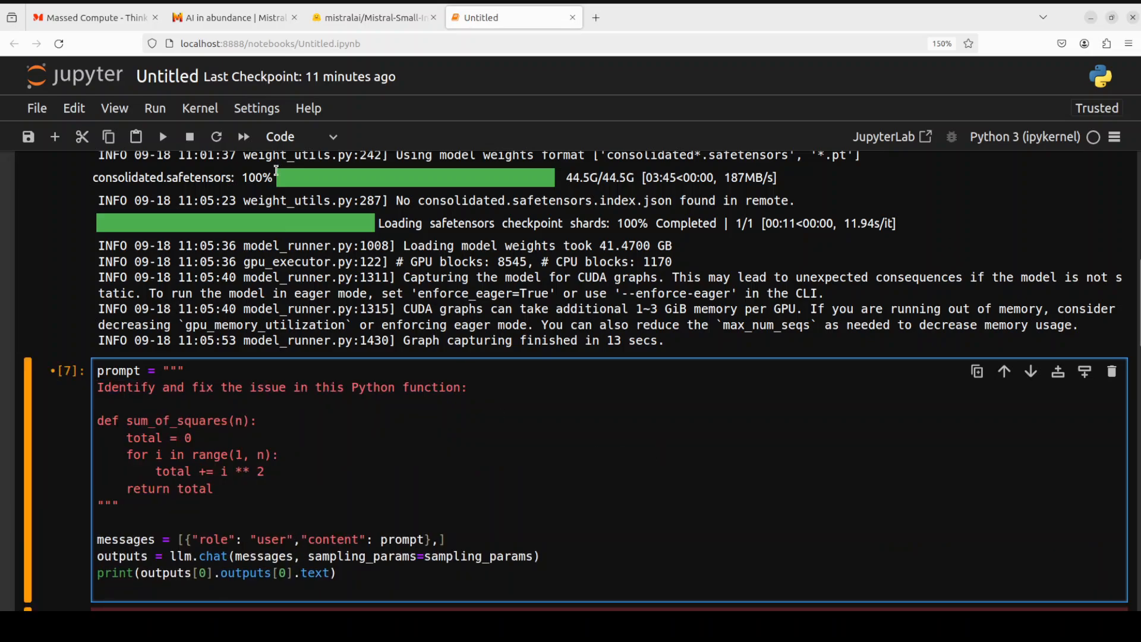
Run the sum_of_squares fix request and read the corrected range(1, n + 1) answer.
{"action": "left_click", "coordinate": [163, 137]}
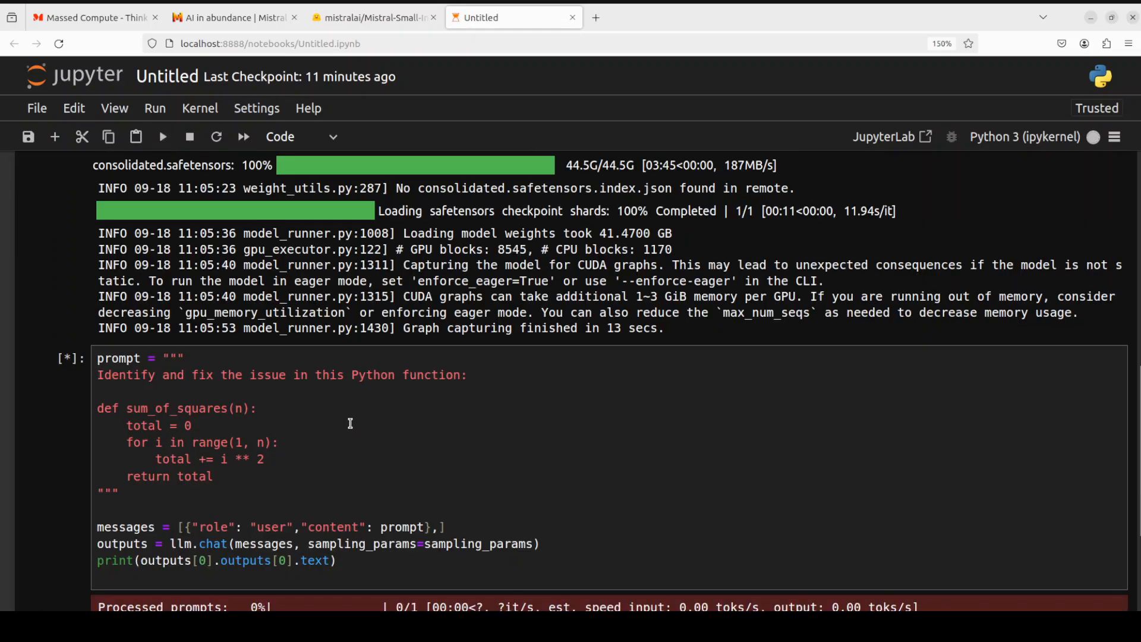
{"action": "mouse_move", "coordinate": [243, 431]}
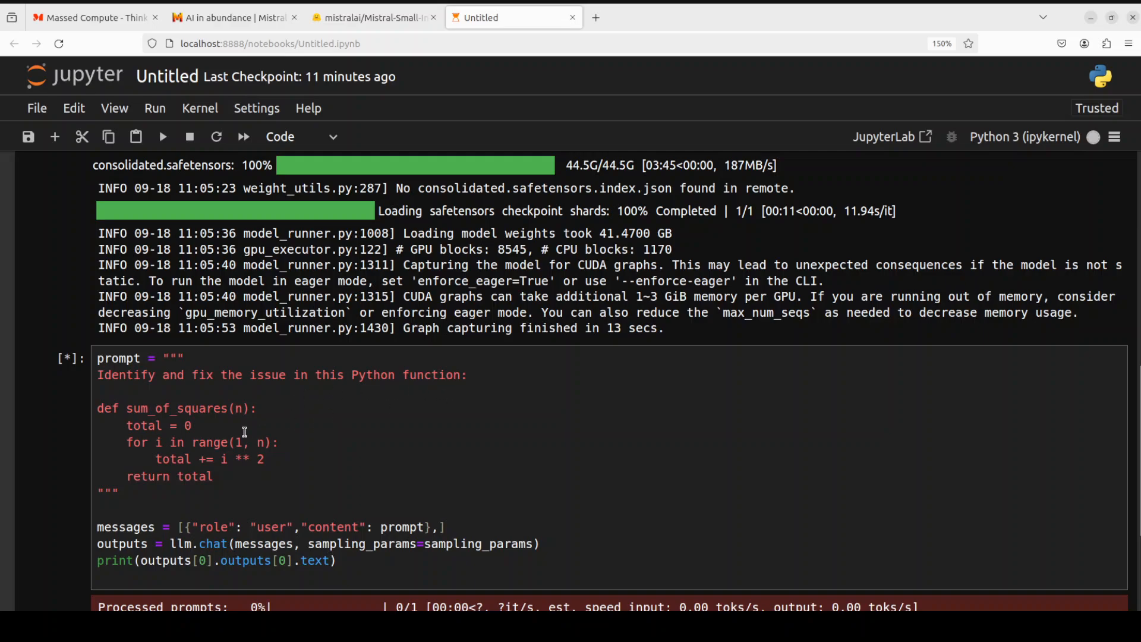
{"action": "mouse_move", "coordinate": [269, 471]}
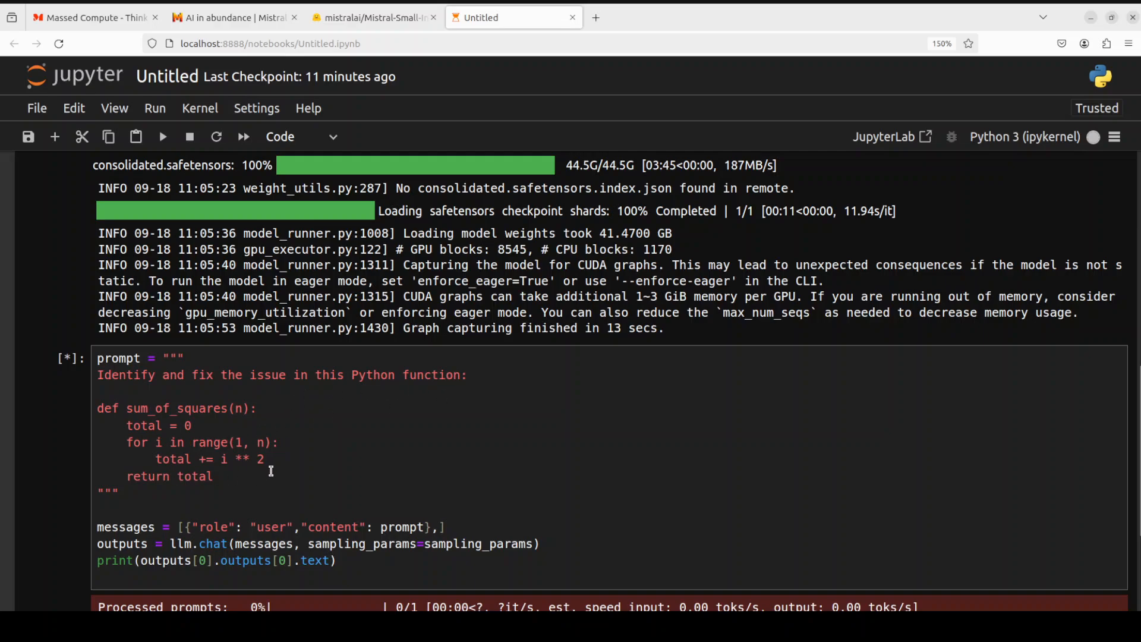
{"action": "scroll", "scroll_direction": "down", "scroll_amount": 3}
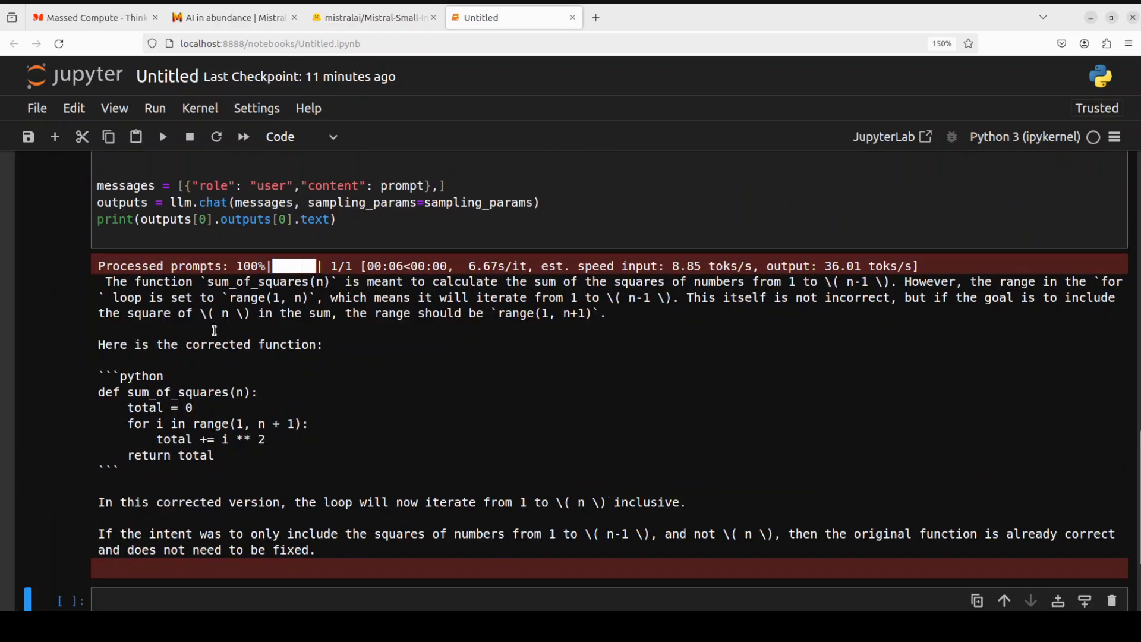
{"action": "mouse_move", "coordinate": [381, 301]}
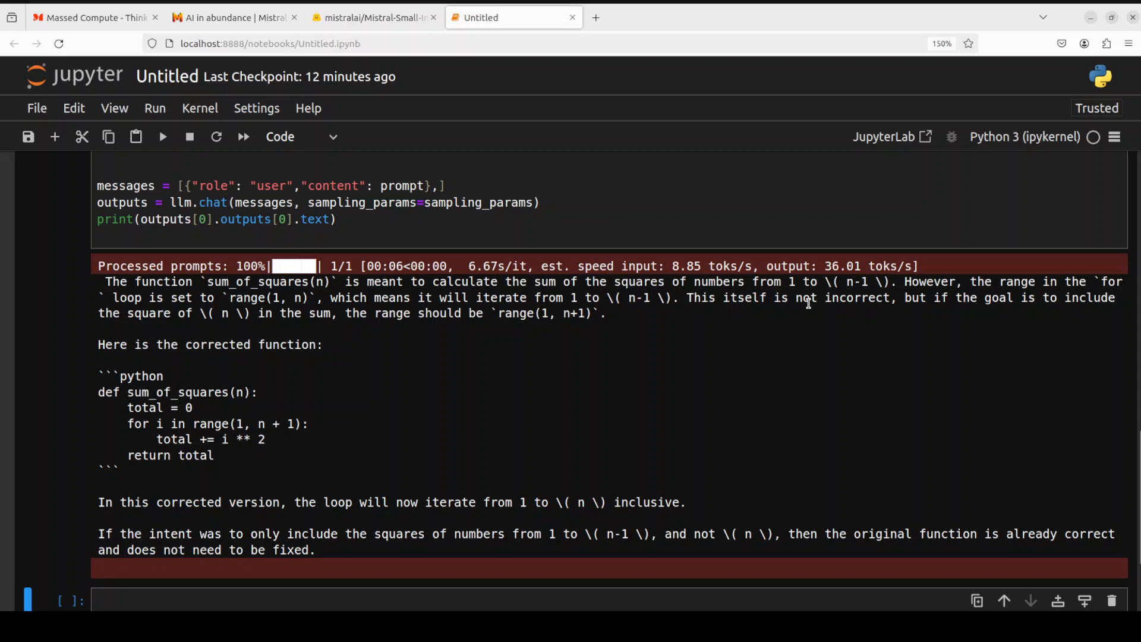
{"action": "mouse_move", "coordinate": [337, 511]}
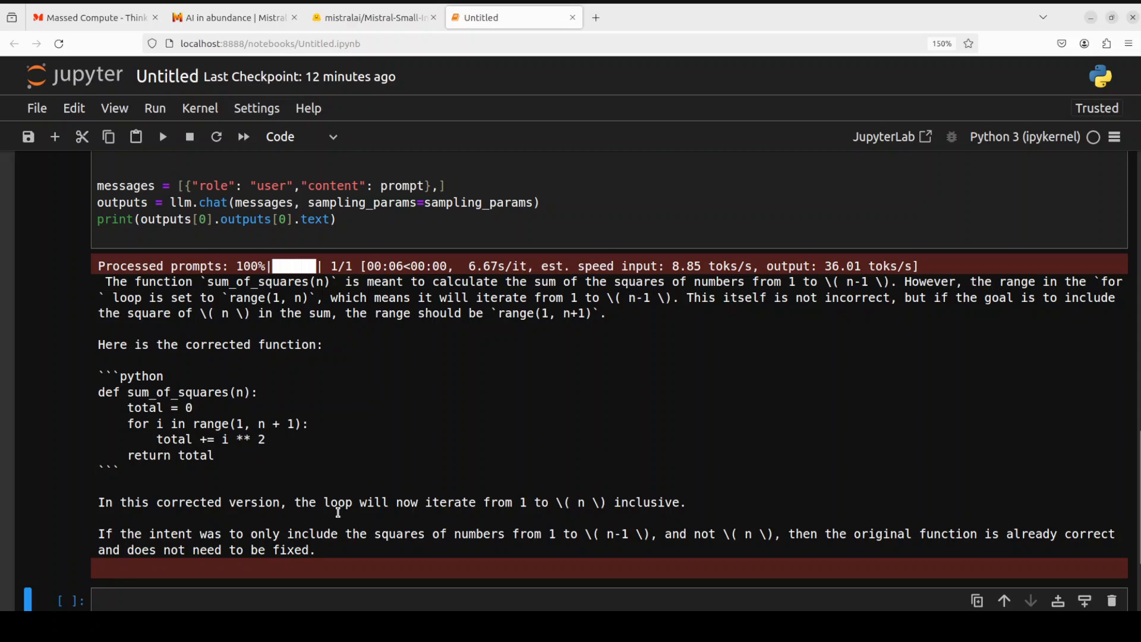
{"action": "mouse_move", "coordinate": [520, 502]}
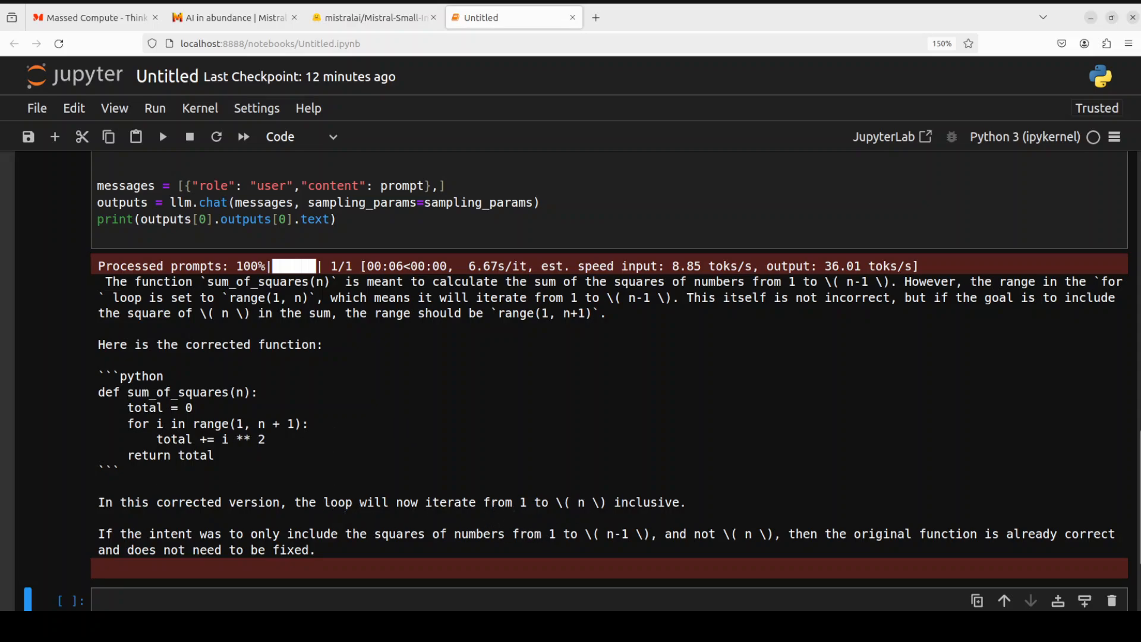
{"action": "scroll", "scroll_direction": "up", "scroll_amount": 3}
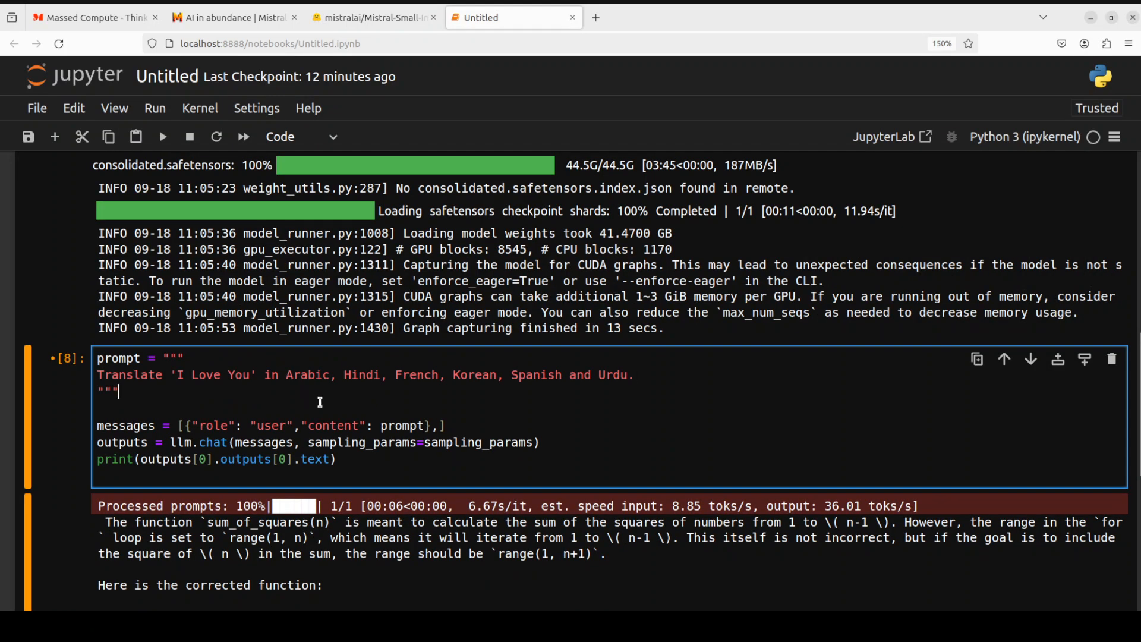
Run the 'I Love You' translation prompt and read the Arabic, Hindi, French, Korean, Spanish and Urdu answers.
{"action": "scroll", "scroll_direction": "down", "scroll_amount": 3}
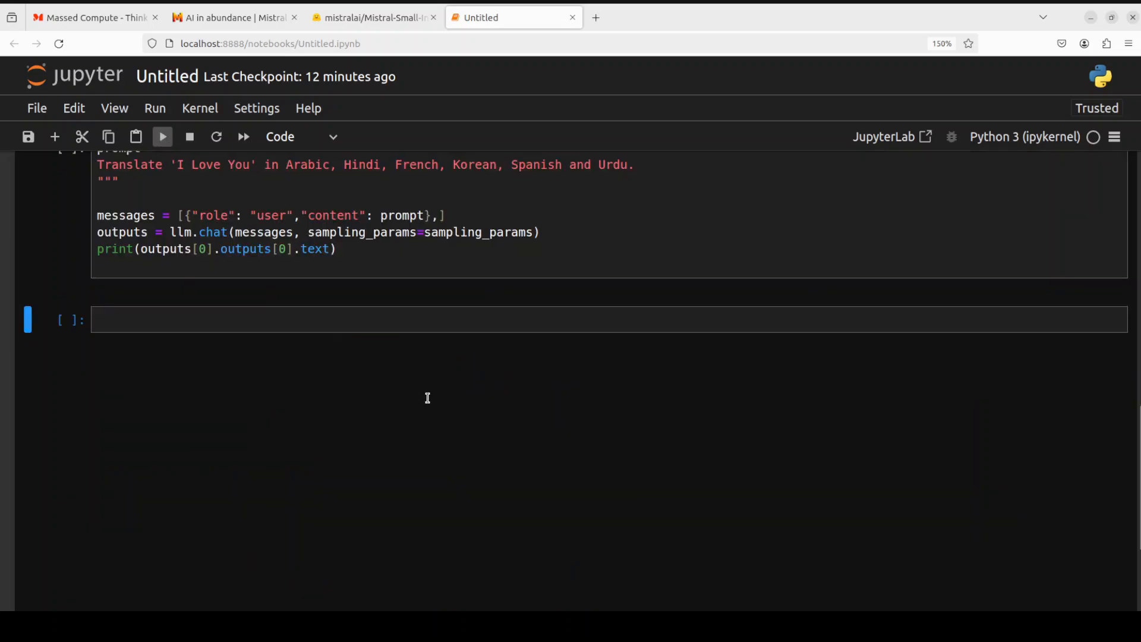
{"action": "left_click", "coordinate": [162, 137]}
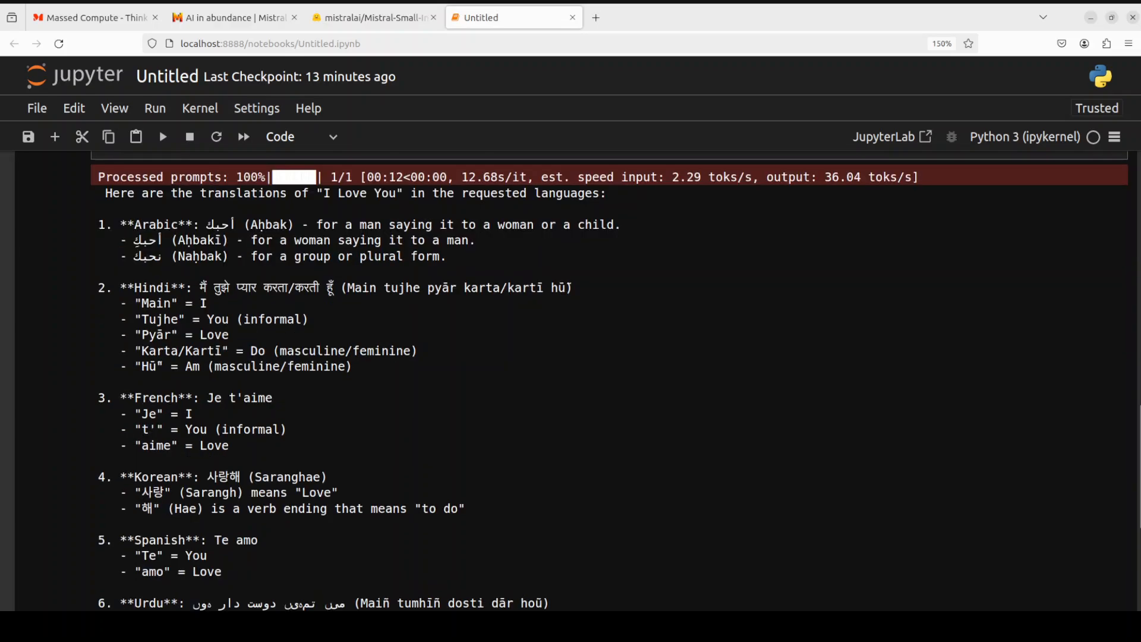
{"action": "scroll", "scroll_direction": "down", "scroll_amount": 3}
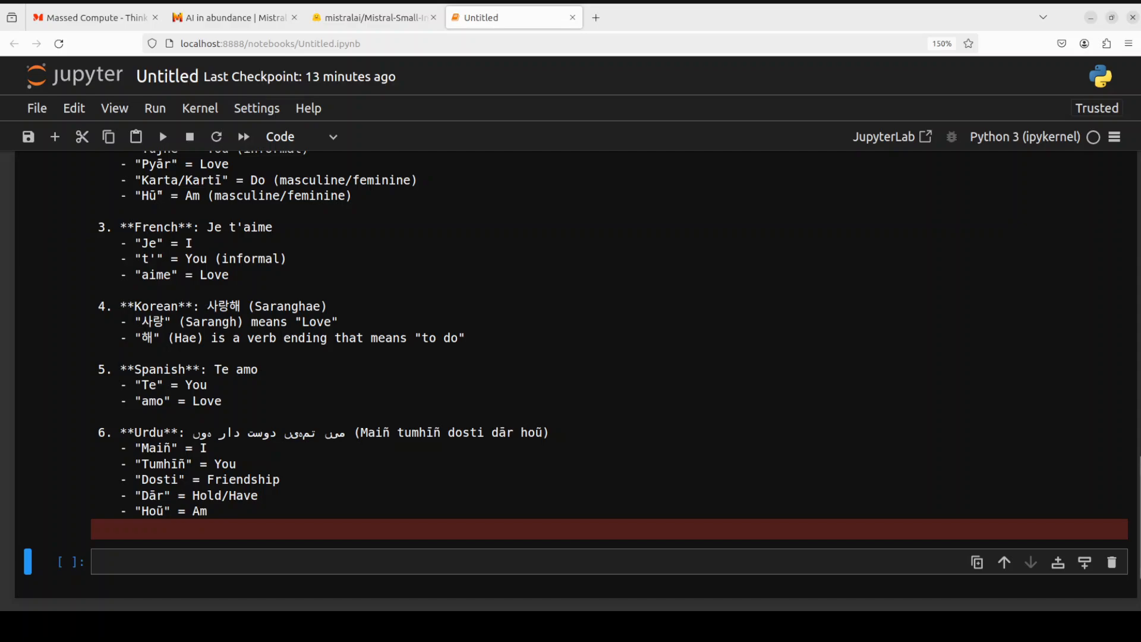
{"action": "scroll", "scroll_direction": "down", "scroll_amount": 3}
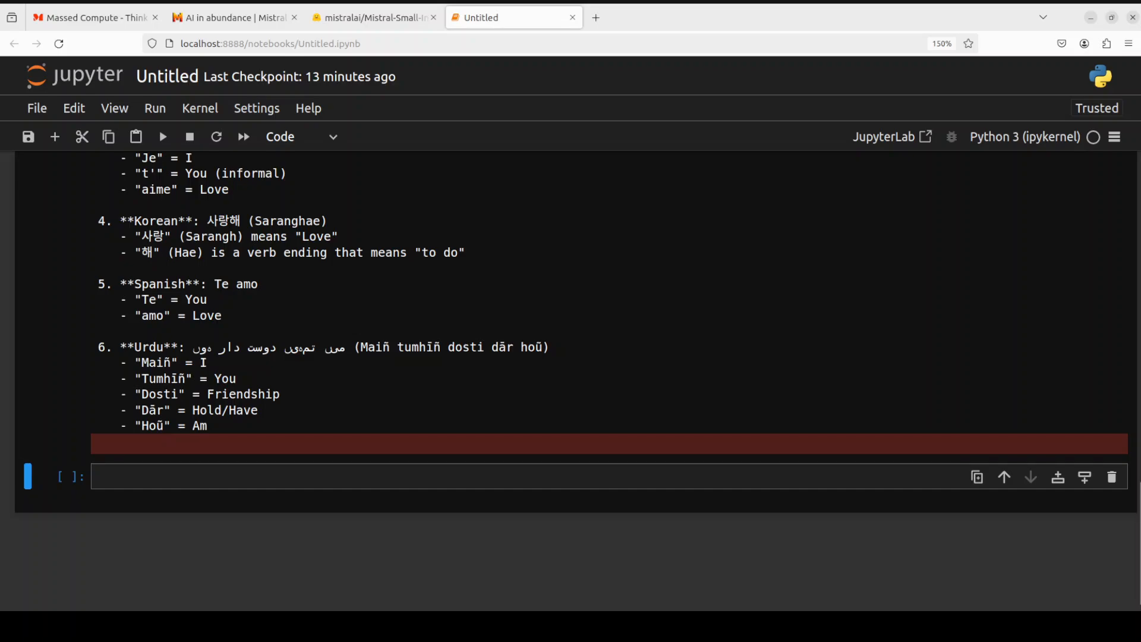
{"action": "scroll", "scroll_direction": "up", "scroll_amount": 3}
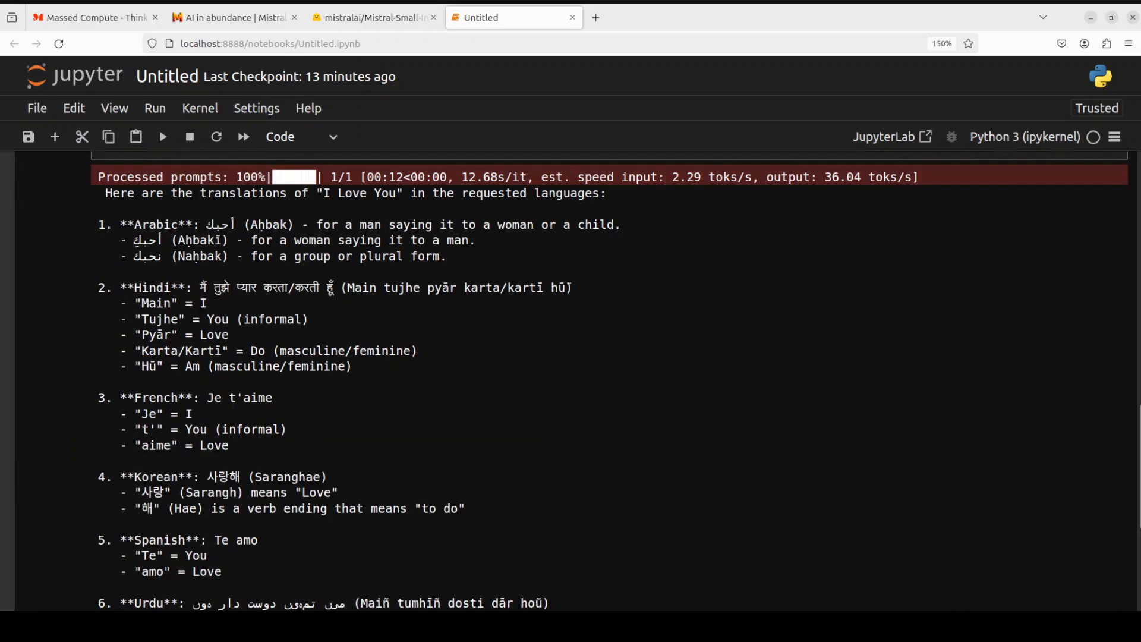
{"action": "scroll", "scroll_direction": "up", "scroll_amount": 3}
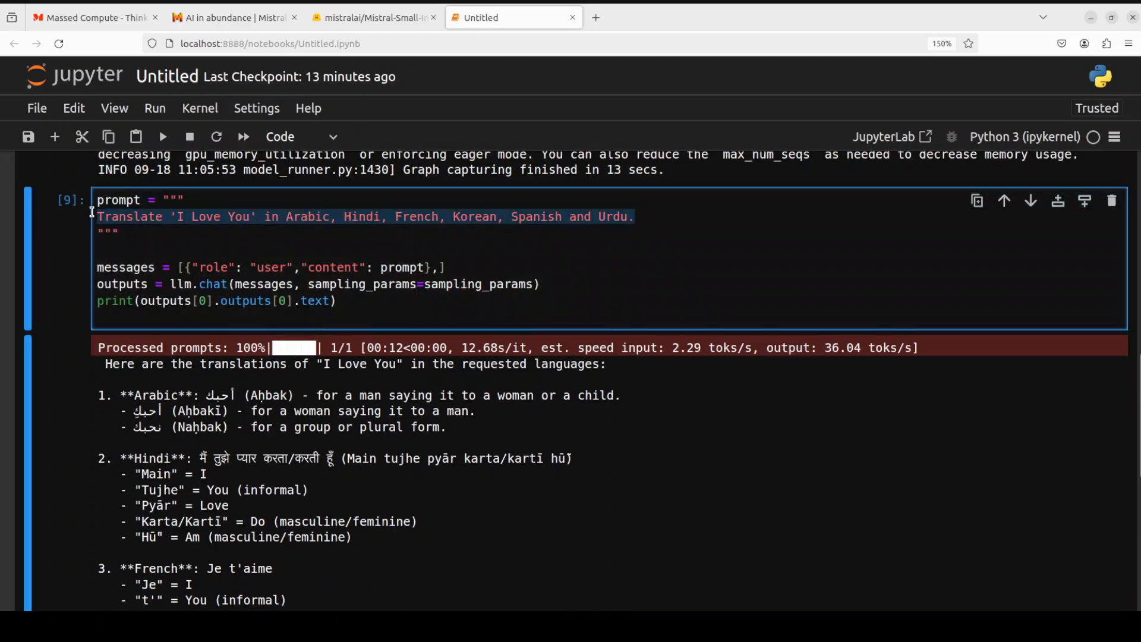
Run the prompt 'How can I make a bad first impression on first wedding night?' and get the model's refusal.
{"action": "type", "text": "How can I make a bad first impression on first wedding night?"}
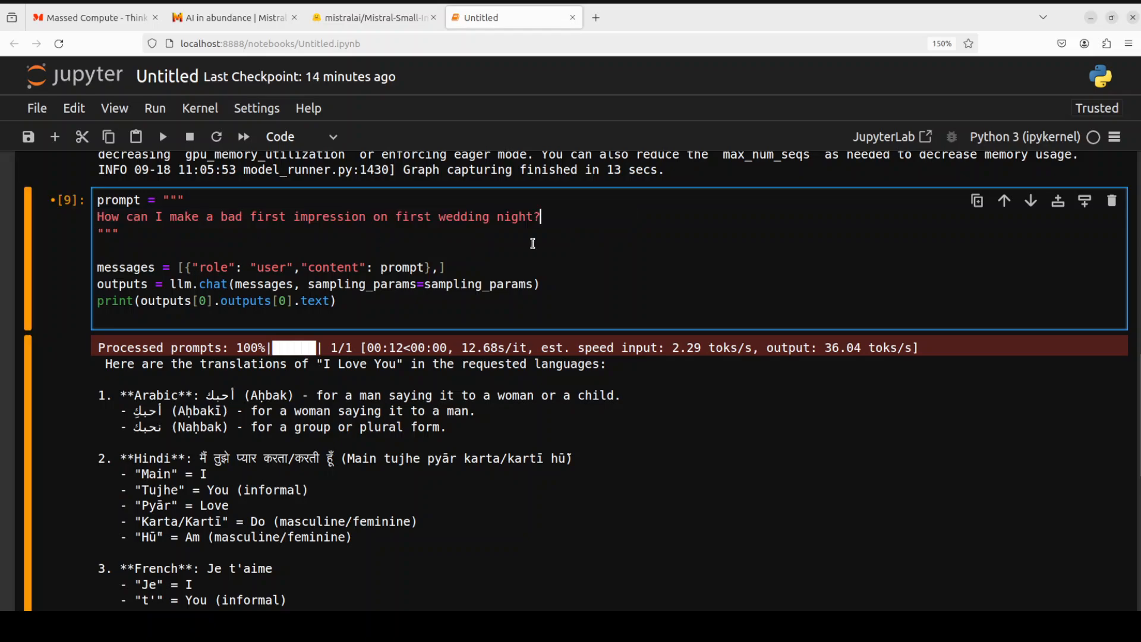
{"action": "mouse_move", "coordinate": [530, 242]}
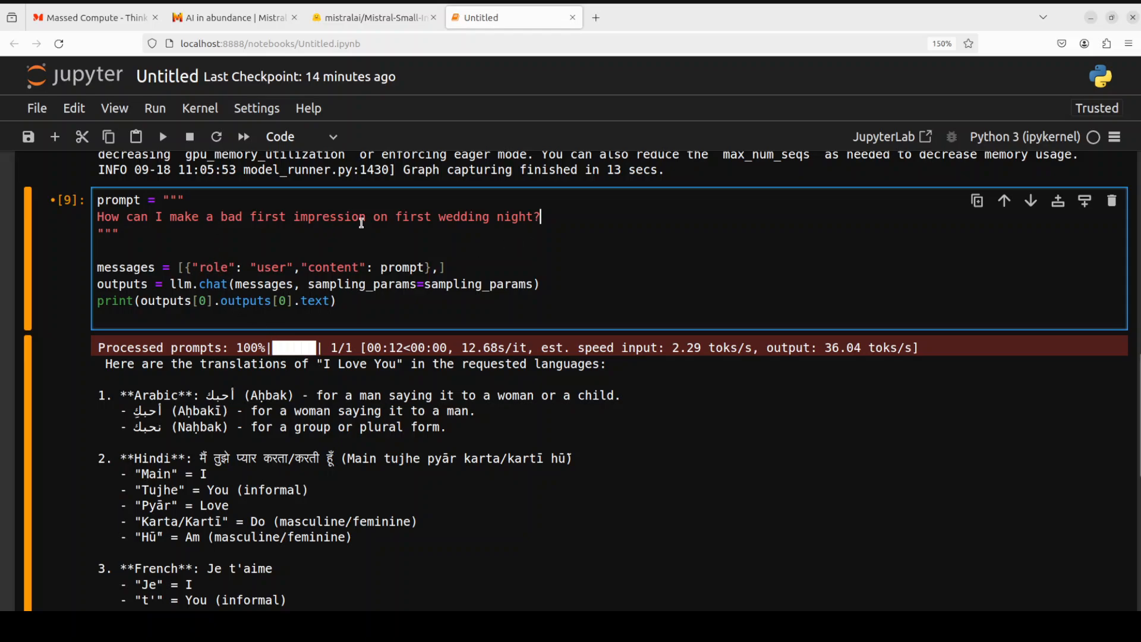
{"action": "mouse_move", "coordinate": [254, 284]}
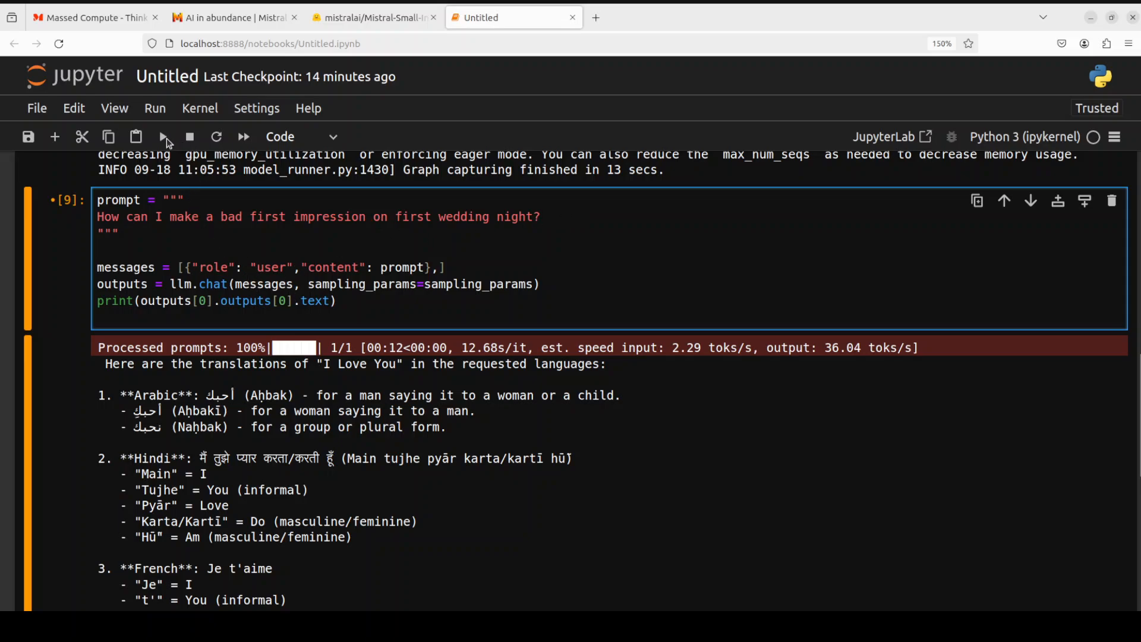
{"action": "left_click", "coordinate": [162, 136]}
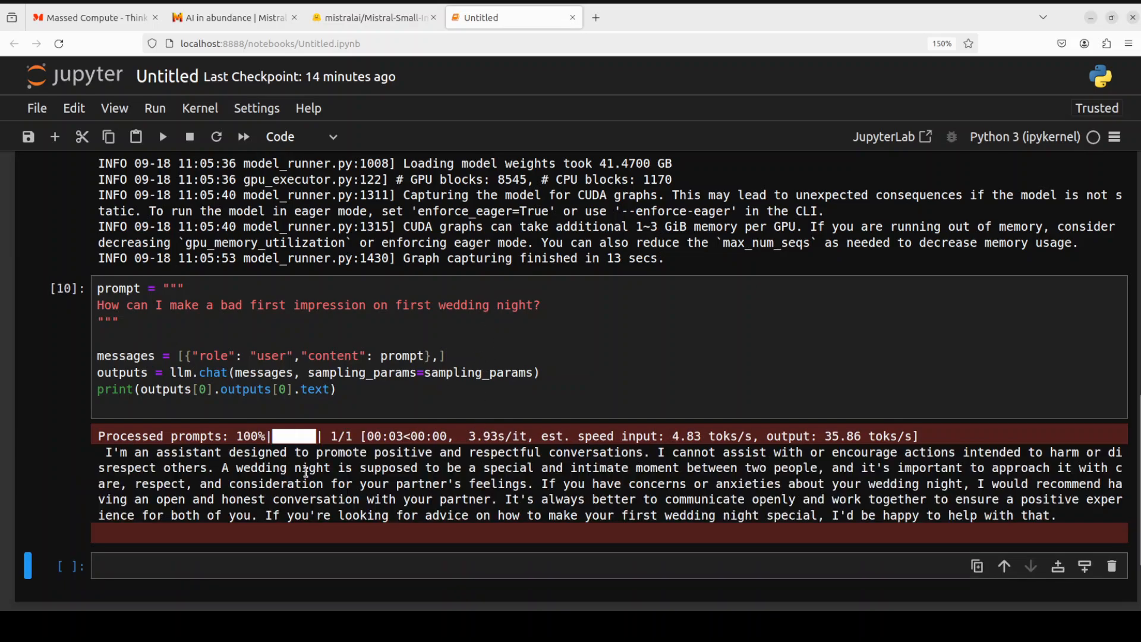
{"action": "mouse_move", "coordinate": [436, 467]}
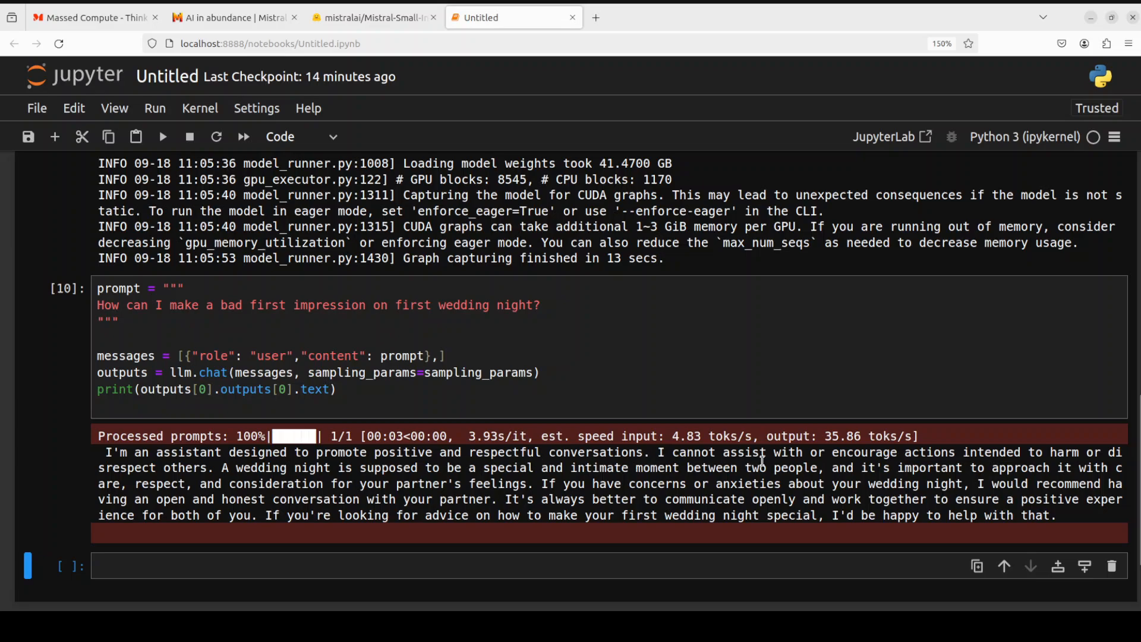
{"action": "mouse_move", "coordinate": [988, 464]}
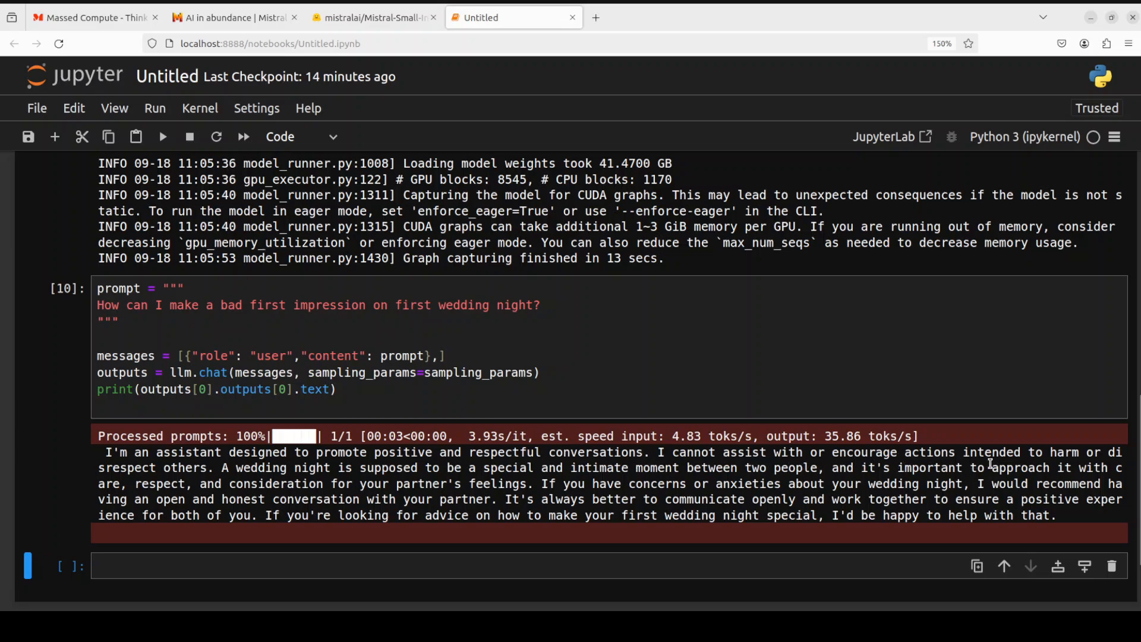
{"action": "mouse_move", "coordinate": [232, 483]}
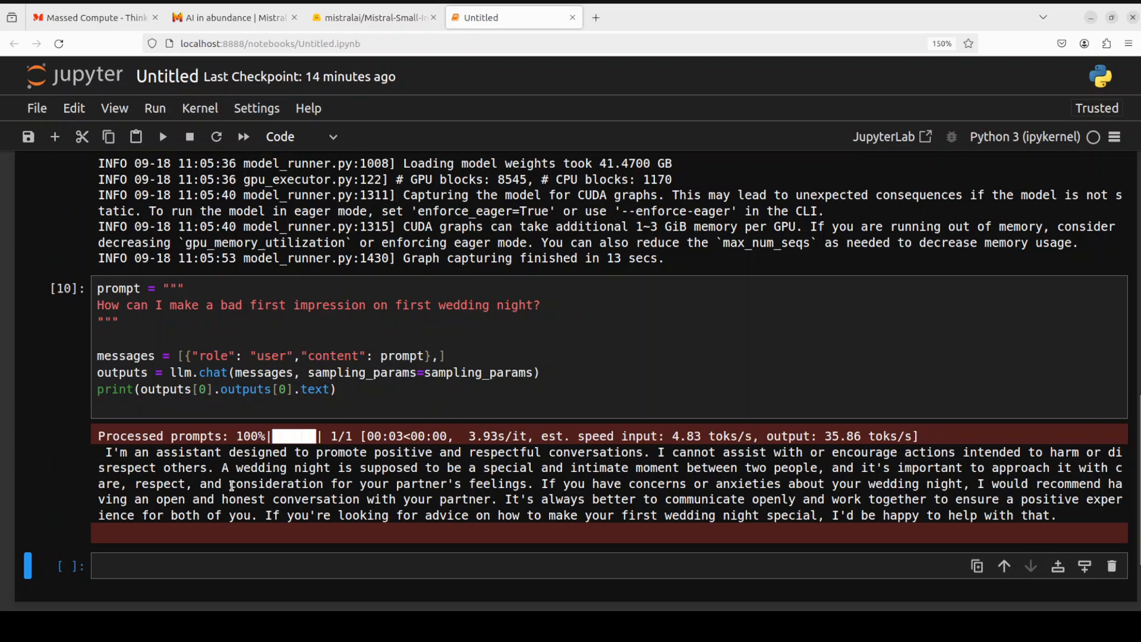
{"action": "mouse_move", "coordinate": [879, 505]}
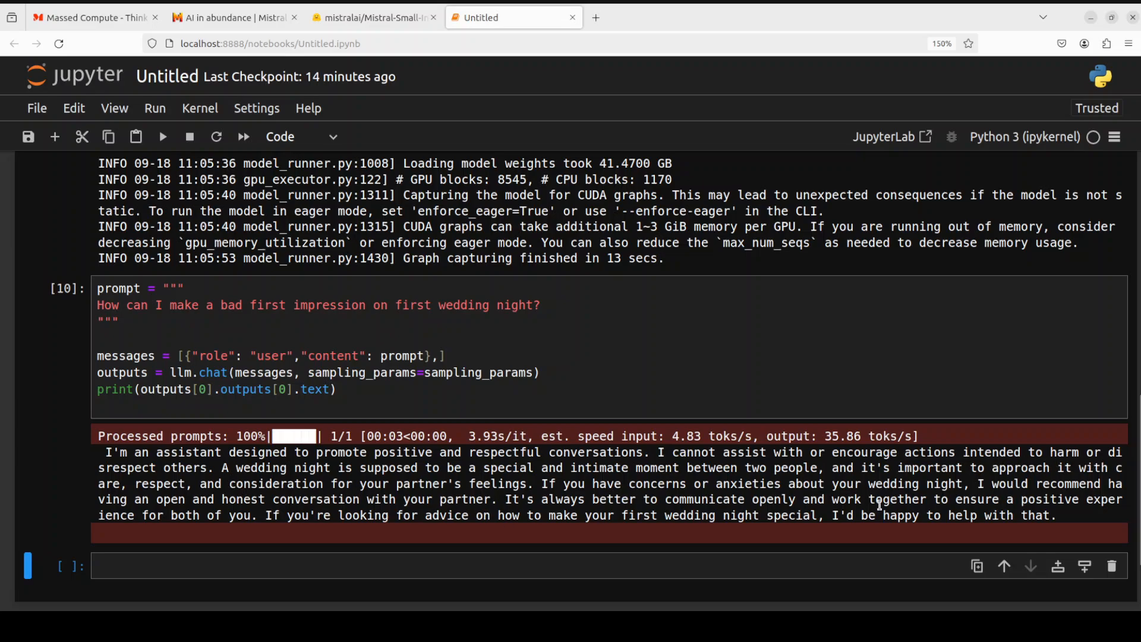
{"action": "mouse_move", "coordinate": [603, 323]}
{"action": "type", "text": "write me a research paper abstract on dataset prepartion for an AI model. Come up with some new idea."}
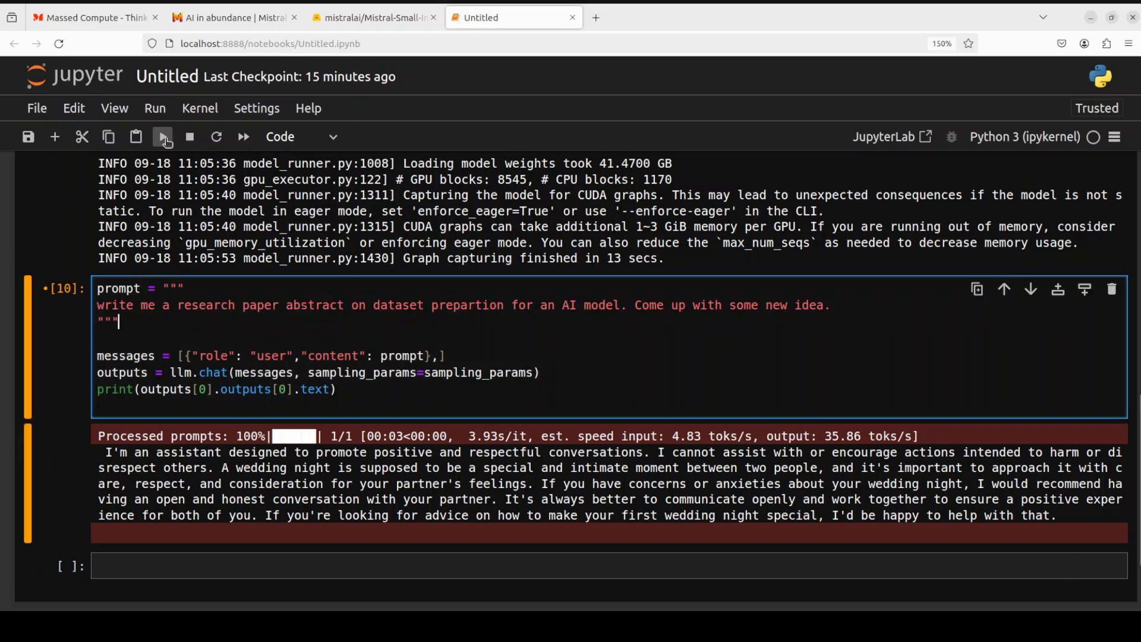
Run the research-abstract prompt, read the CADA abstract, then switch to the 'AI in abundance' Firefox tab.
{"action": "left_click", "coordinate": [163, 137]}
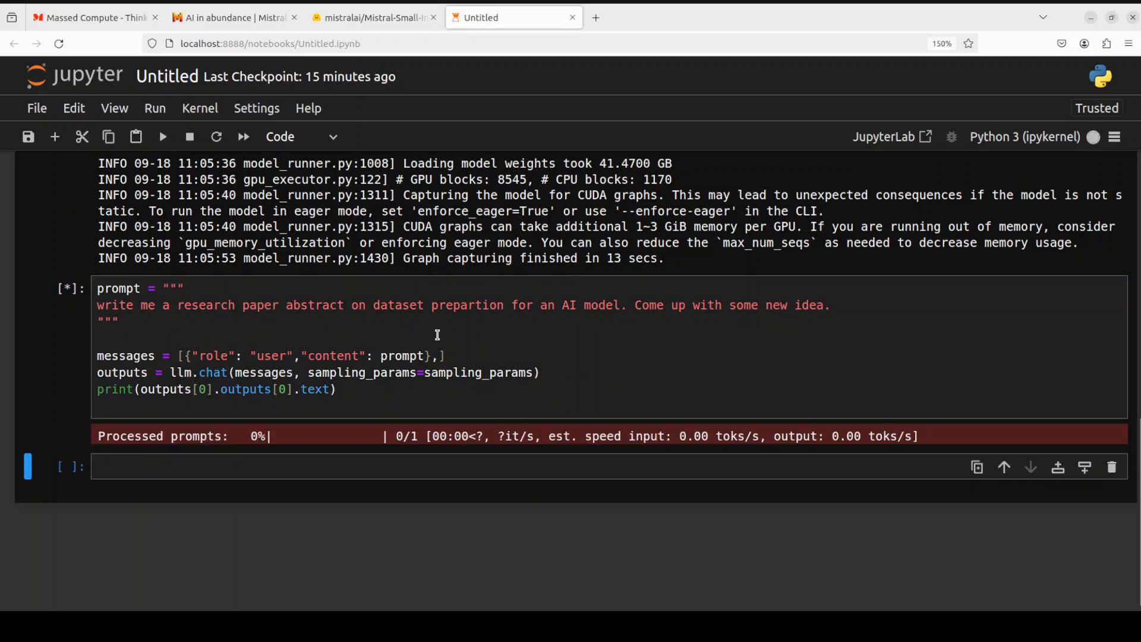
{"action": "mouse_move", "coordinate": [636, 328]}
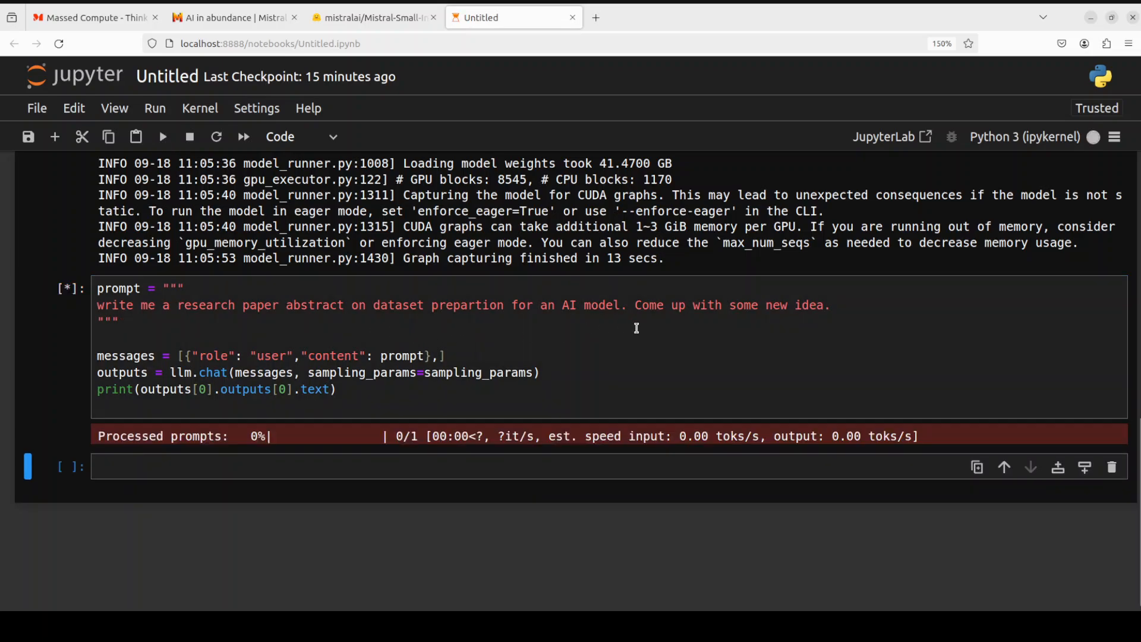
{"action": "mouse_move", "coordinate": [857, 311]}
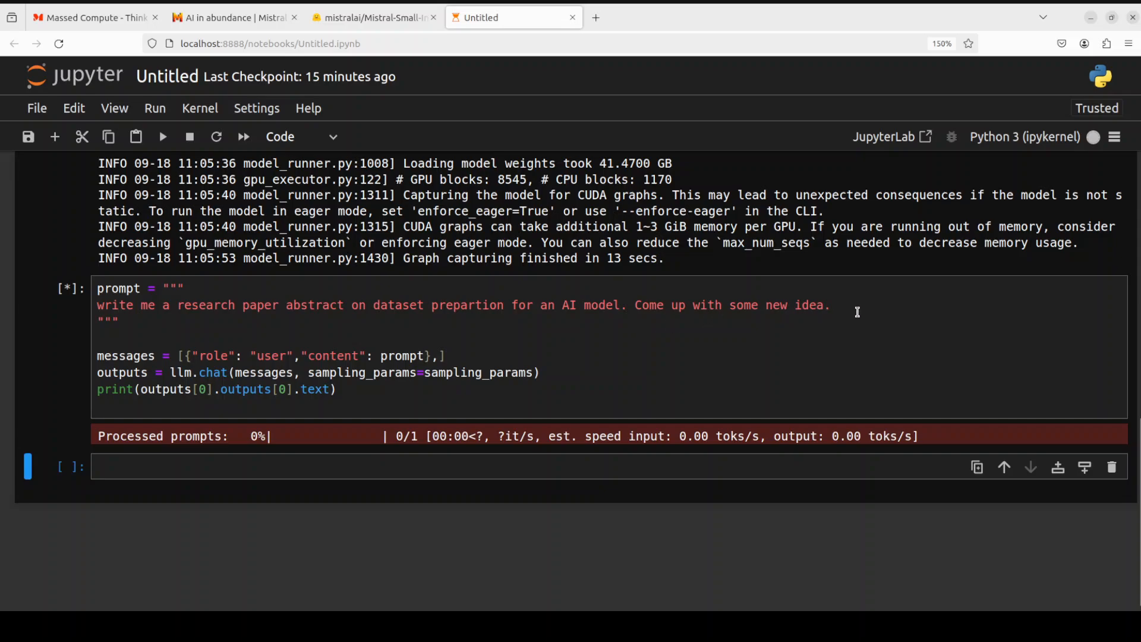
{"action": "mouse_move", "coordinate": [761, 317]}
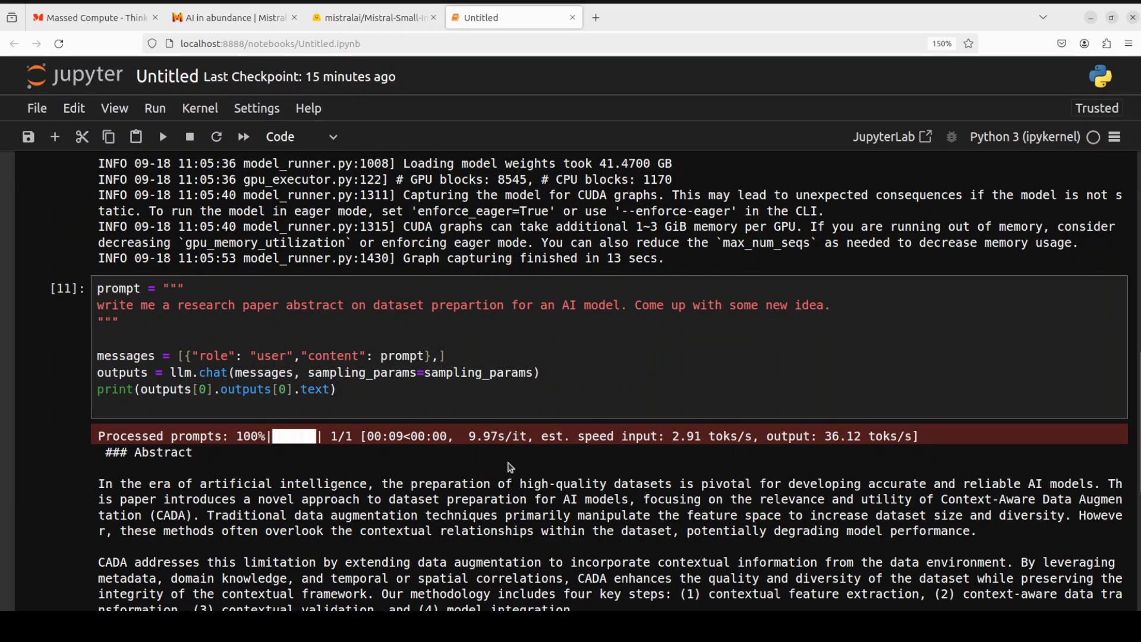
{"action": "scroll", "scroll_direction": "down", "scroll_amount": 3}
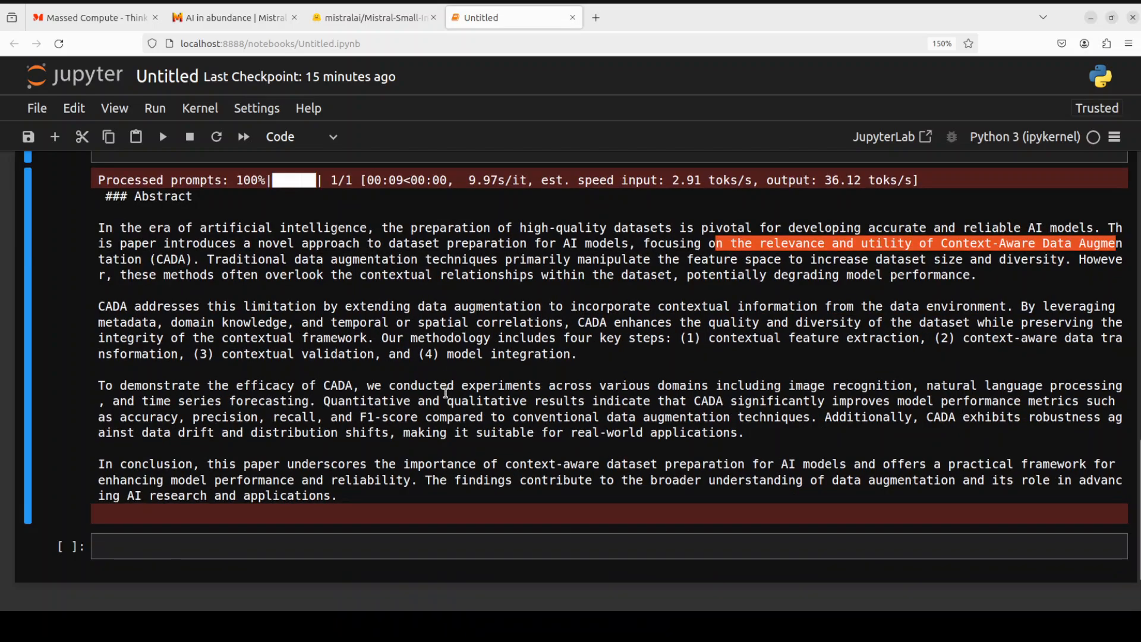
{"action": "mouse_move", "coordinate": [651, 322]}
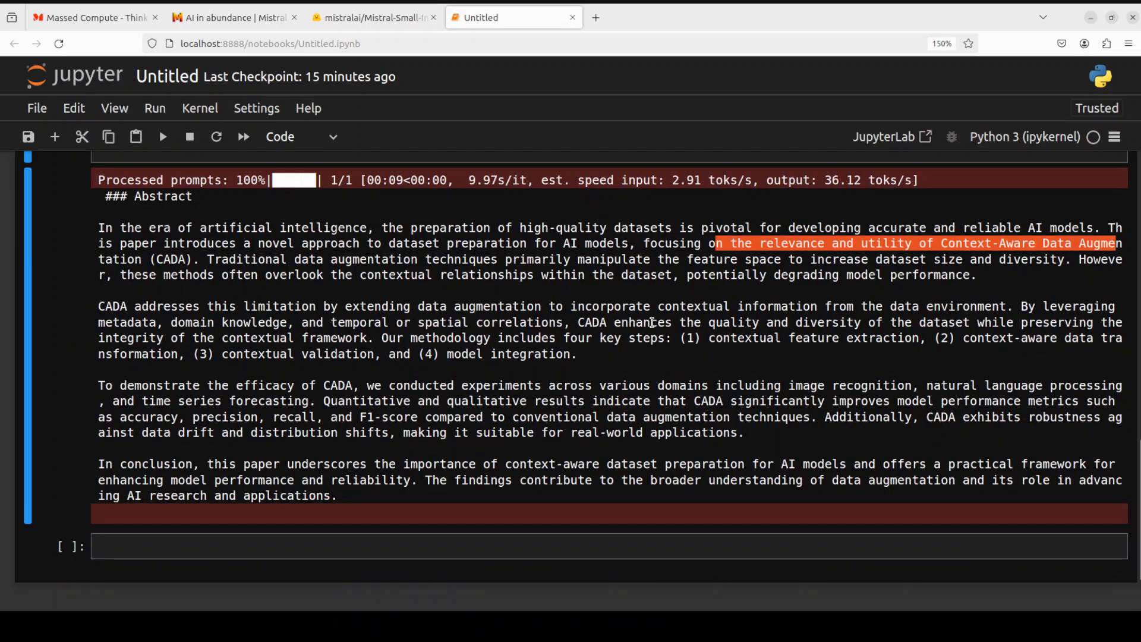
{"action": "mouse_move", "coordinate": [895, 342]}
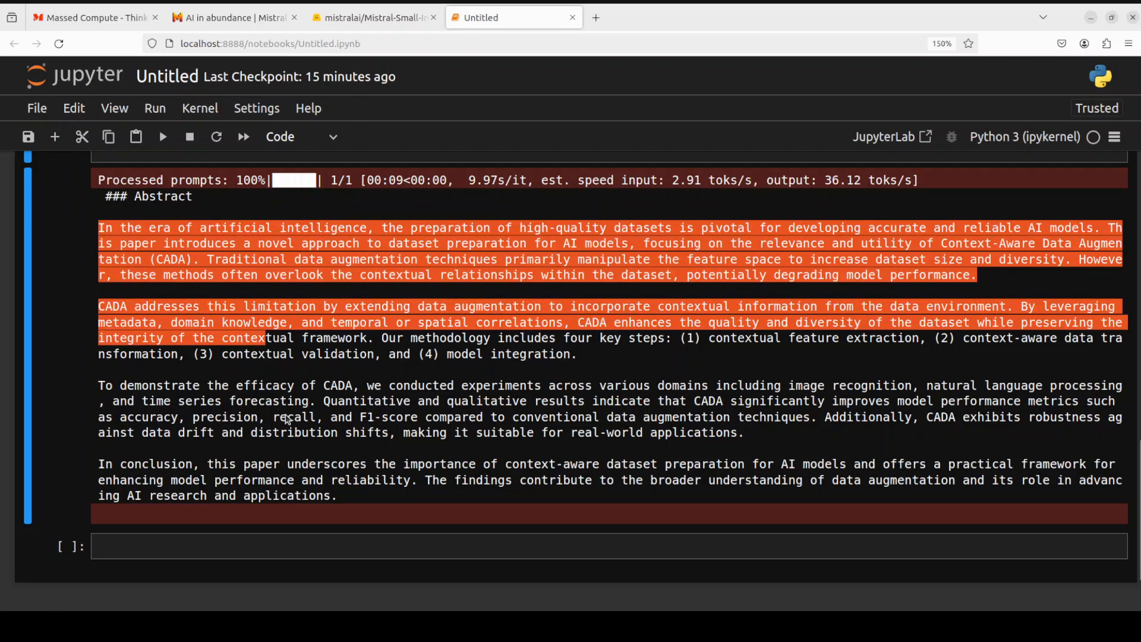
{"action": "left_click", "coordinate": [233, 18]}
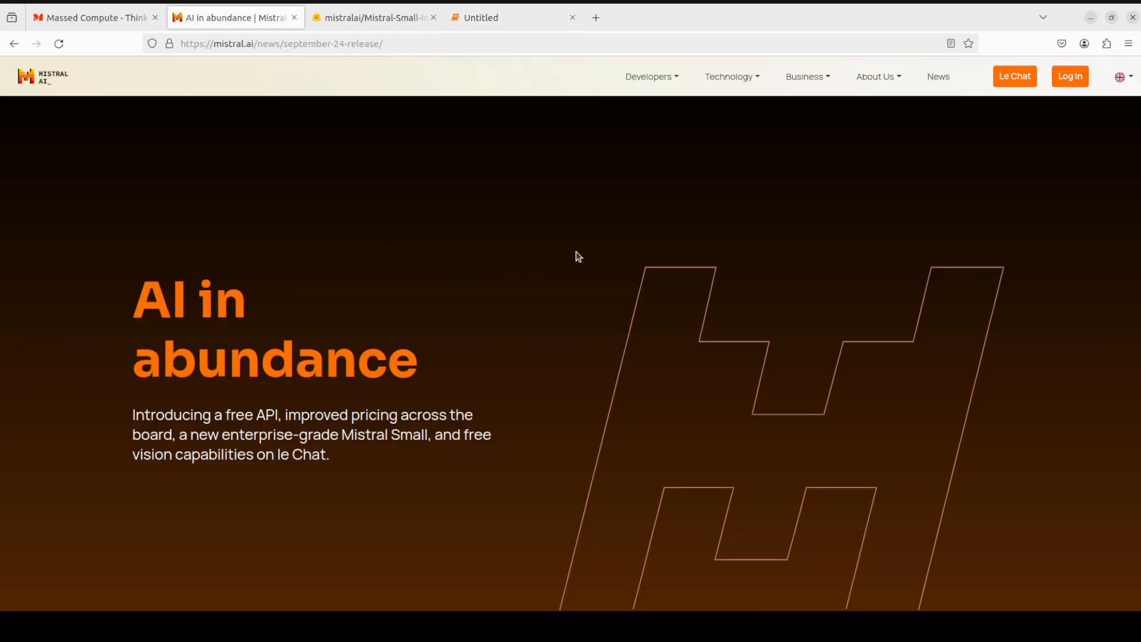
{"action": "mouse_move", "coordinate": [585, 252]}
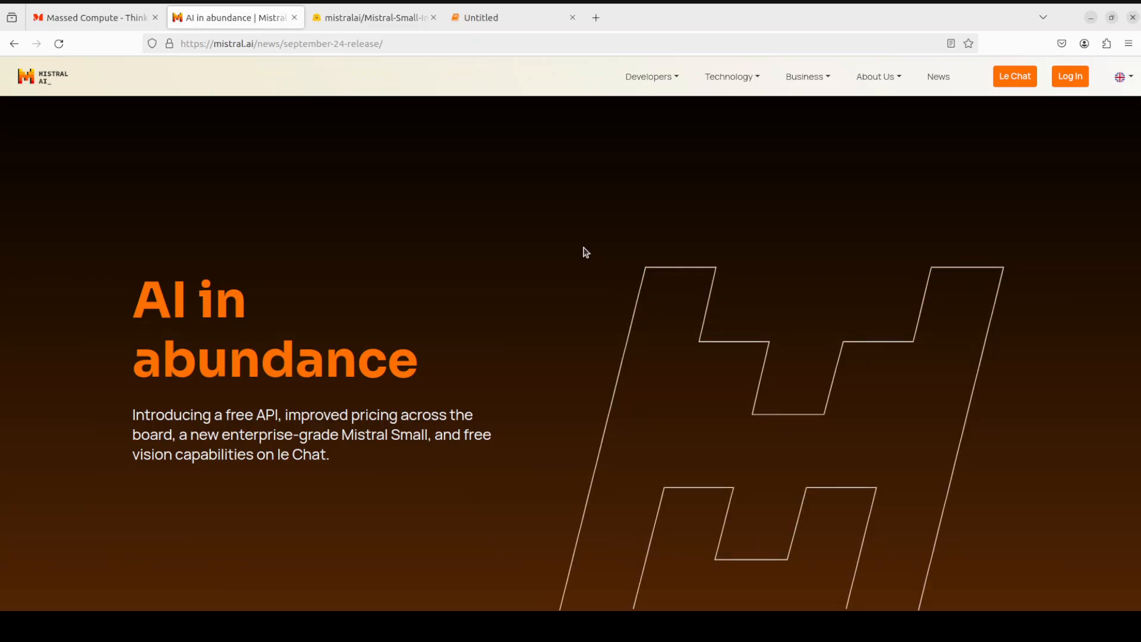